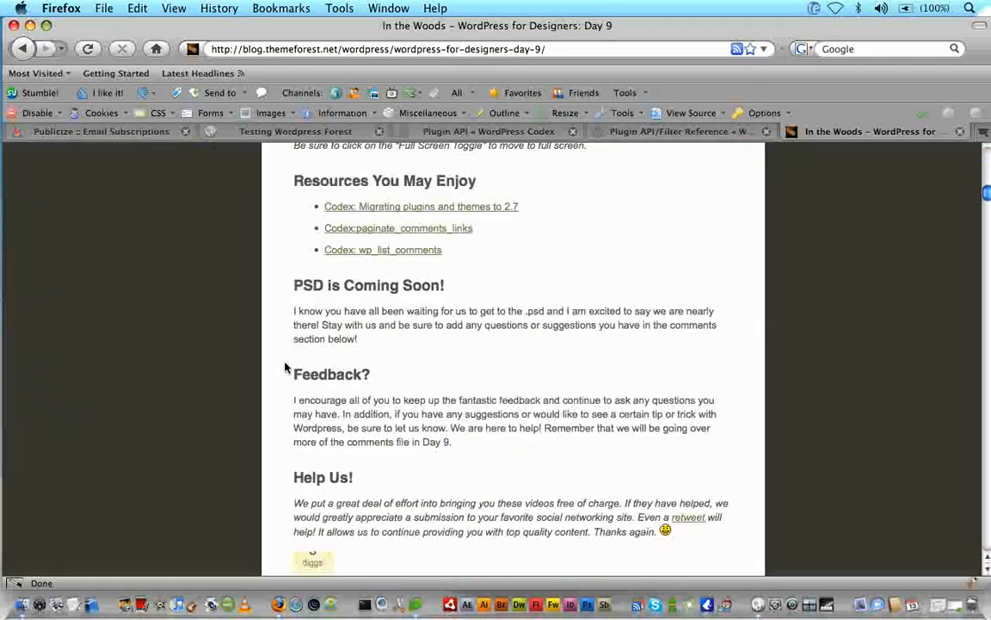
- Scroll the tutorial page, then bring up comments.php in Coda's file sidebar
{"action": "scroll", "scroll_direction": "down", "scroll_amount": 3}
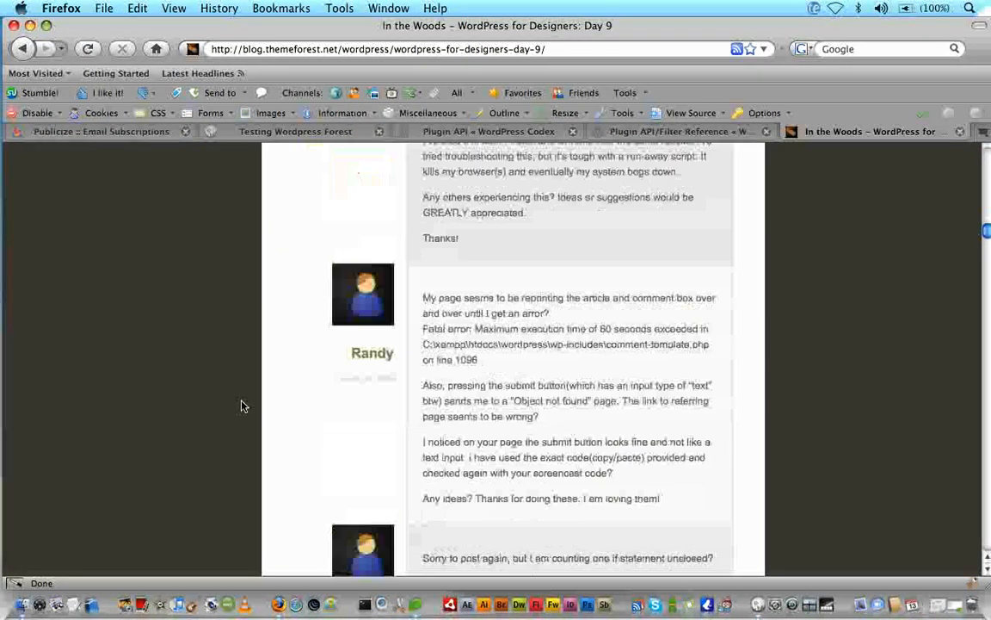
{"action": "scroll", "scroll_direction": "up", "scroll_amount": 3}
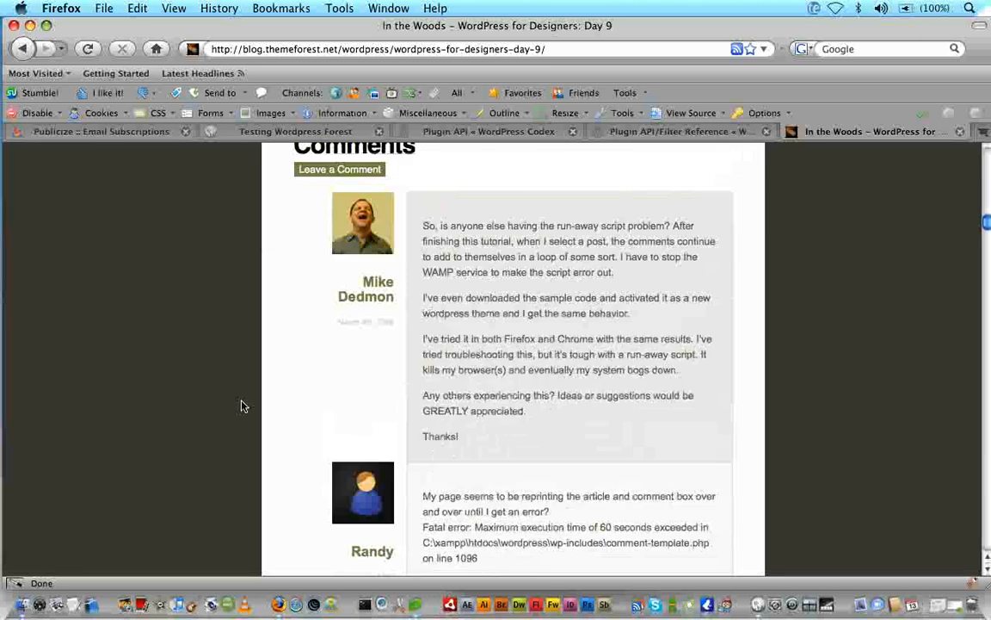
{"action": "scroll", "scroll_direction": "down", "scroll_amount": 3}
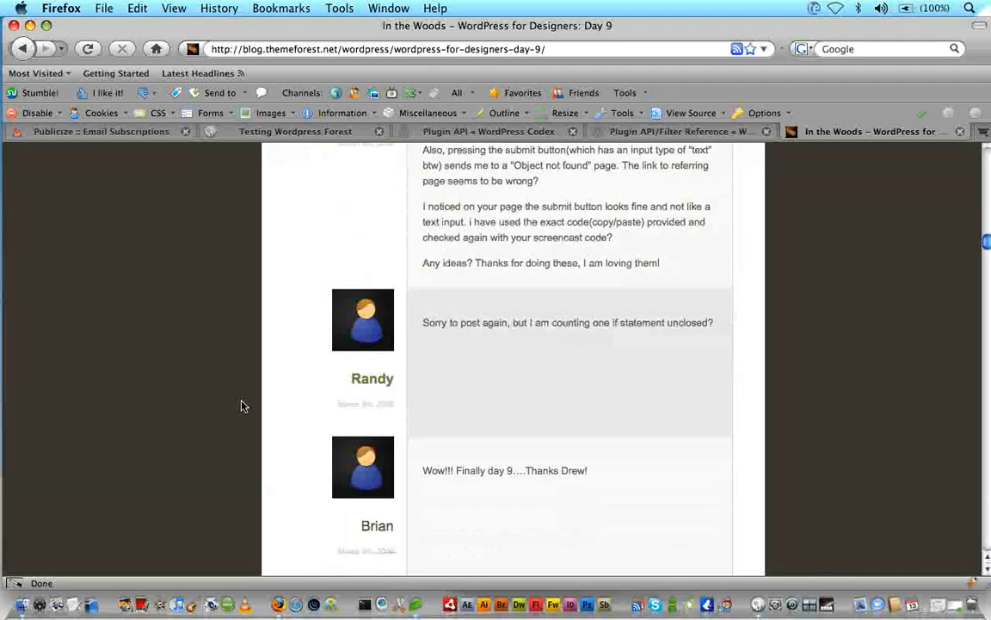
{"action": "scroll", "scroll_direction": "down", "scroll_amount": 3}
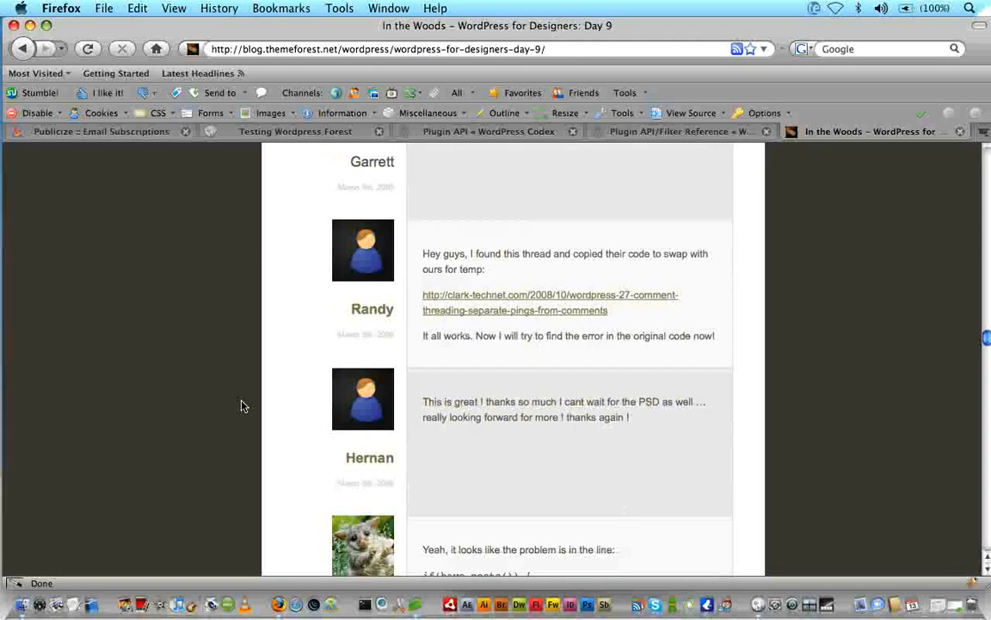
{"action": "scroll", "scroll_direction": "up", "scroll_amount": 3}
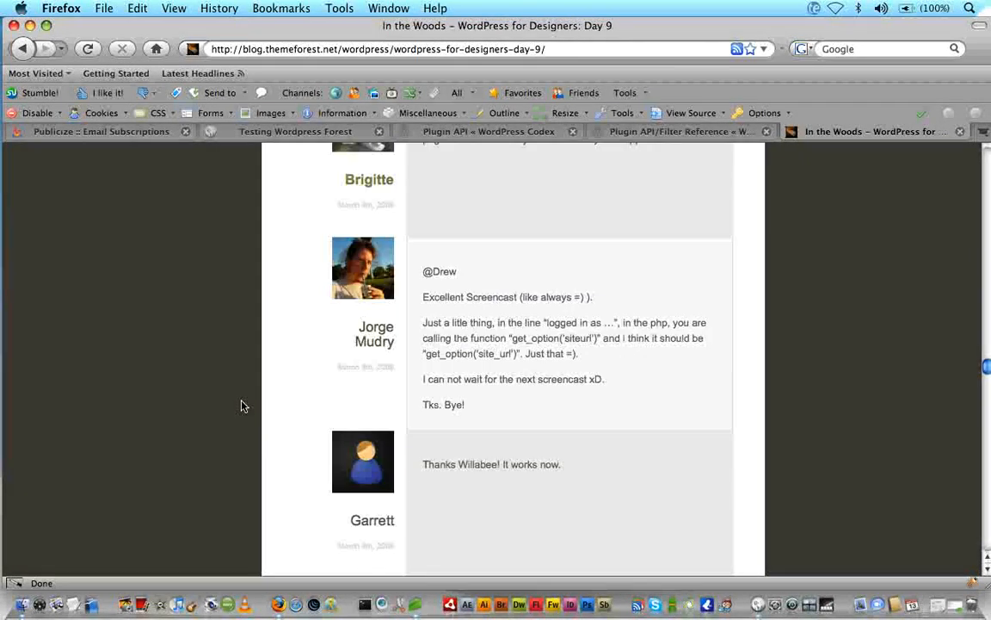
{"action": "scroll", "scroll_direction": "up", "scroll_amount": 3}
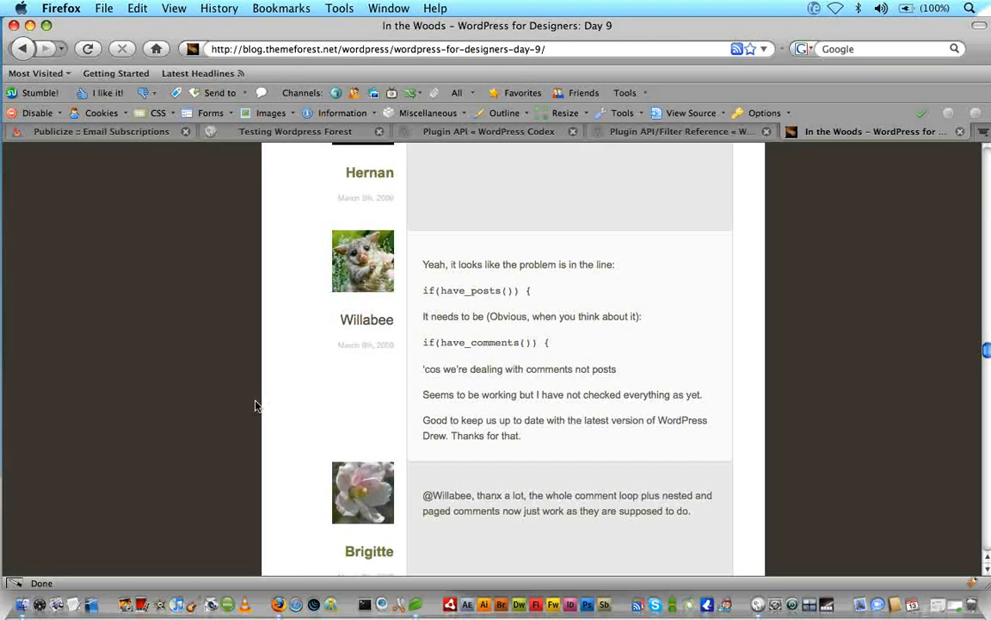
{"action": "mouse_move", "coordinate": [416, 593]}
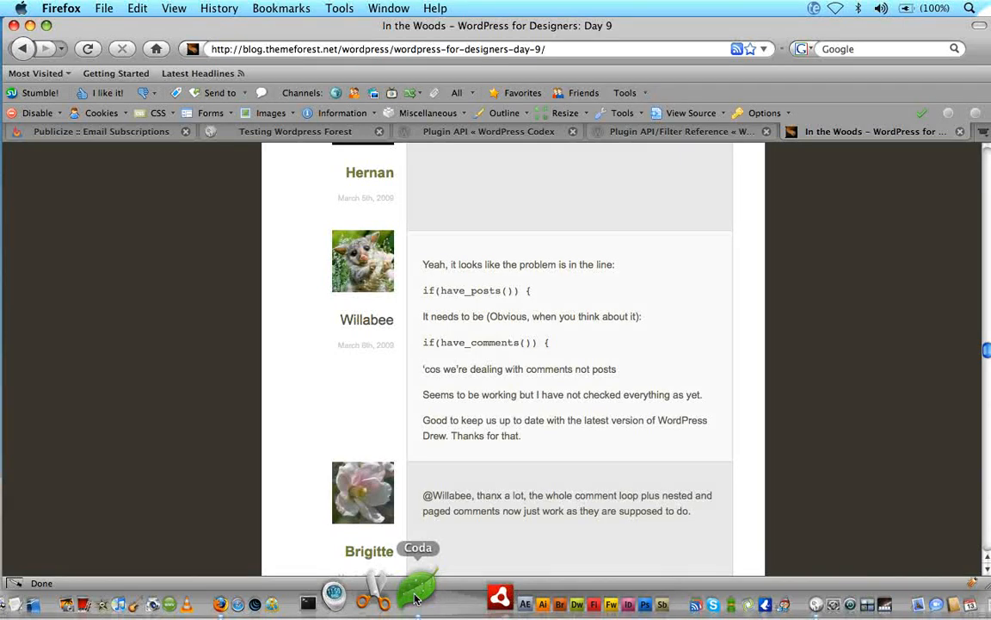
{"action": "left_click", "coordinate": [416, 588]}
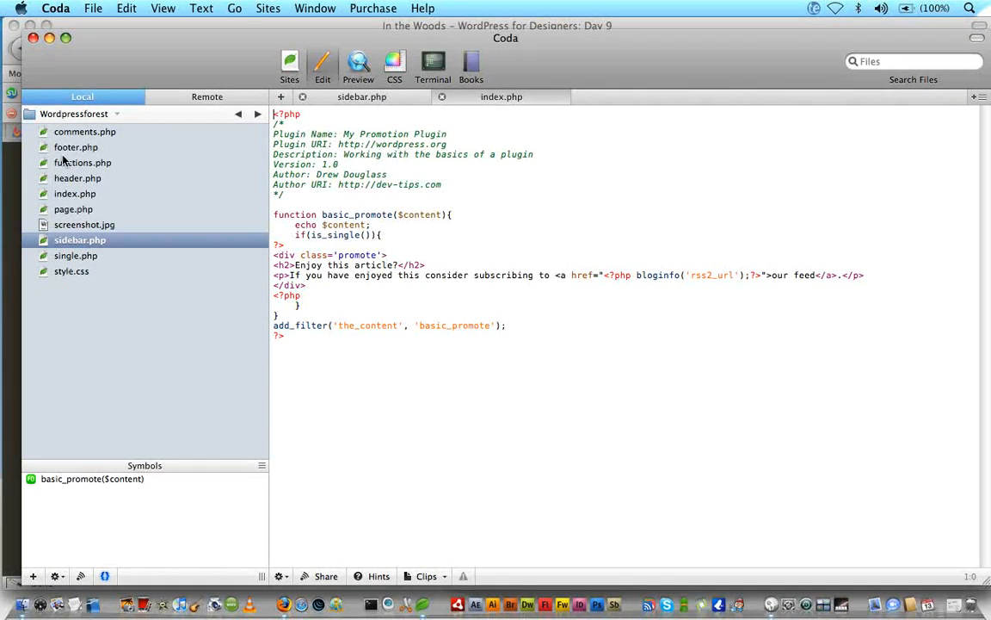
{"action": "left_click", "coordinate": [84, 131]}
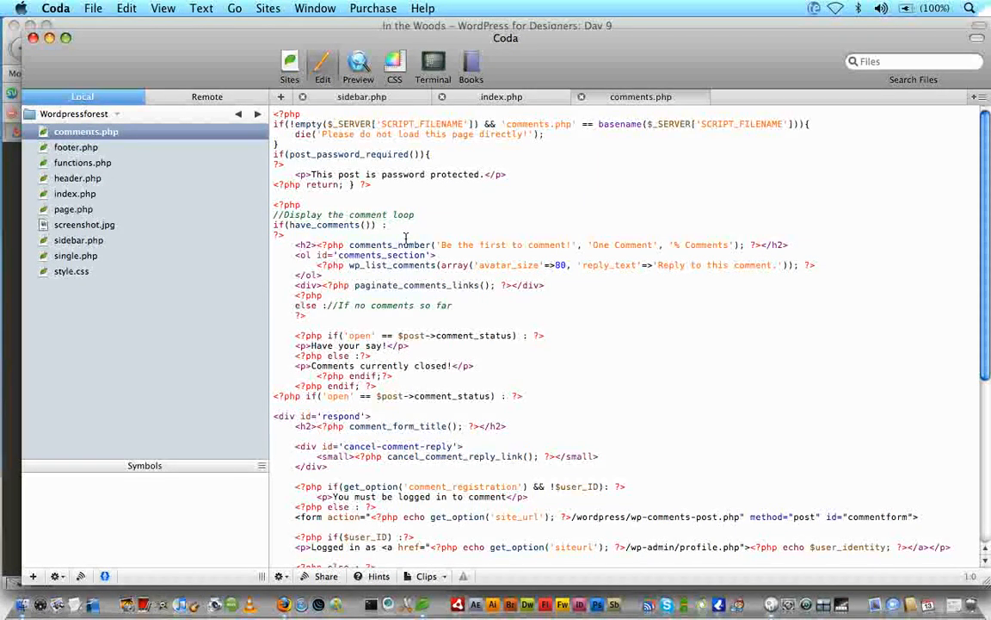
- Scroll through comments.php and highlight the have_comments() condition in the comment loop
{"action": "scroll", "scroll_direction": "down", "scroll_amount": 3}
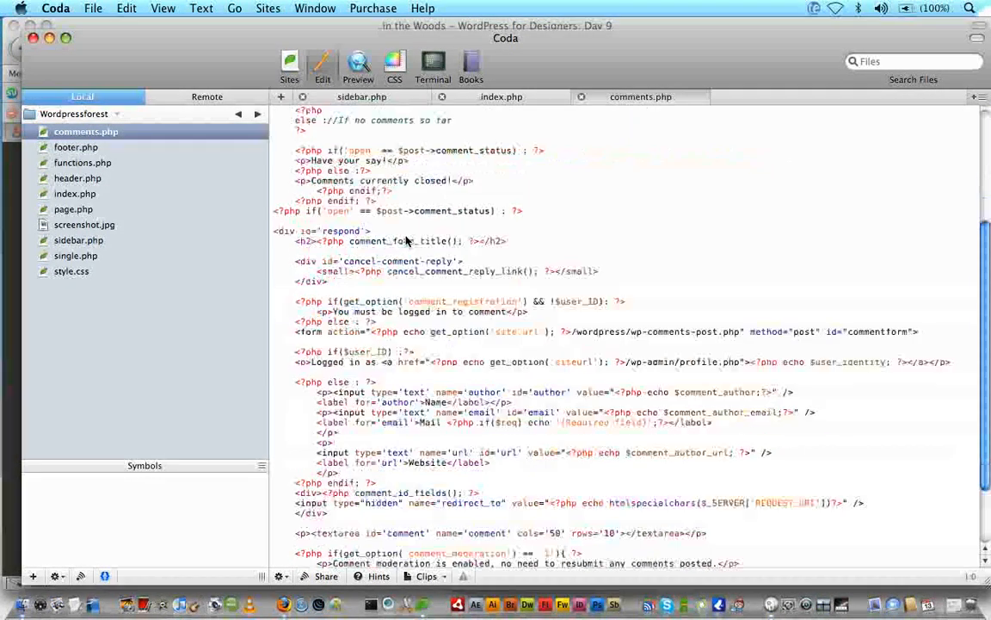
{"action": "scroll", "scroll_direction": "up", "scroll_amount": 3}
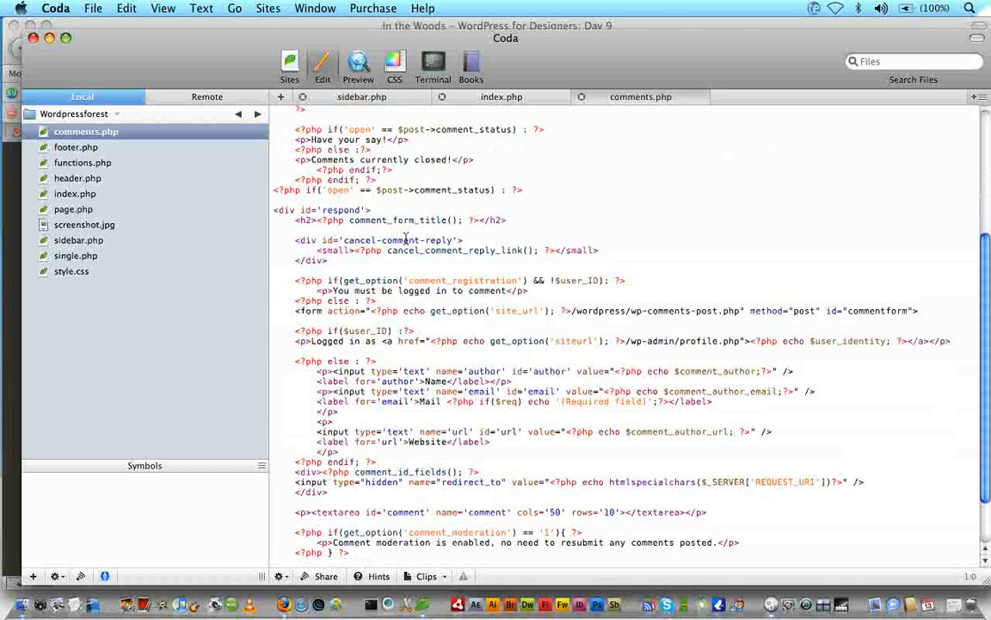
{"action": "scroll", "scroll_direction": "up", "scroll_amount": 3}
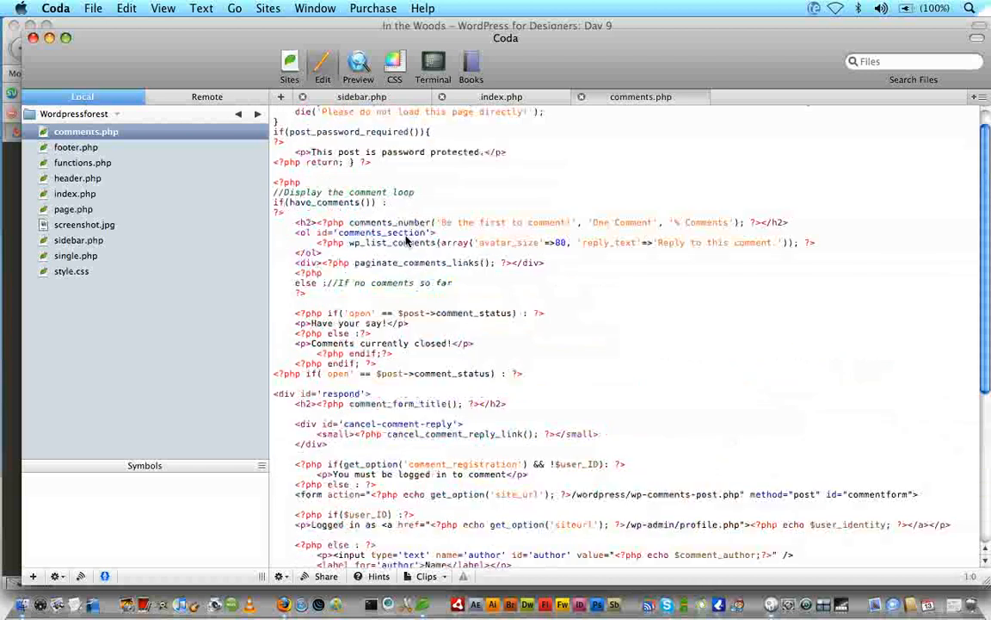
{"action": "scroll", "scroll_direction": "up", "scroll_amount": 3}
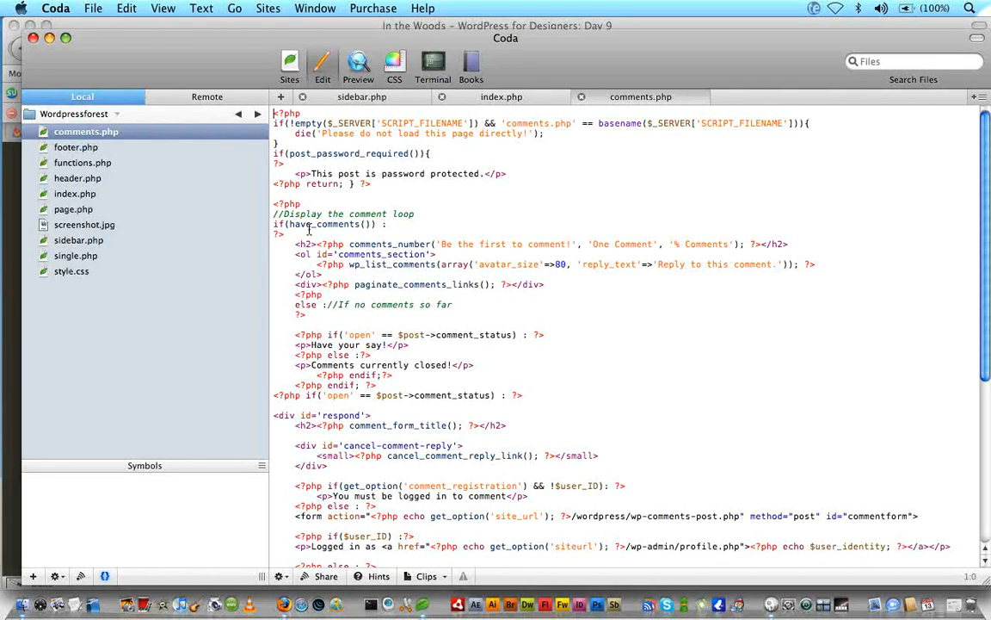
{"action": "double_click", "coordinate": [331, 223]}
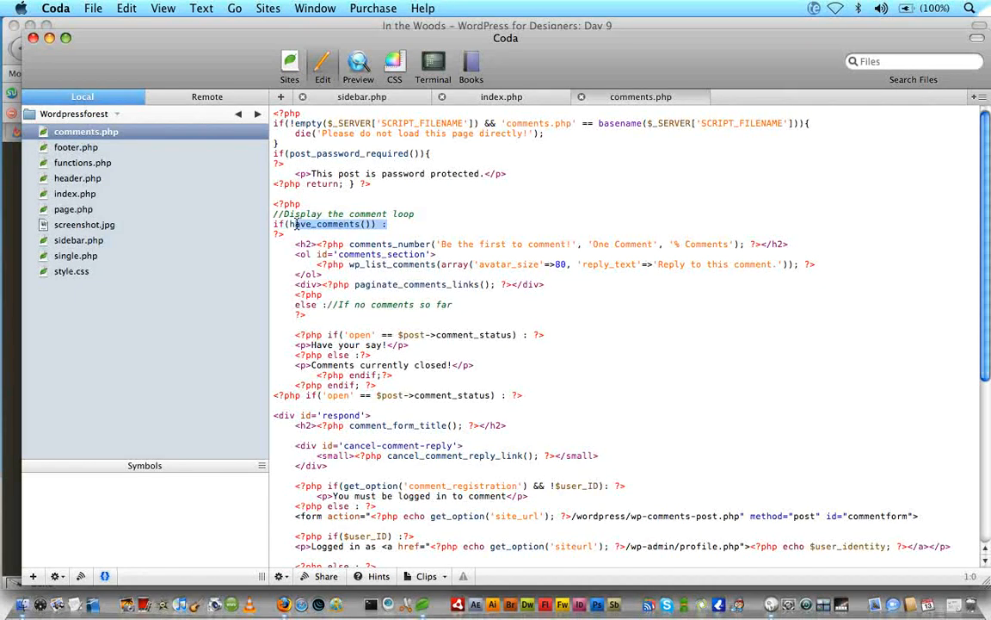
{"action": "left_click", "coordinate": [396, 224]}
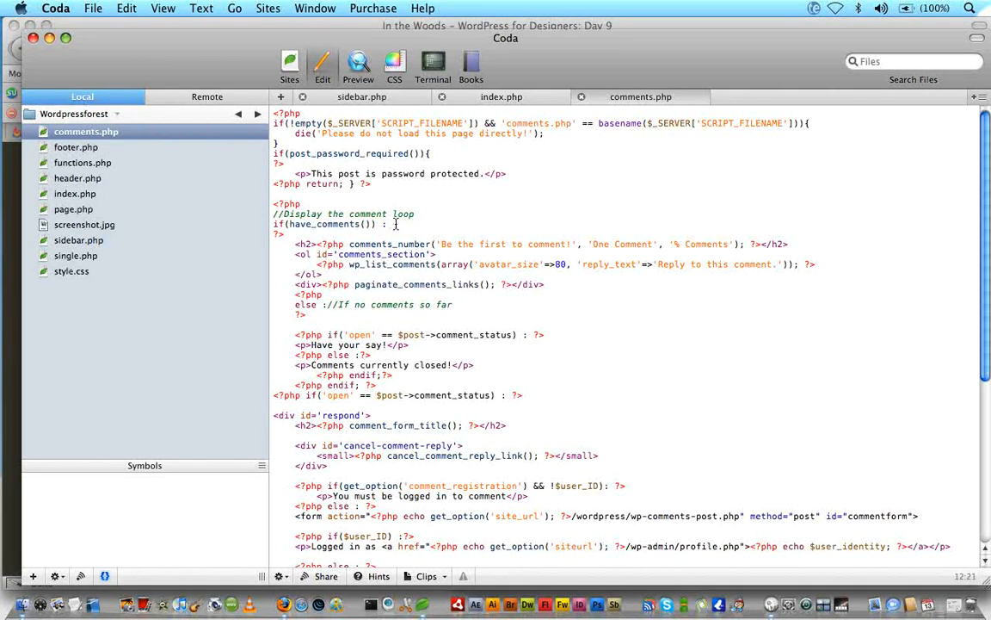
{"action": "scroll", "scroll_direction": "down", "scroll_amount": 3}
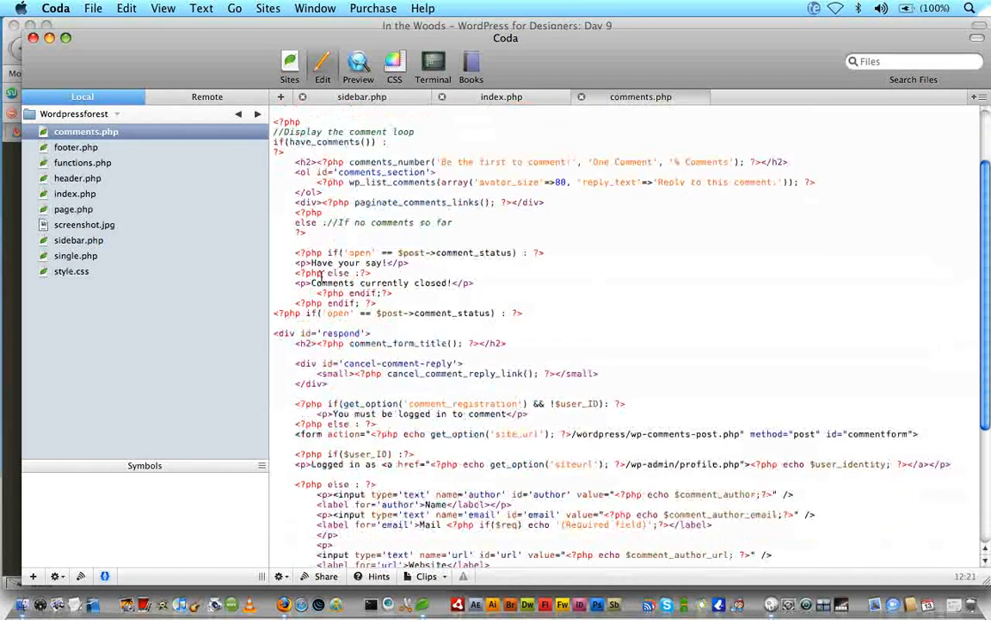
{"action": "scroll", "scroll_direction": "down", "scroll_amount": 3}
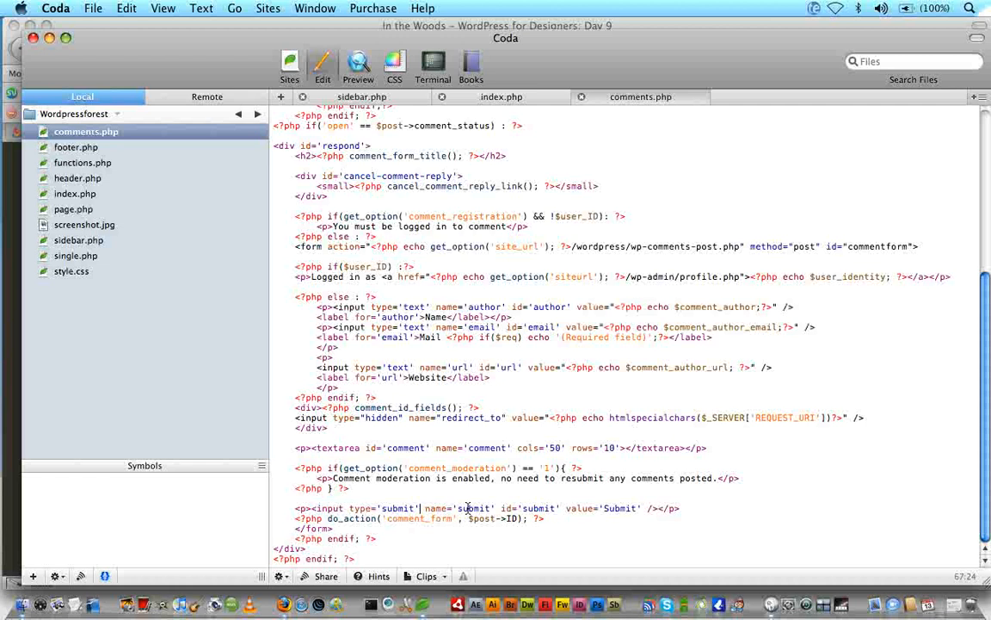
{"action": "mouse_move", "coordinate": [577, 507]}
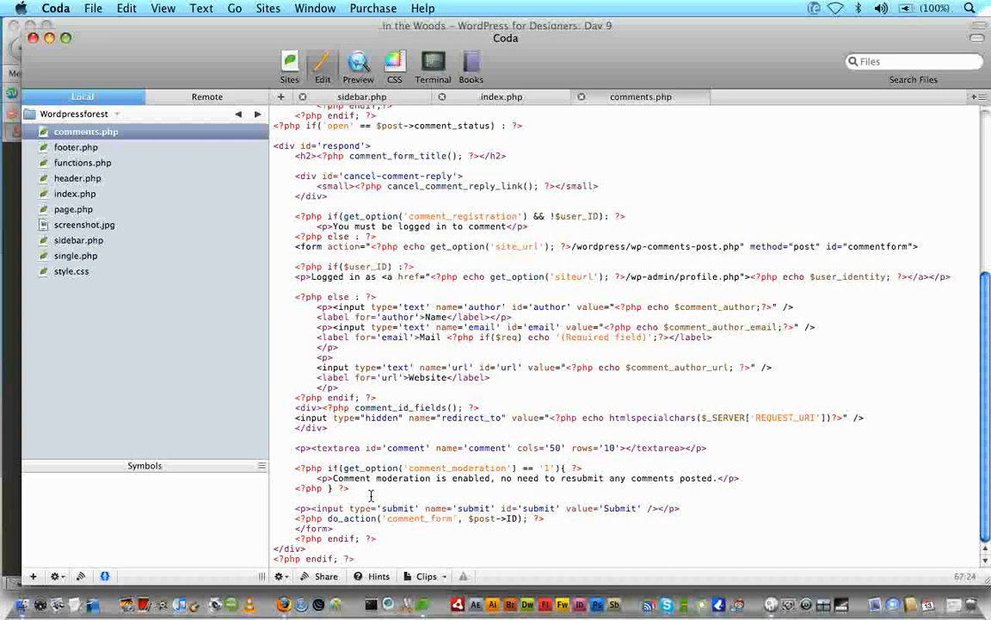
{"action": "scroll", "scroll_direction": "up", "scroll_amount": 3}
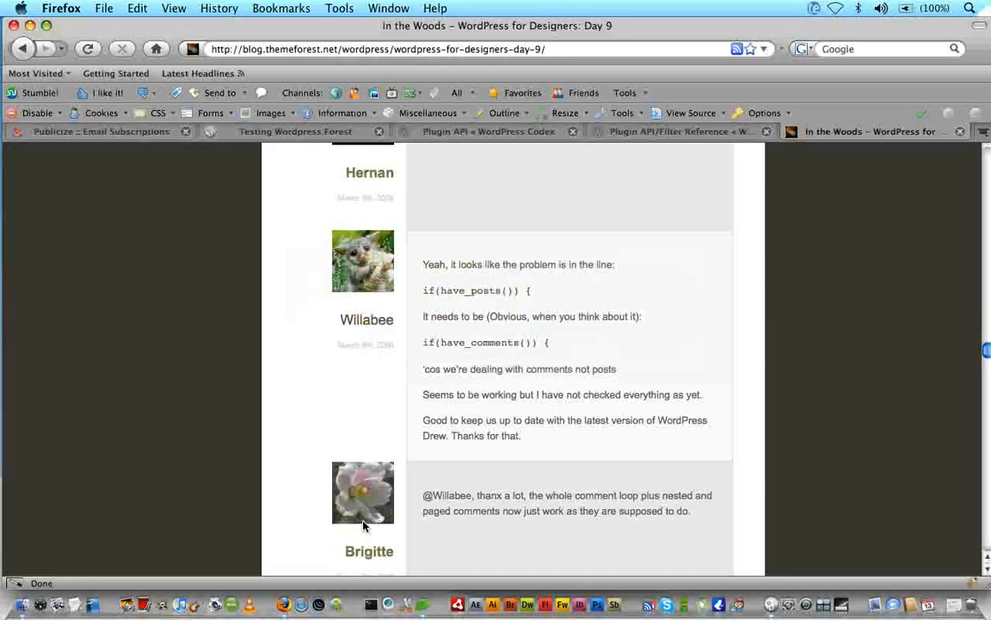
{"action": "scroll", "scroll_direction": "down", "scroll_amount": 3}
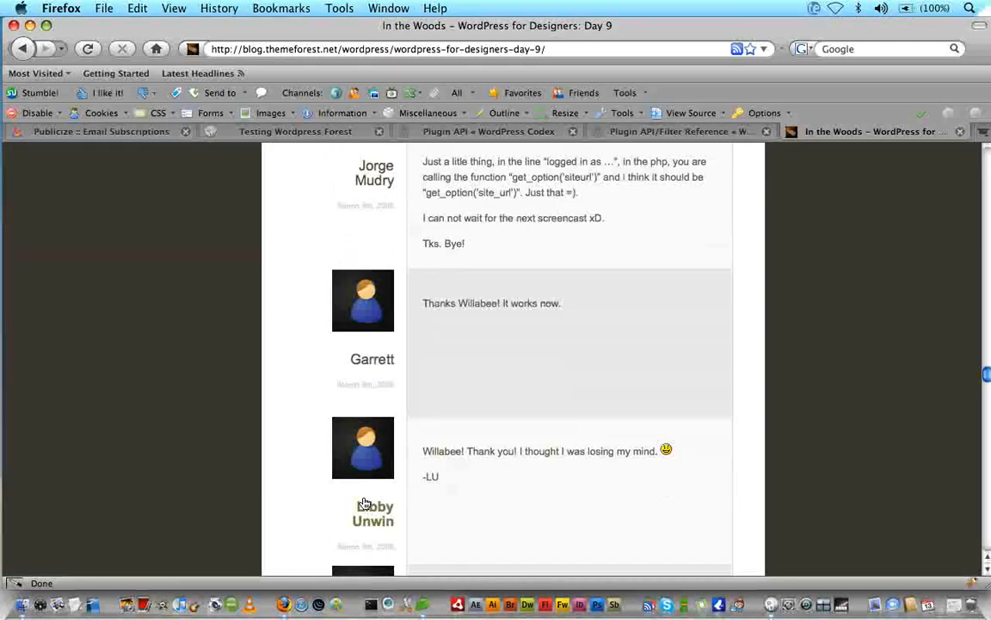
{"action": "scroll", "scroll_direction": "up", "scroll_amount": 3}
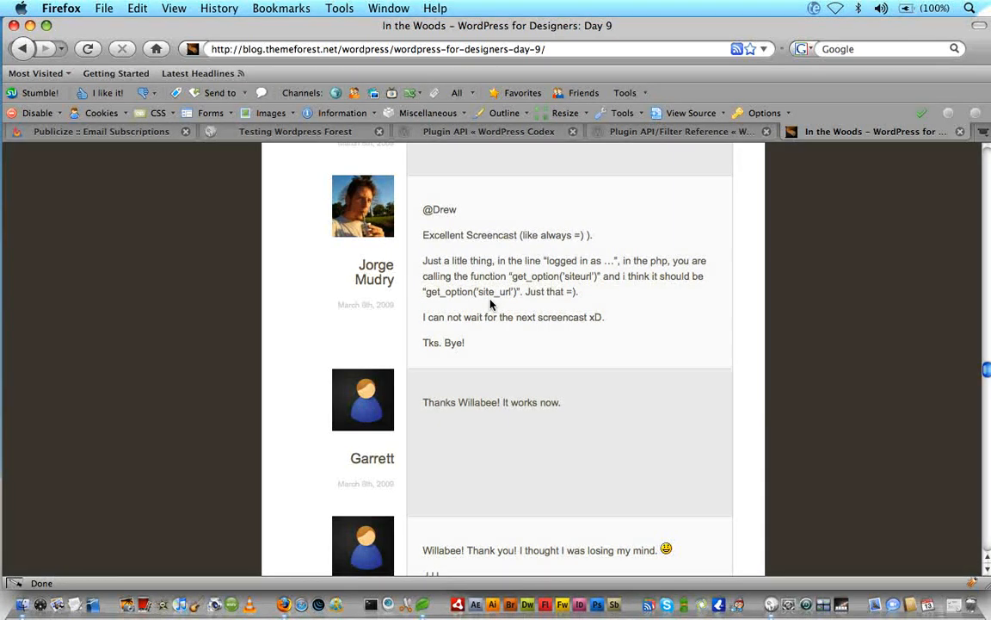
{"action": "left_click", "coordinate": [90, 604]}
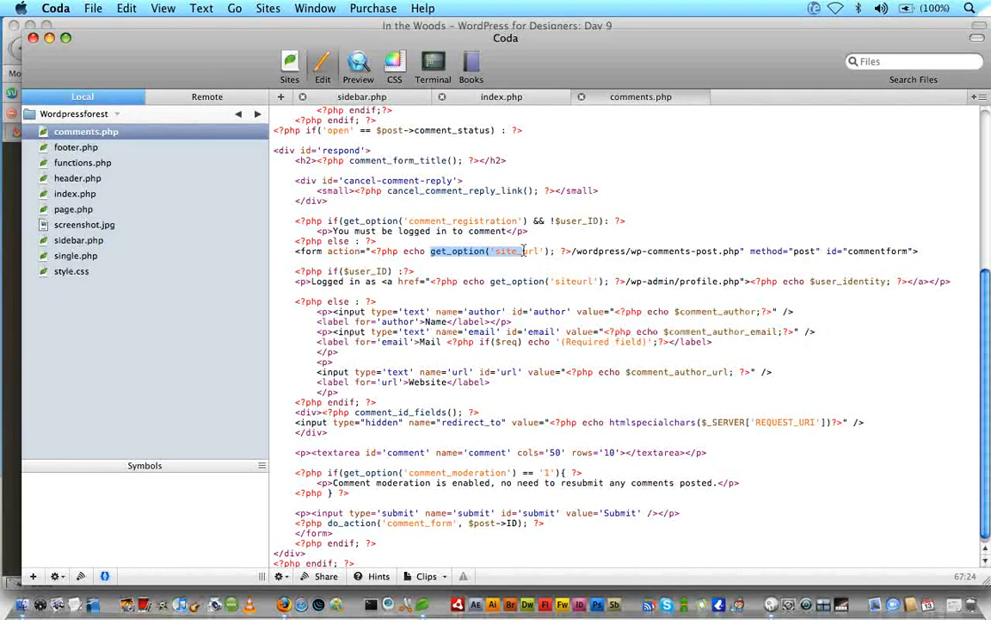
{"action": "left_click", "coordinate": [523, 252]}
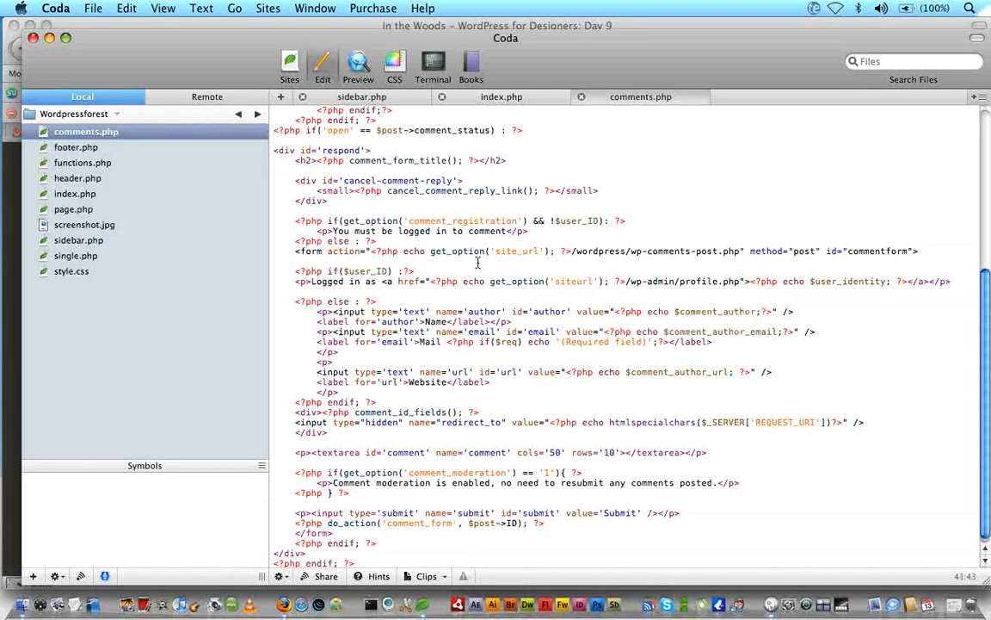
{"action": "scroll", "scroll_direction": "up", "scroll_amount": 3}
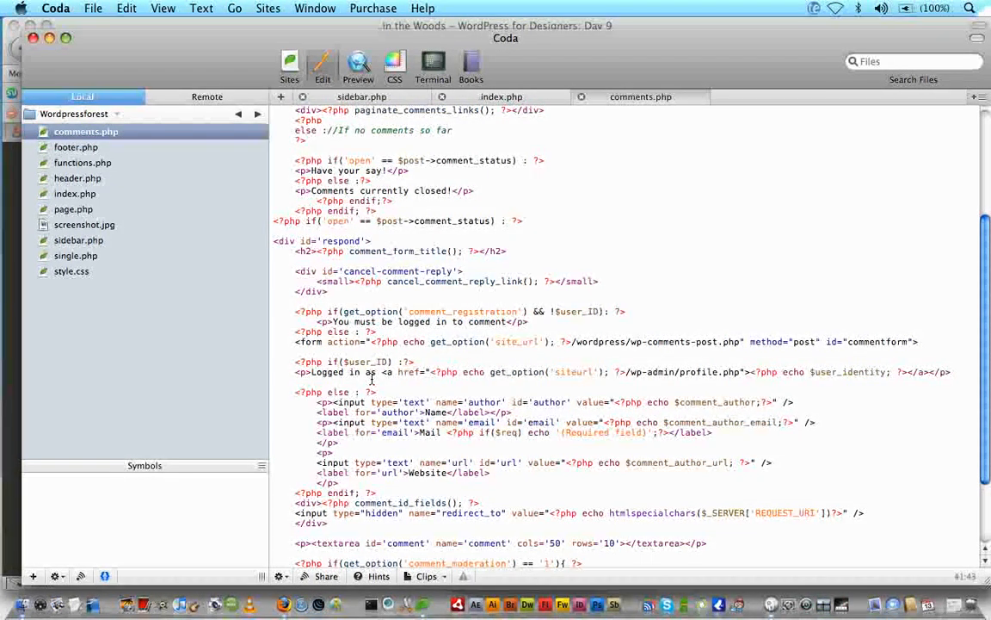
{"action": "scroll", "scroll_direction": "up", "scroll_amount": 3}
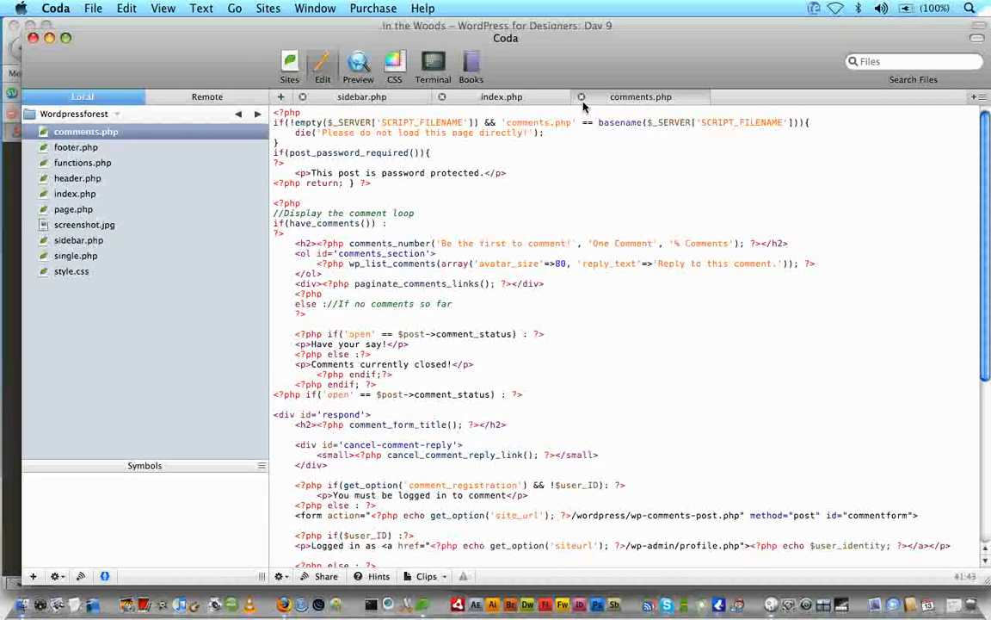
{"action": "left_click", "coordinate": [582, 96]}
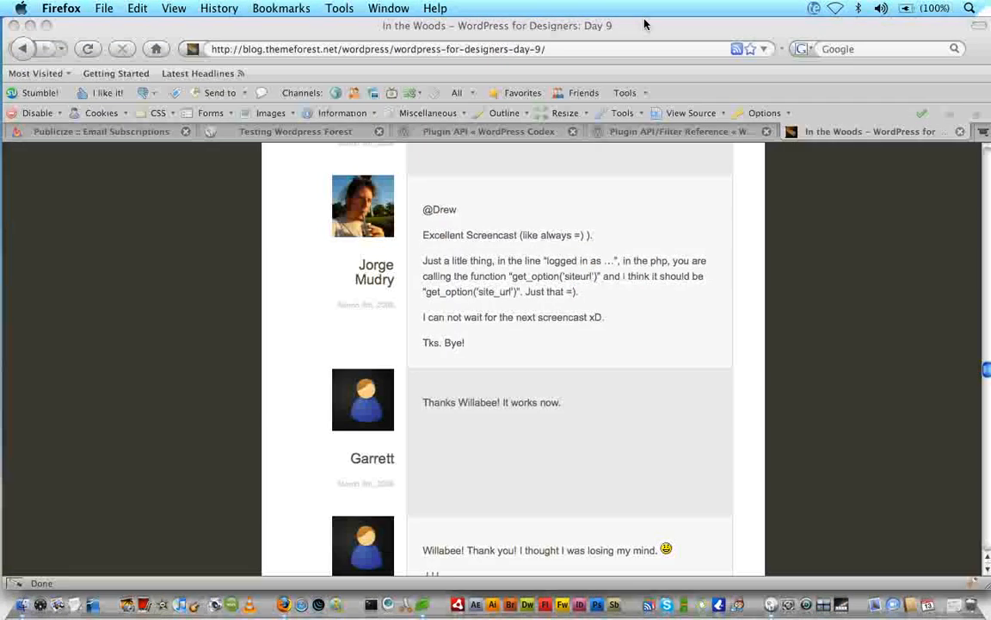
- Glance at the Plugin API filter reference, then return to the main Plugin API Codex page
{"action": "scroll", "scroll_direction": "down", "scroll_amount": 3}
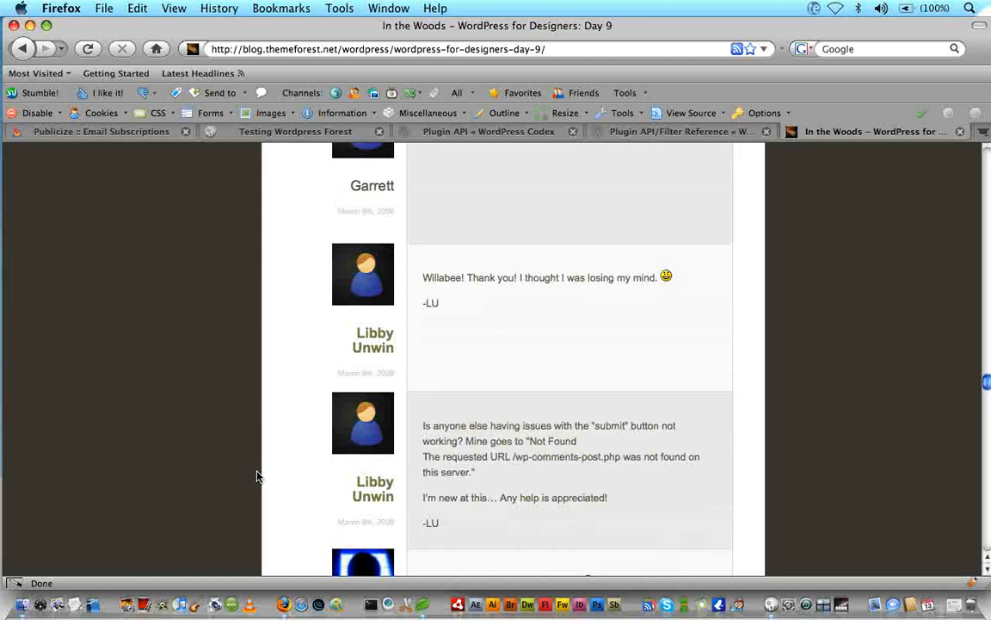
{"action": "scroll", "scroll_direction": "up", "scroll_amount": 3}
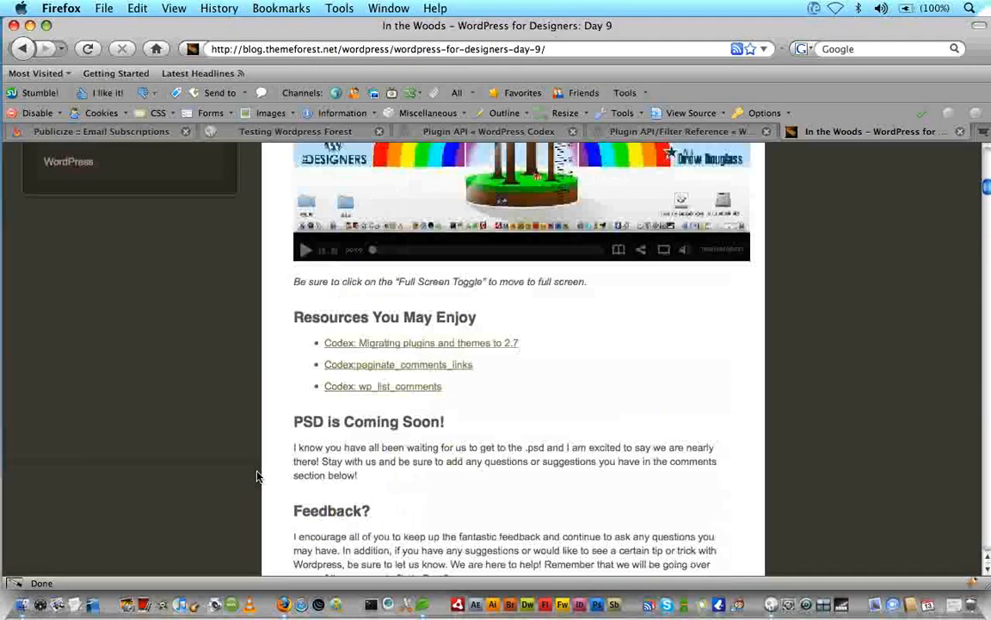
{"action": "scroll", "scroll_direction": "up", "scroll_amount": 3}
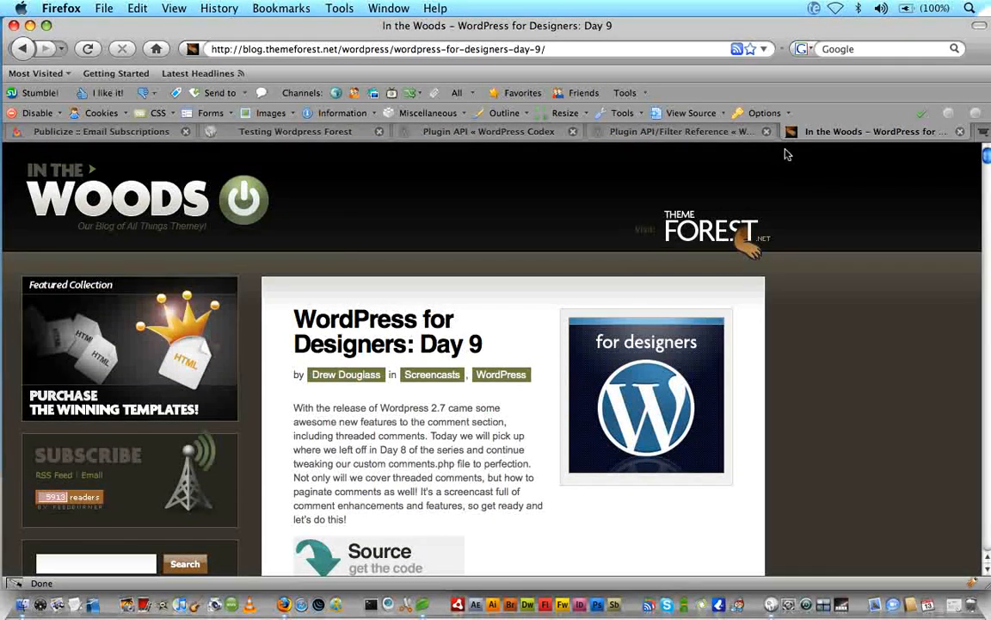
{"action": "left_click", "coordinate": [679, 131]}
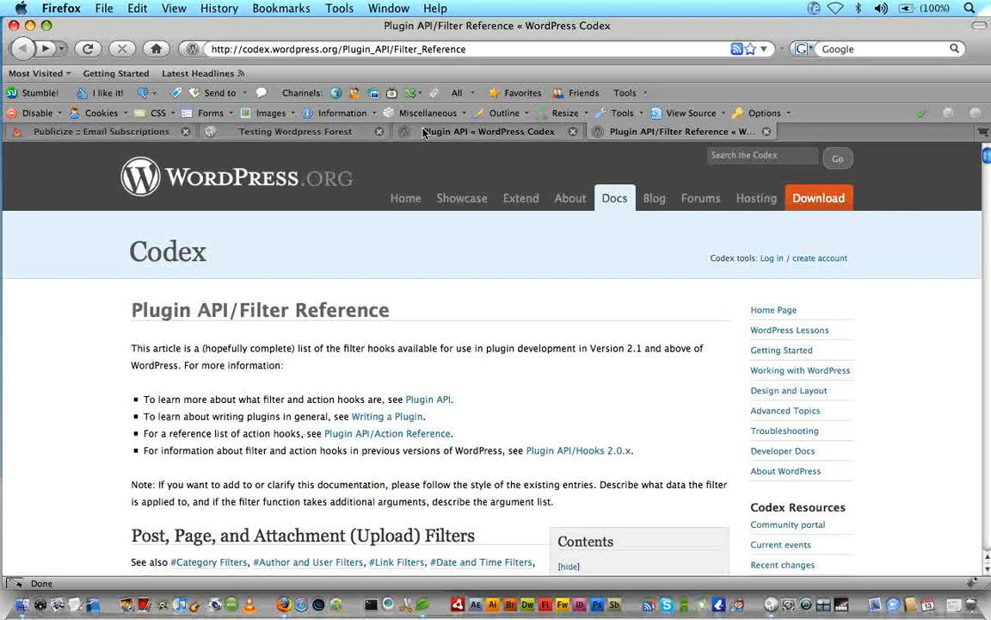
{"action": "left_click", "coordinate": [489, 130]}
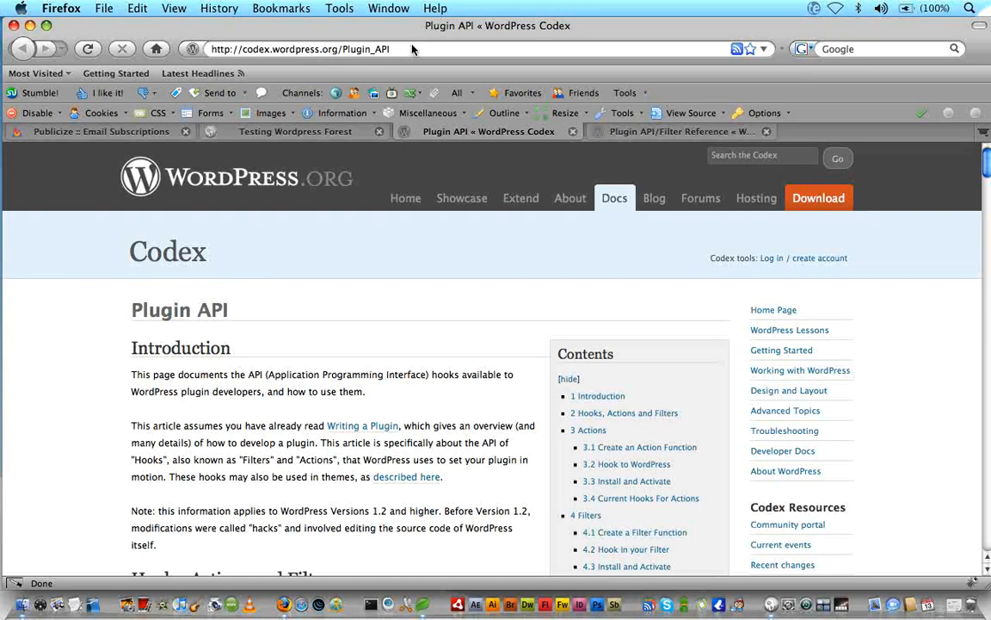
- Skim the actions and filters sections, then bring up the local Testing Wordpress Forest blog
{"action": "scroll", "scroll_direction": "down", "scroll_amount": 3}
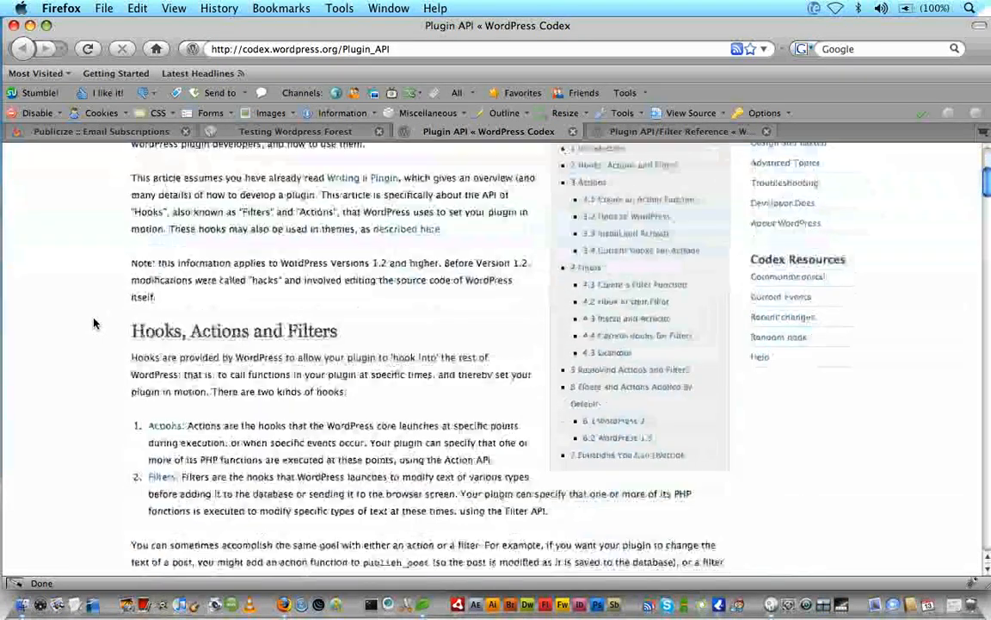
{"action": "scroll", "scroll_direction": "down", "scroll_amount": 3}
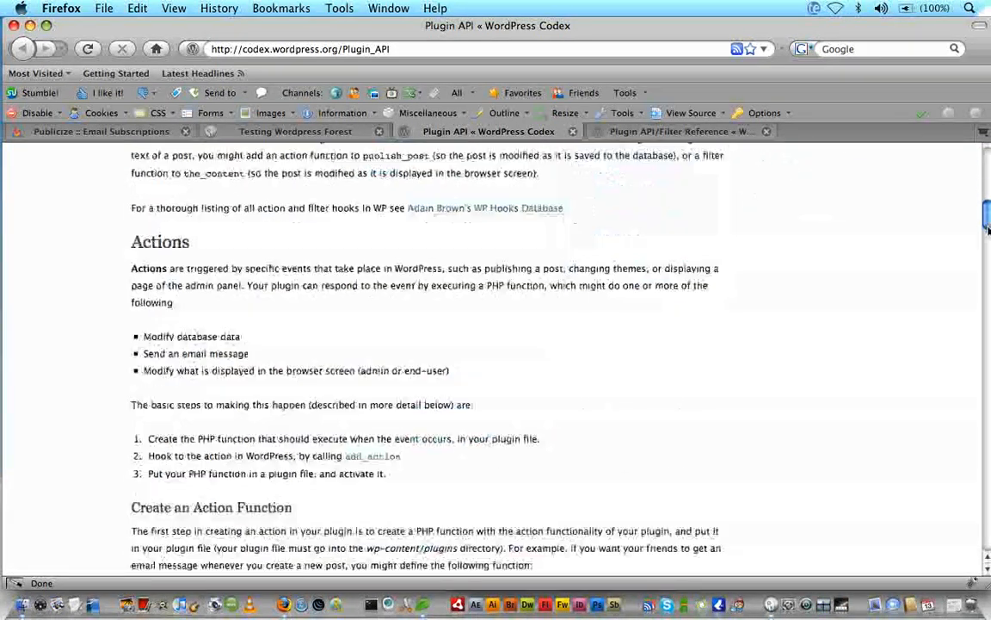
{"action": "scroll", "scroll_direction": "down", "scroll_amount": 3}
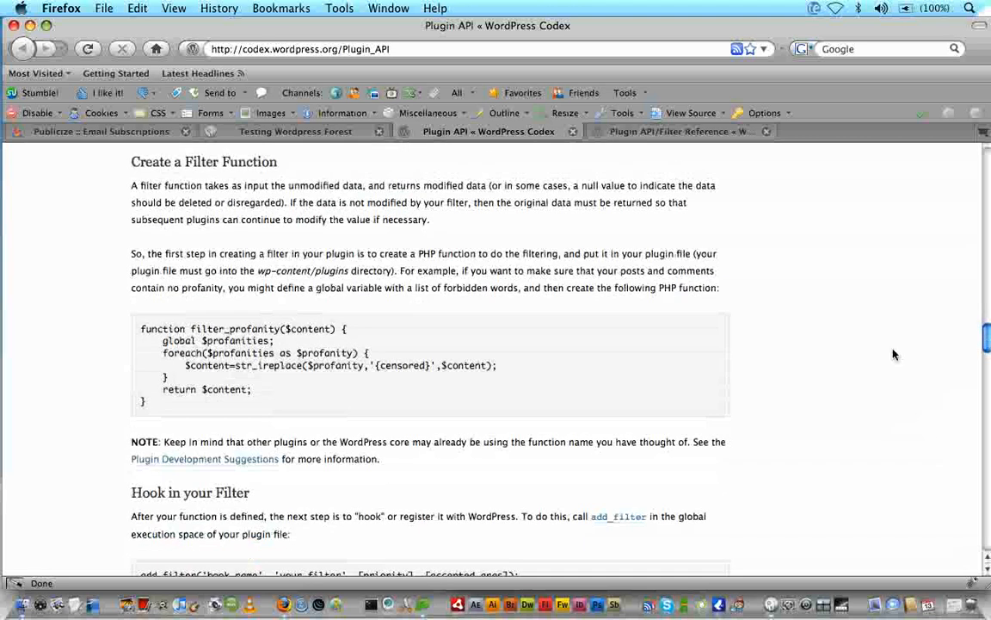
{"action": "scroll", "scroll_direction": "up", "scroll_amount": 3}
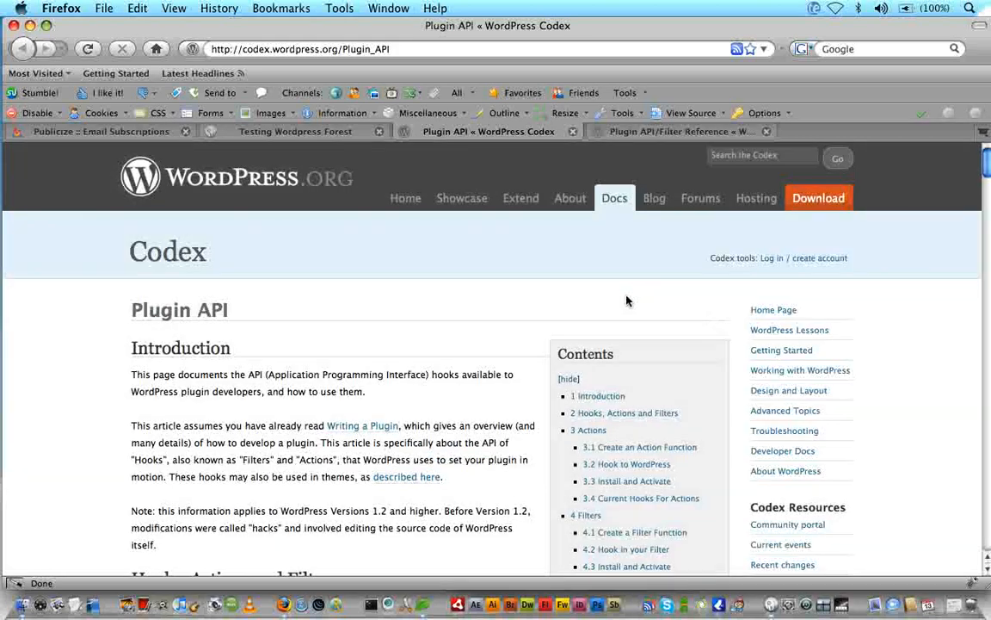
{"action": "mouse_move", "coordinate": [83, 313]}
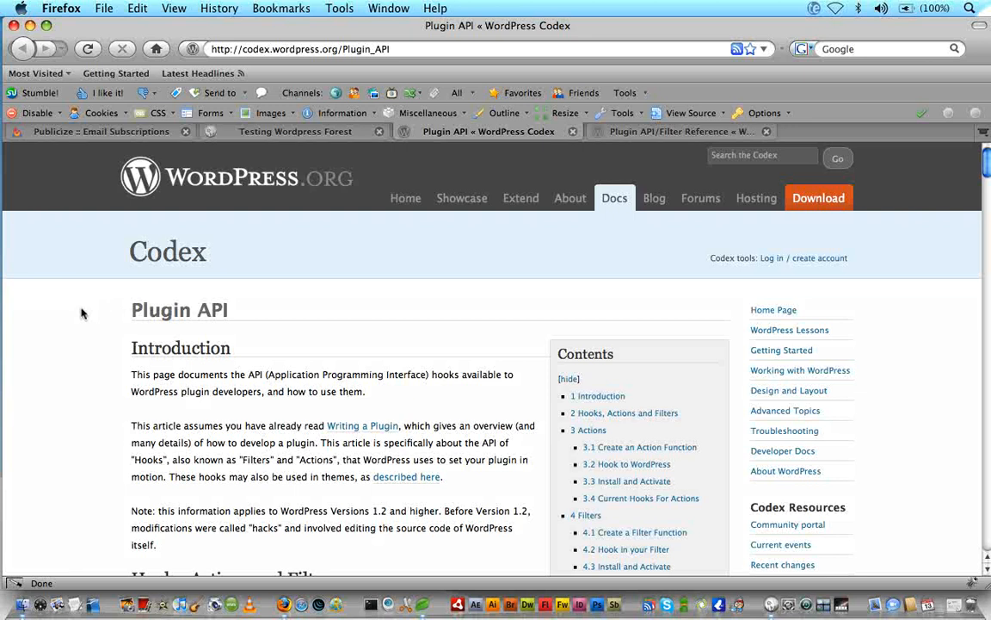
{"action": "mouse_move", "coordinate": [461, 198]}
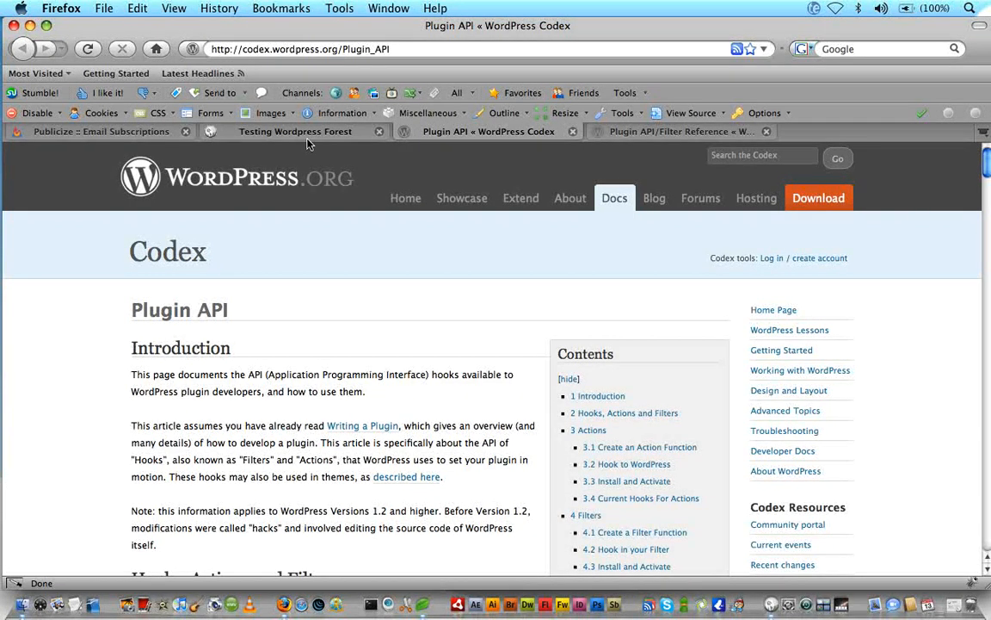
{"action": "left_click", "coordinate": [296, 130]}
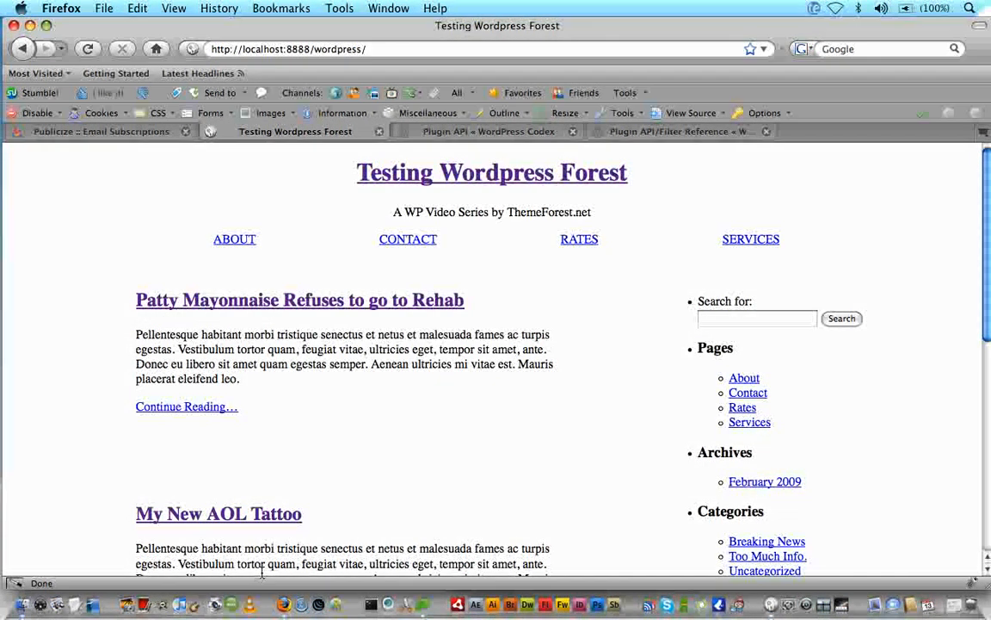
{"action": "mouse_move", "coordinate": [311, 468]}
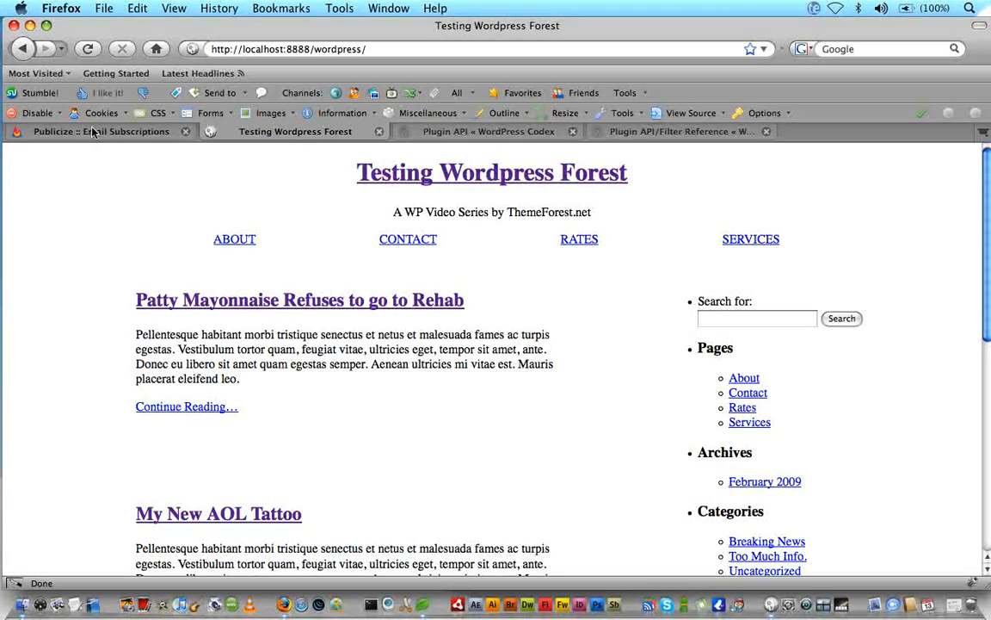
- Go to FeedBurner's Email Subscriptions page and scroll to the Dev Tips subscription form code
{"action": "left_click", "coordinate": [100, 131]}
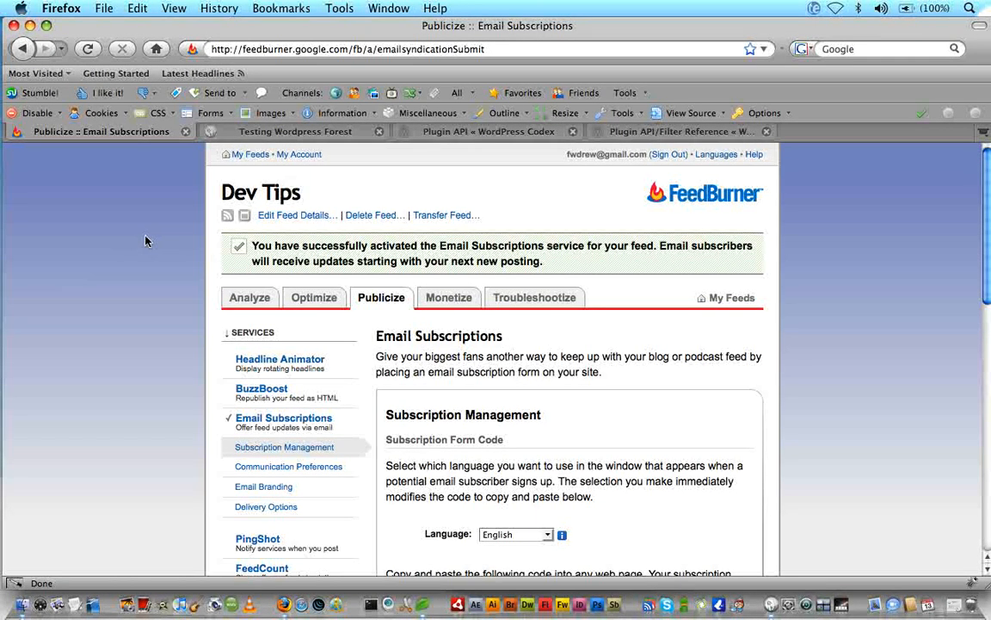
{"action": "scroll", "scroll_direction": "down", "scroll_amount": 3}
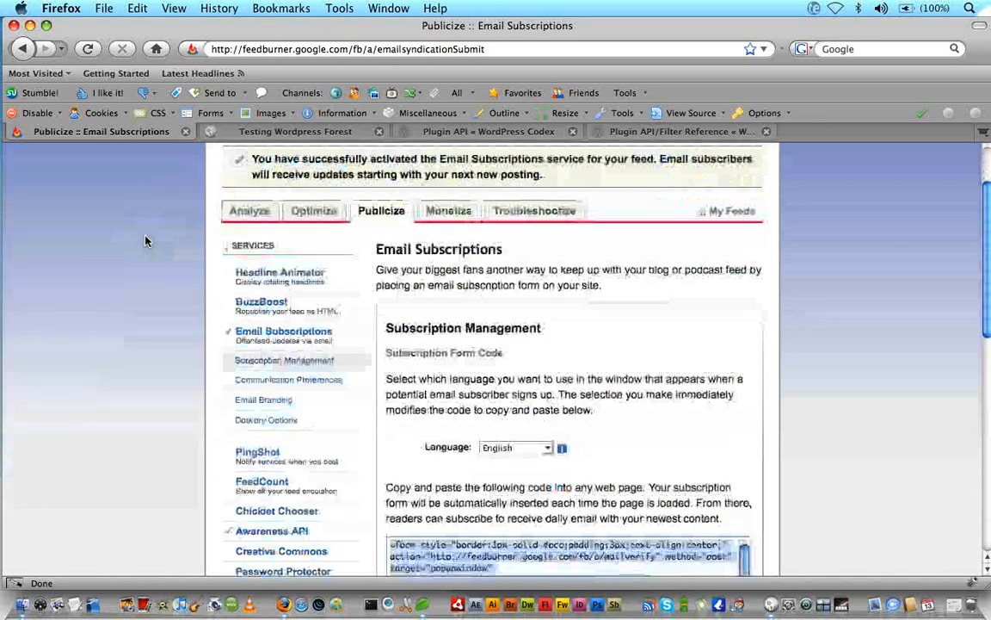
{"action": "scroll", "scroll_direction": "down", "scroll_amount": 3}
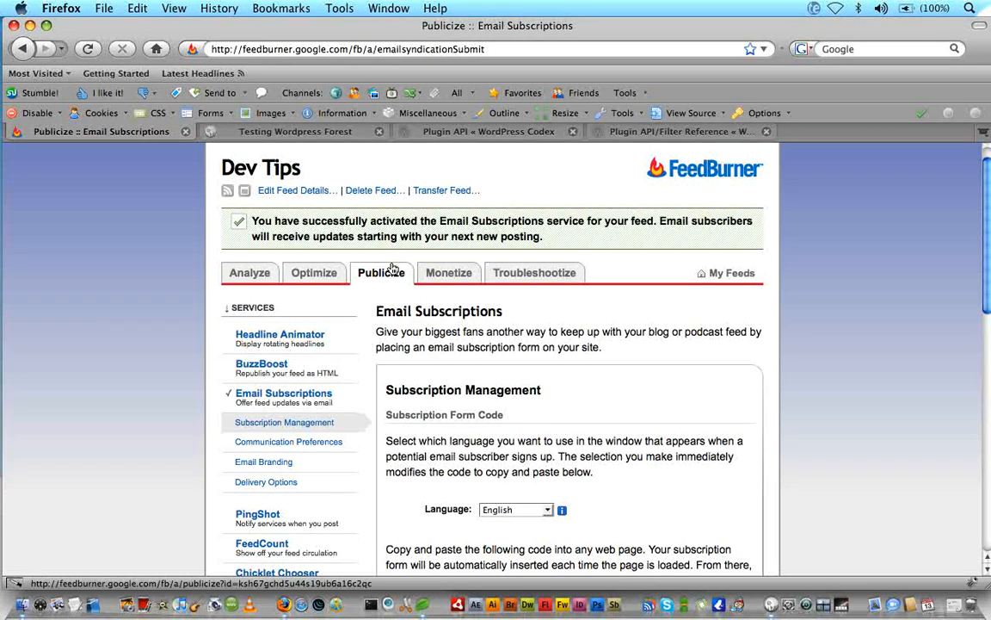
{"action": "scroll", "scroll_direction": "down", "scroll_amount": 3}
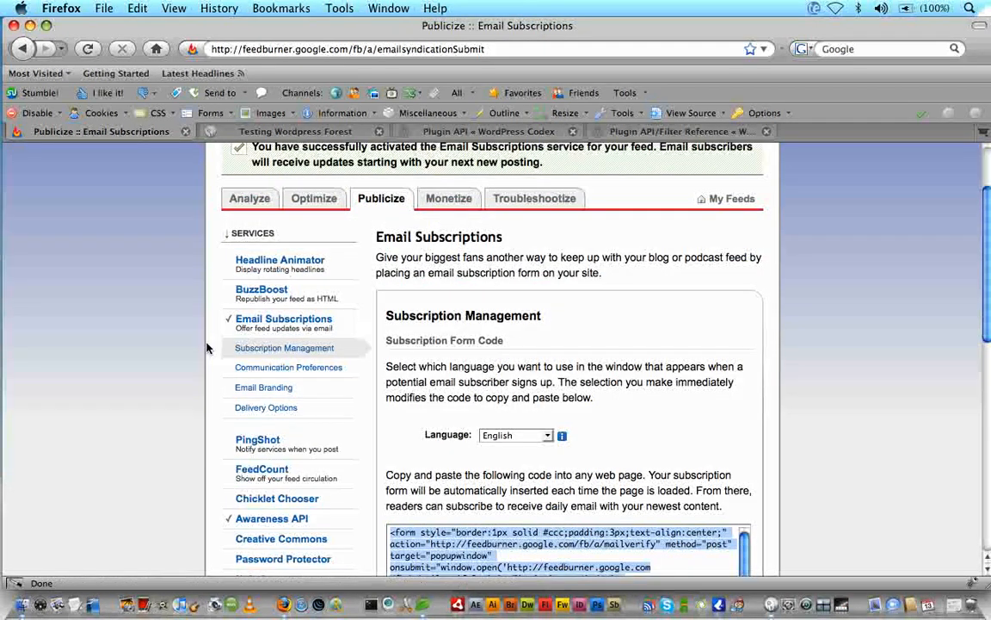
{"action": "scroll", "scroll_direction": "down", "scroll_amount": 3}
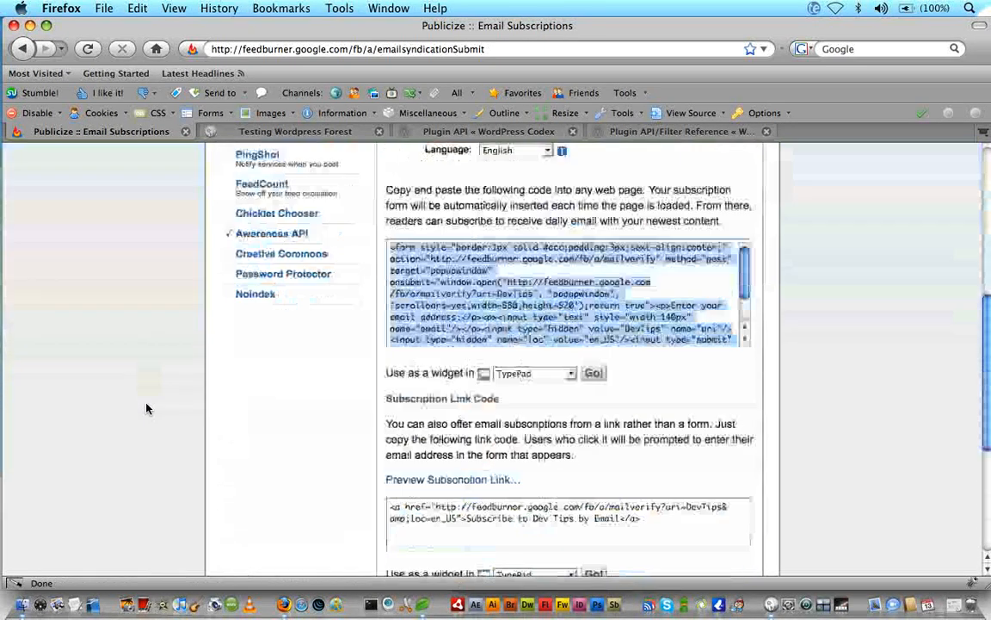
{"action": "scroll", "scroll_direction": "up", "scroll_amount": 3}
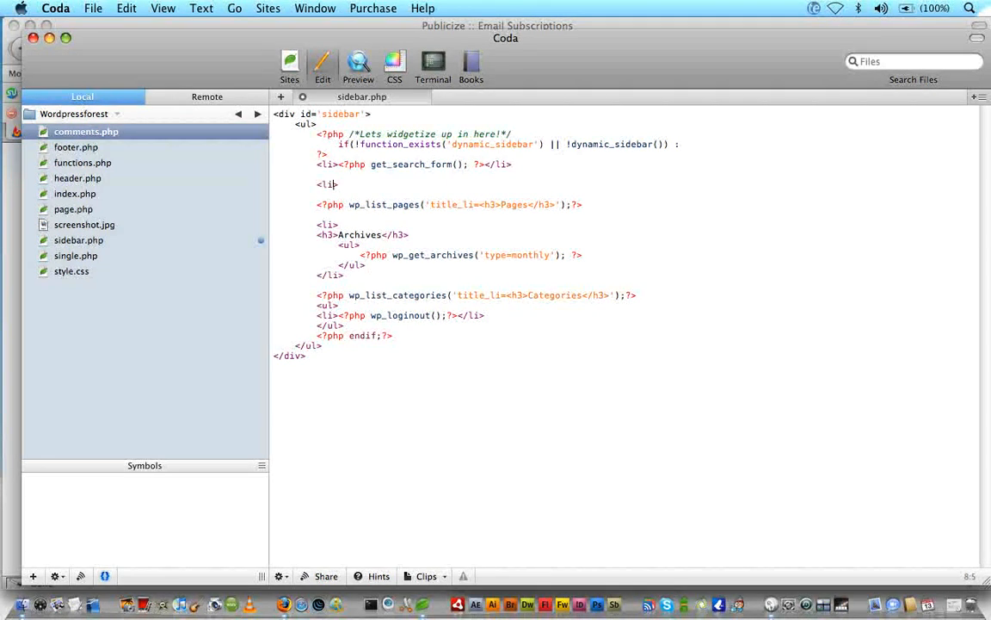
- Close the new list item holding the FeedBurner form with </li> in sidebar.php
{"action": "type", "text": "</li>"}
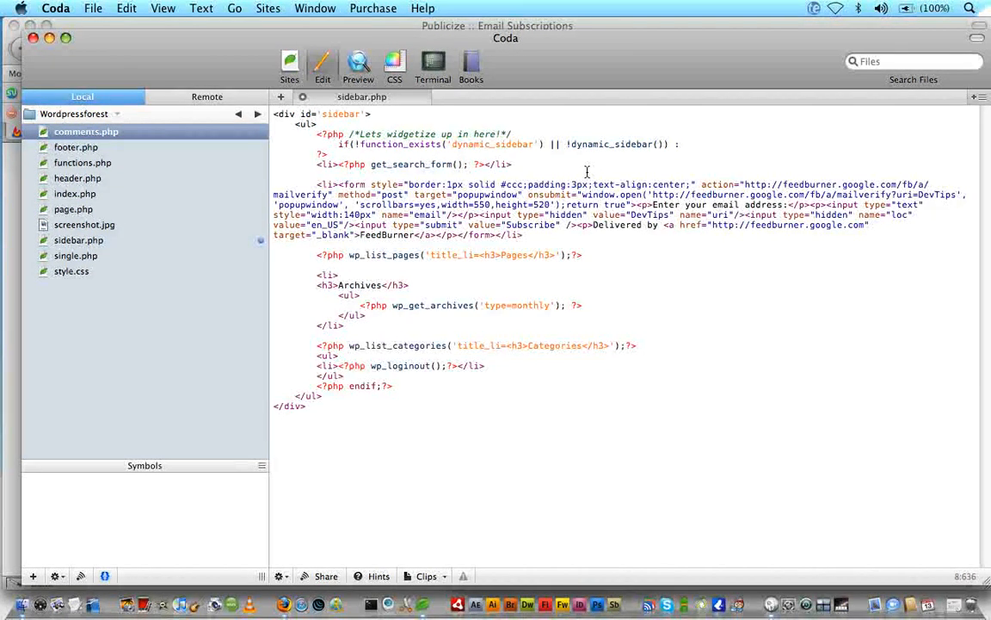
{"action": "mouse_move", "coordinate": [589, 176]}
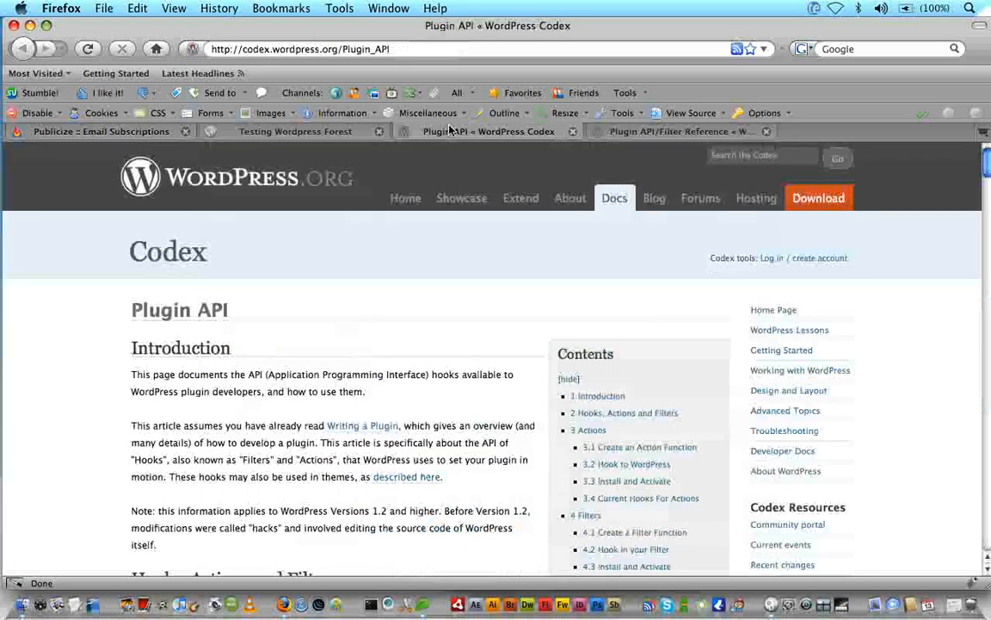
- View the local test blog's sidebar and try the new email address field of the subscription form
{"action": "left_click", "coordinate": [296, 130]}
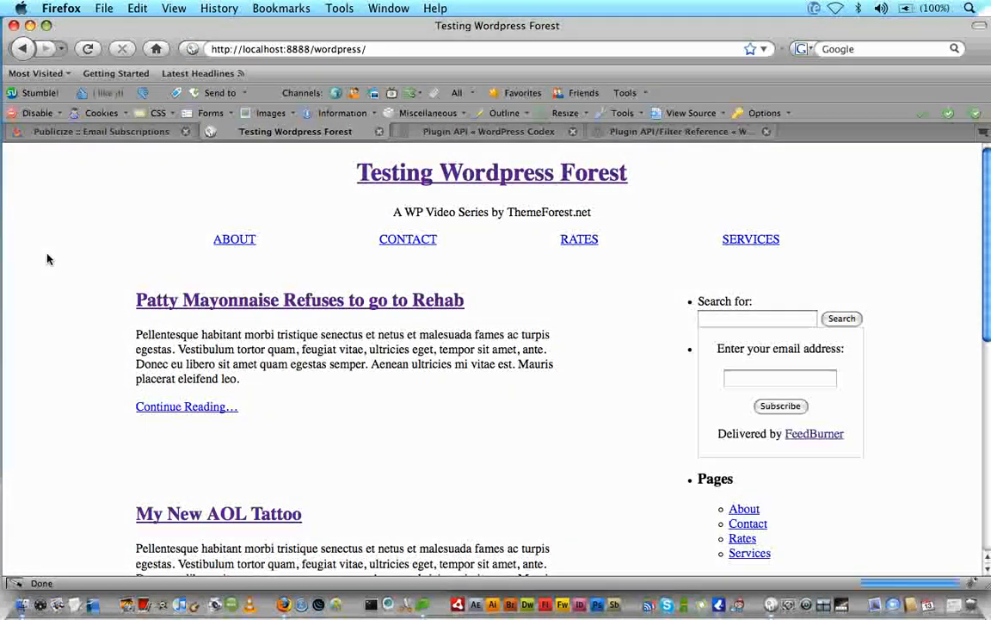
{"action": "scroll", "scroll_direction": "down", "scroll_amount": 3}
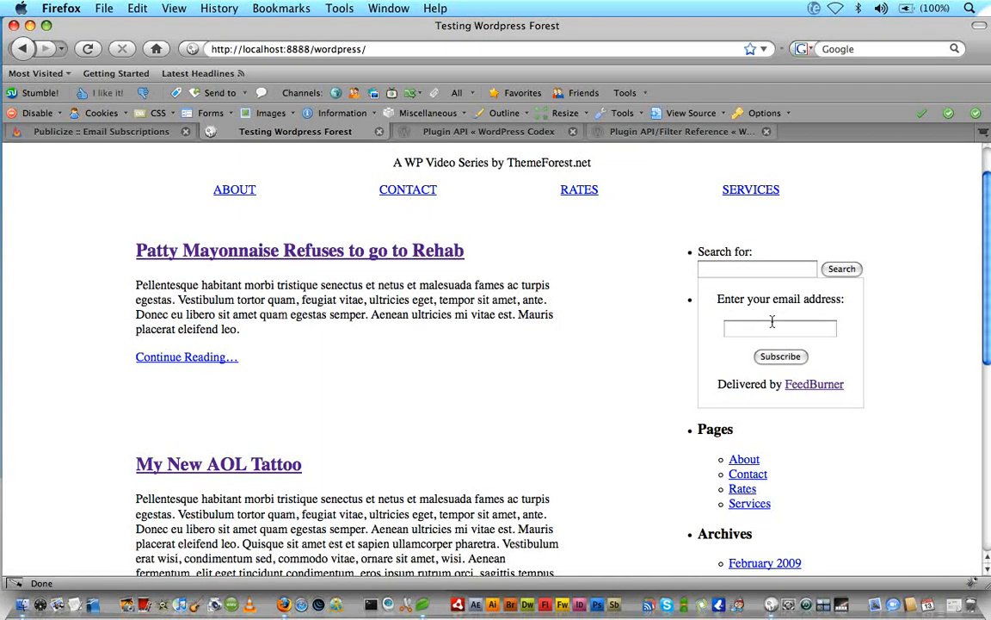
{"action": "mouse_move", "coordinate": [749, 320]}
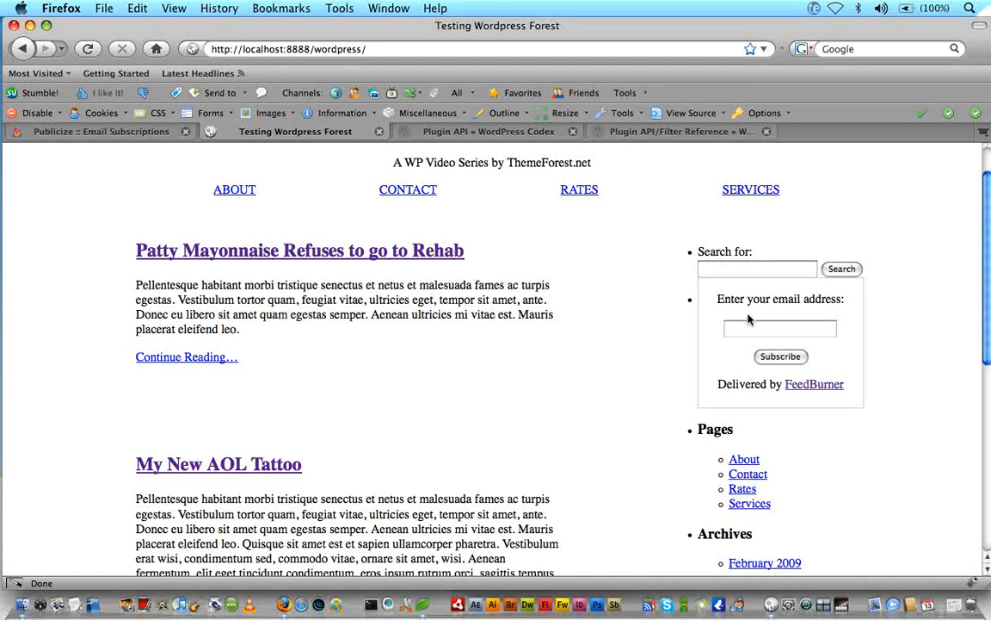
{"action": "mouse_move", "coordinate": [688, 379]}
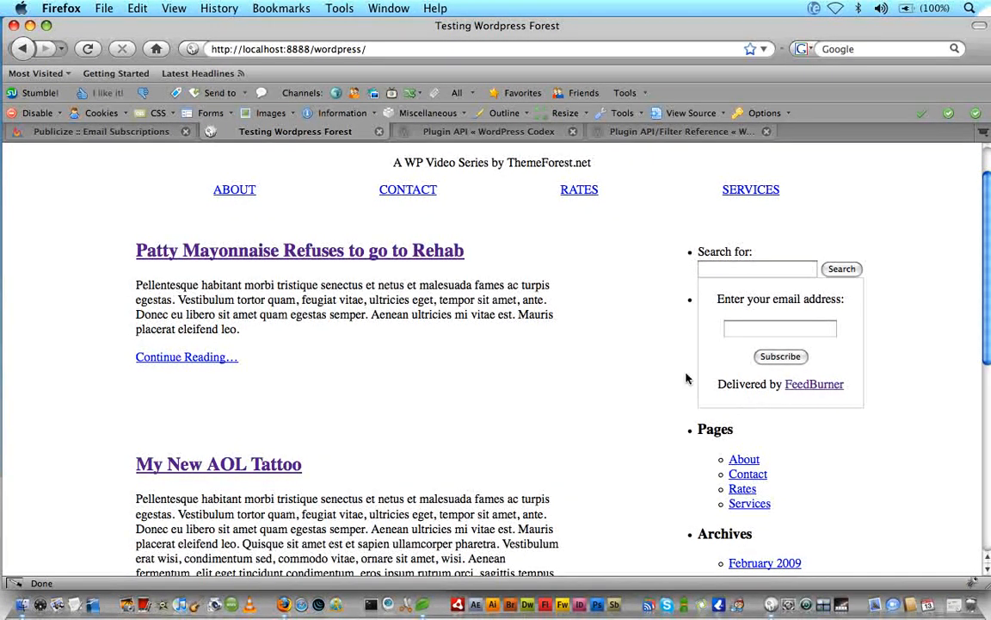
{"action": "mouse_move", "coordinate": [719, 327]}
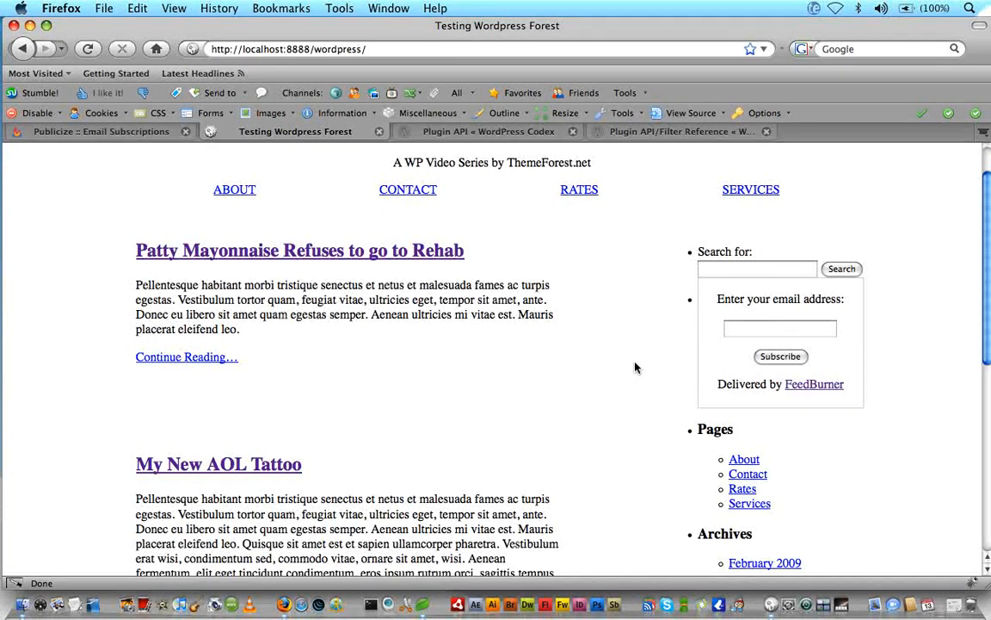
{"action": "mouse_move", "coordinate": [494, 400]}
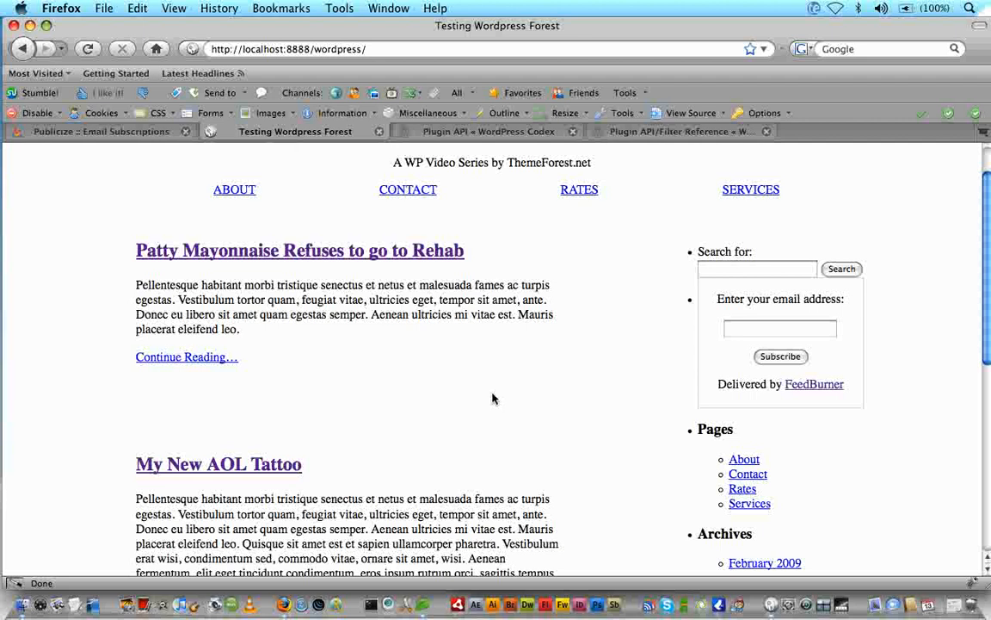
{"action": "left_click", "coordinate": [780, 327]}
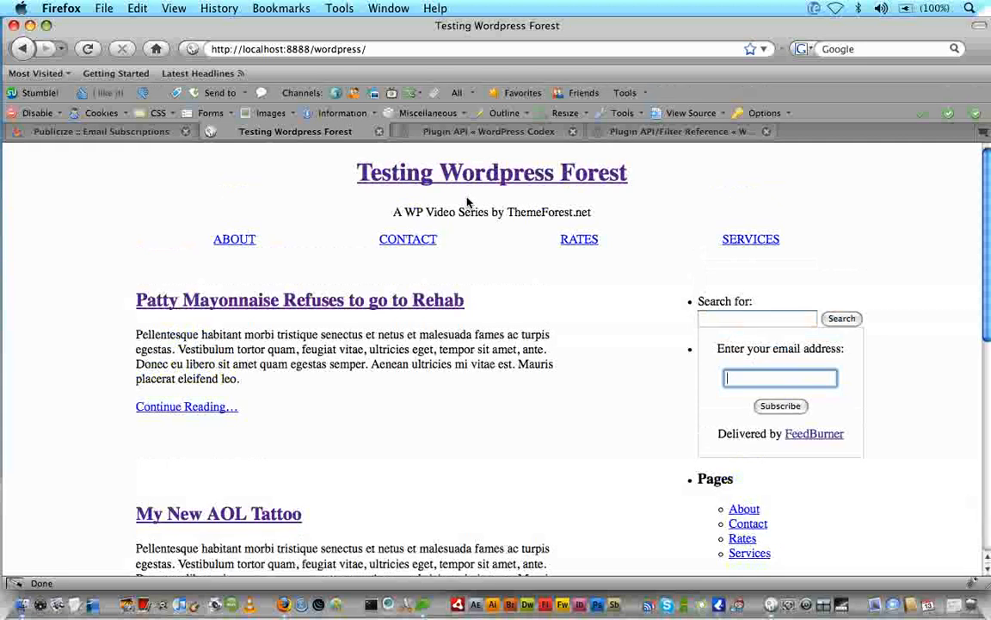
{"action": "mouse_move", "coordinate": [152, 193]}
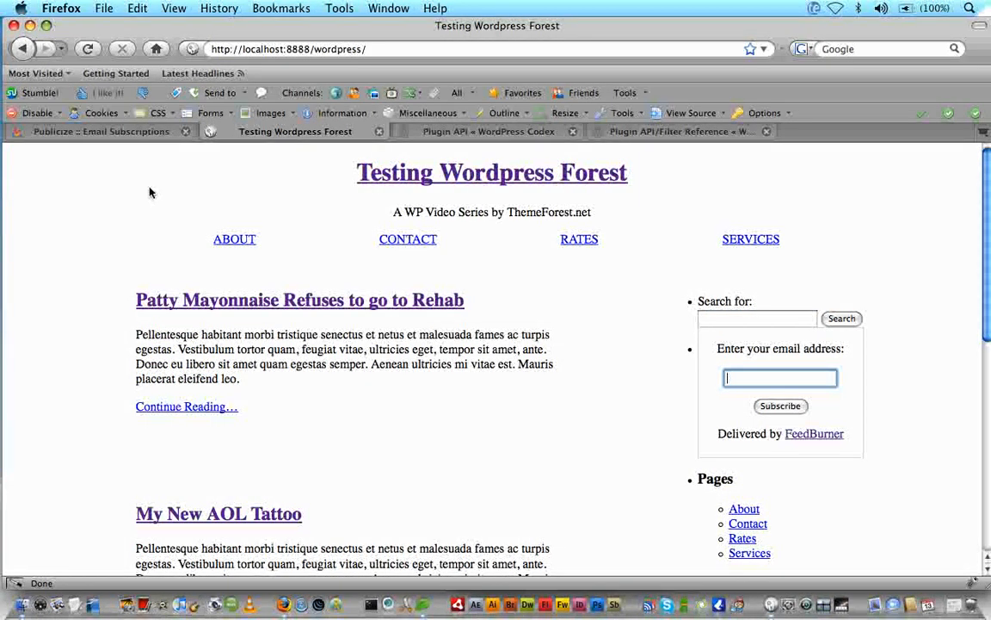
- Revisit the FeedBurner form code, then return to the local test blog
{"action": "left_click", "coordinate": [100, 130]}
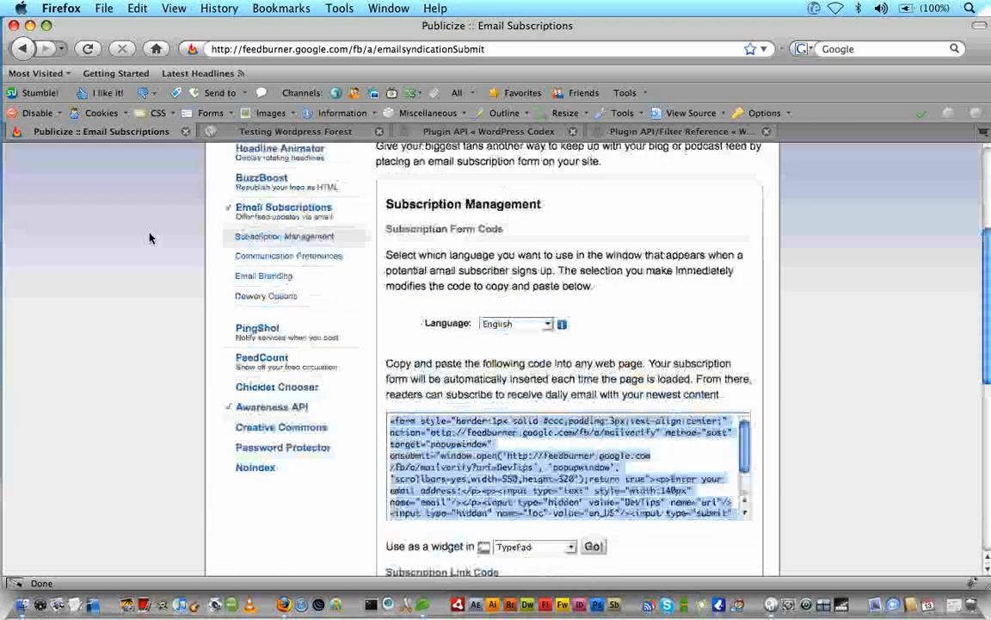
{"action": "scroll", "scroll_direction": "up", "scroll_amount": 3}
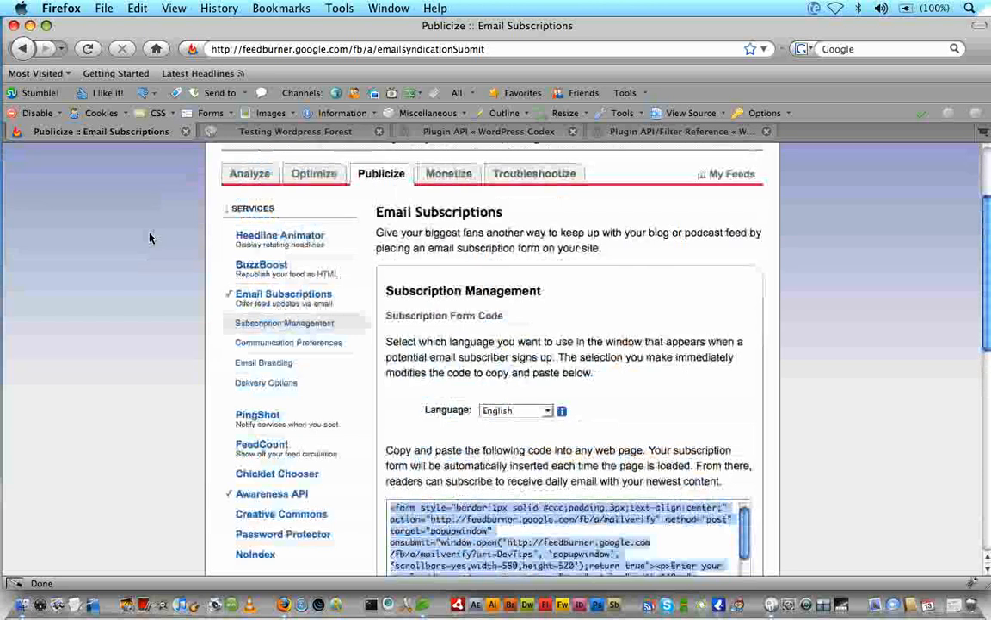
{"action": "scroll", "scroll_direction": "down", "scroll_amount": 3}
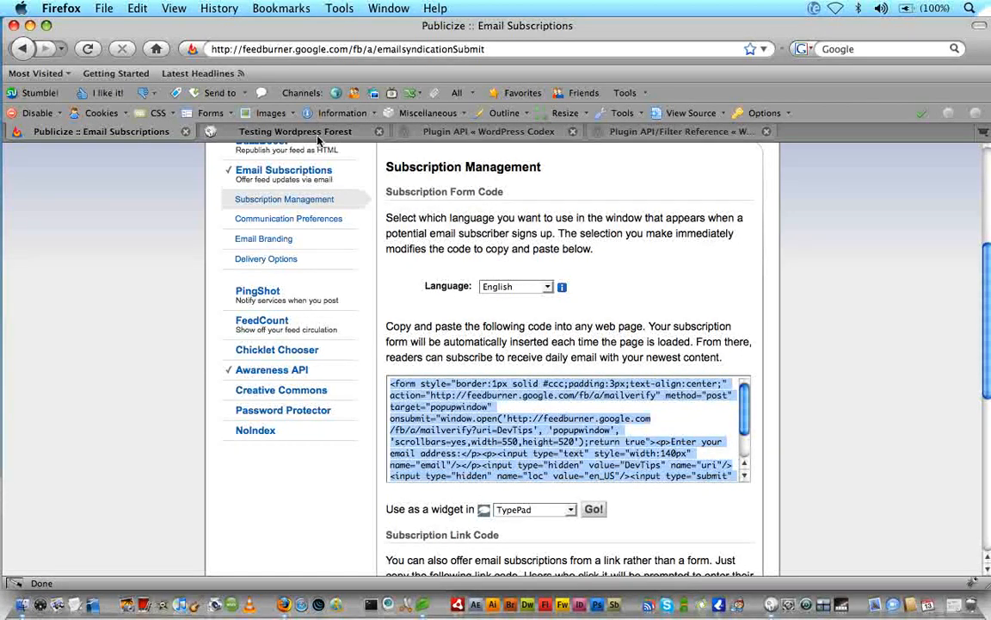
{"action": "left_click", "coordinate": [296, 131]}
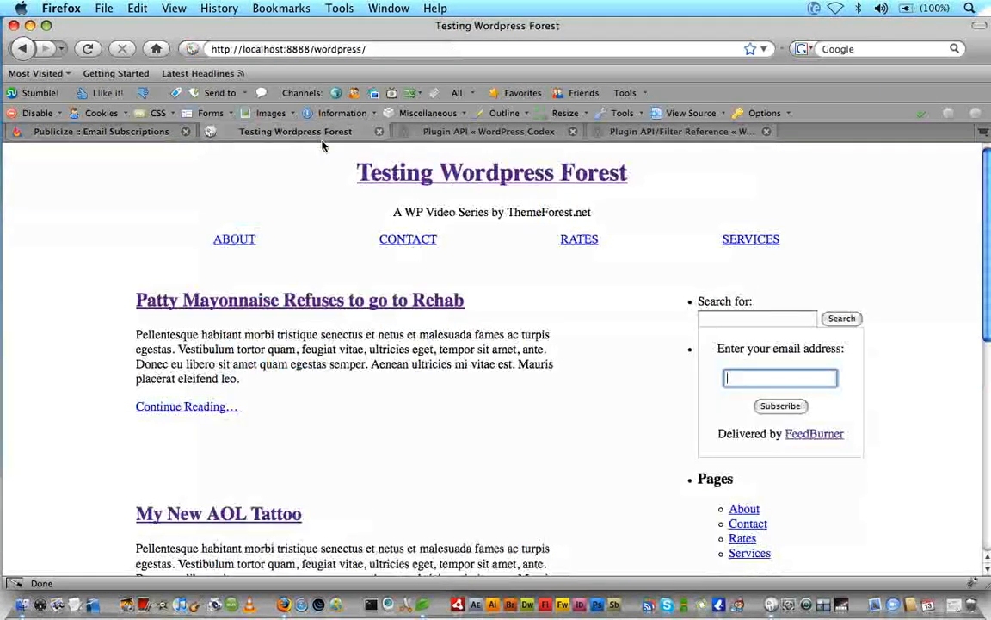
{"action": "mouse_move", "coordinate": [172, 207]}
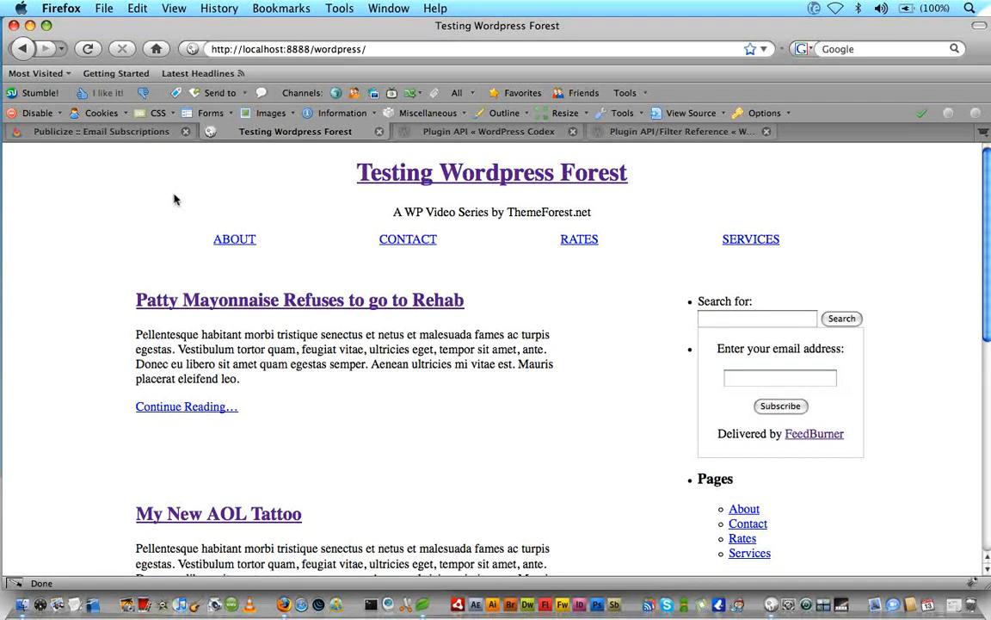
{"action": "mouse_move", "coordinate": [480, 589]}
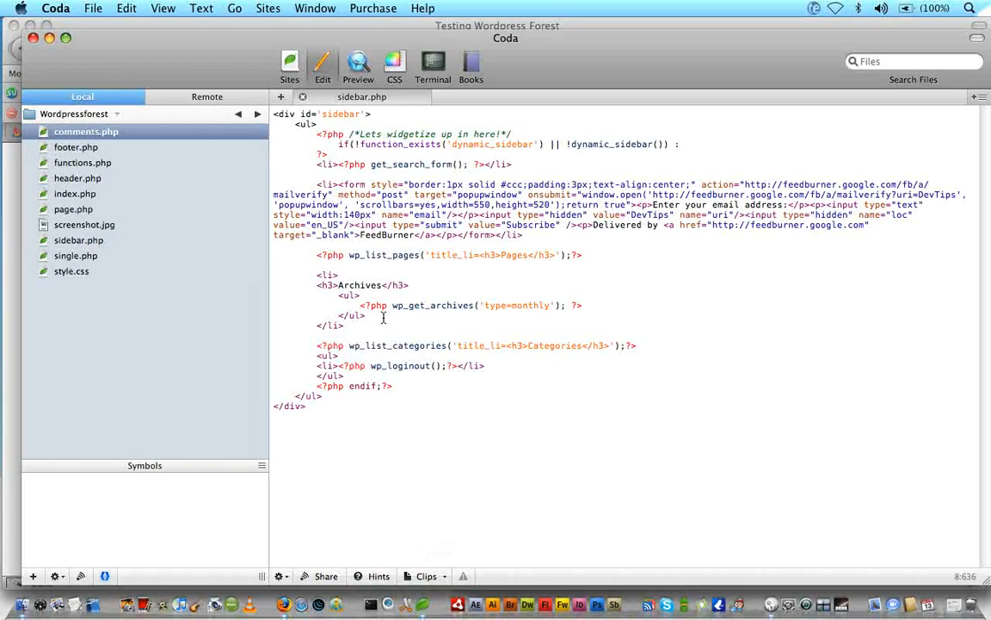
- Browse into the site's wp-content/plugins folder in Coda's Local sidebar
{"action": "left_click", "coordinate": [303, 96]}
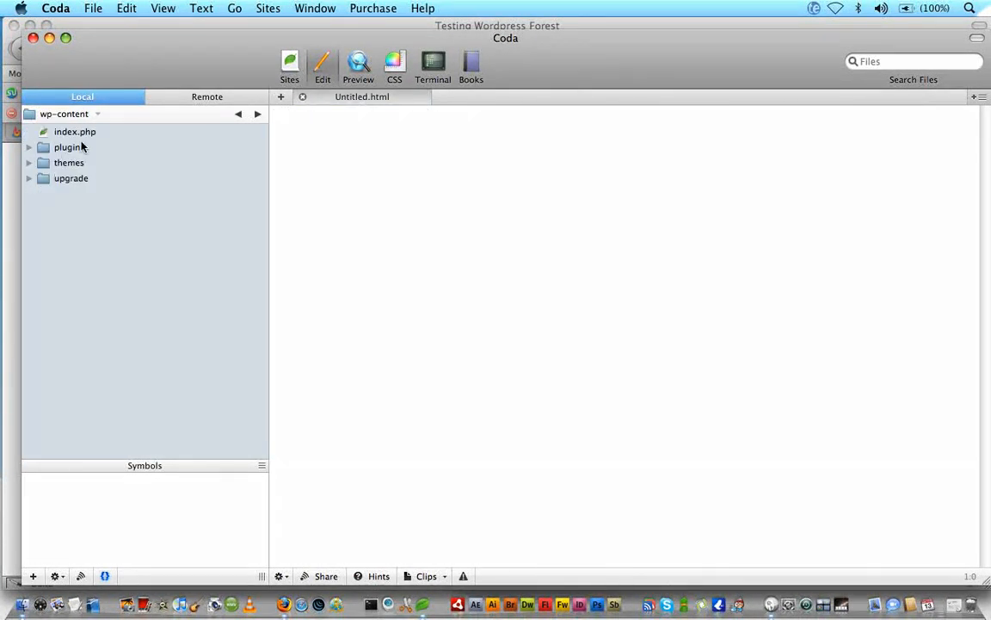
{"action": "left_click", "coordinate": [71, 147]}
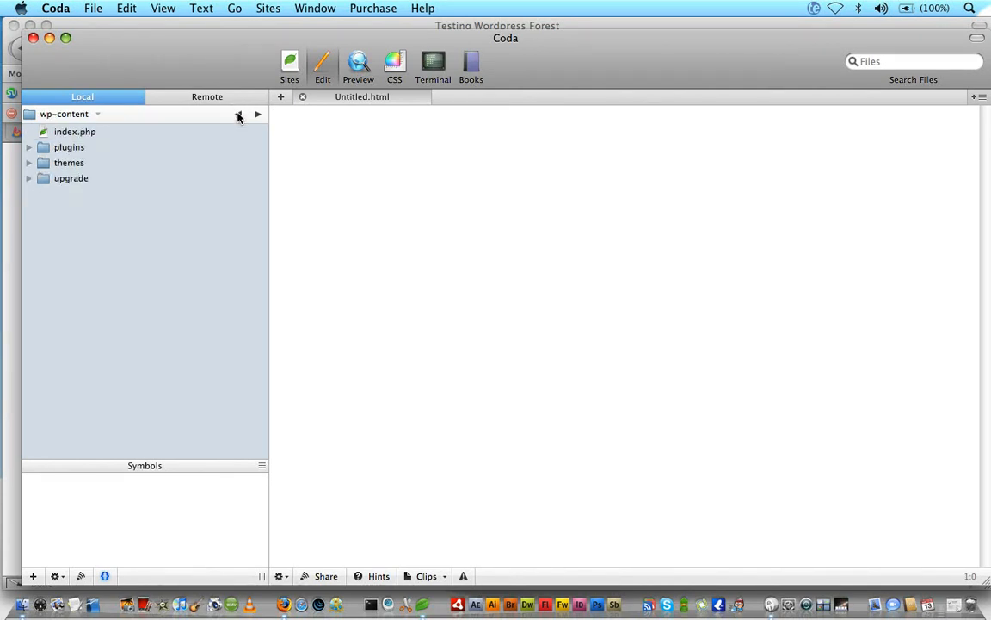
{"action": "left_click", "coordinate": [238, 114]}
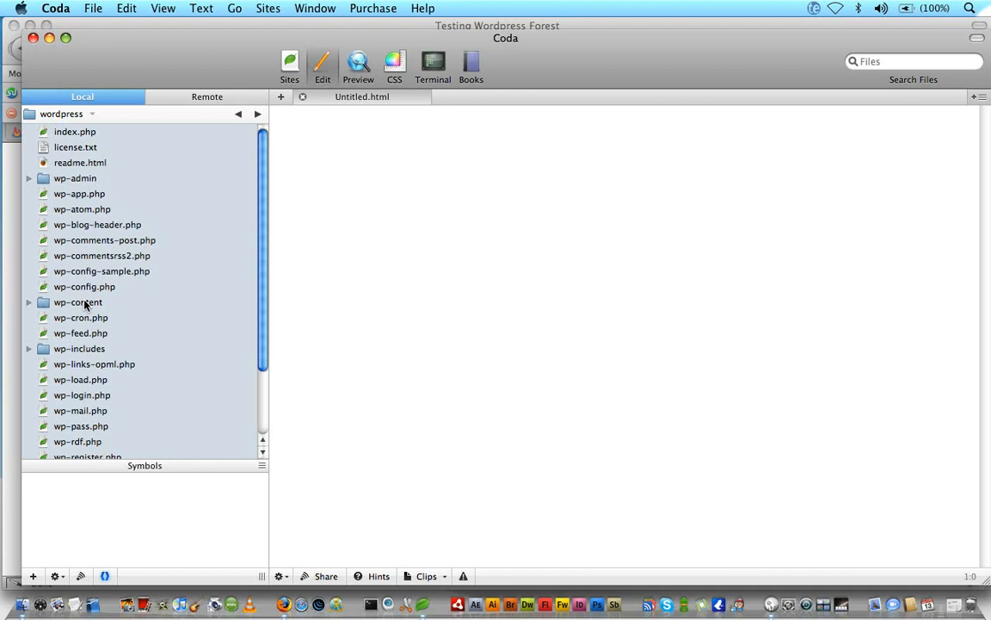
{"action": "double_click", "coordinate": [78, 303]}
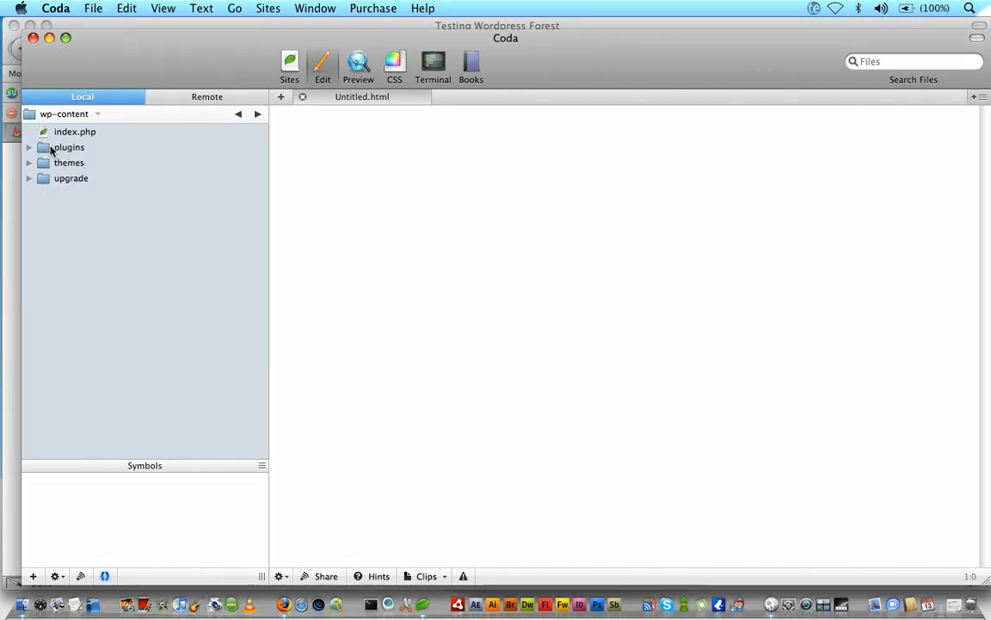
{"action": "double_click", "coordinate": [69, 148]}
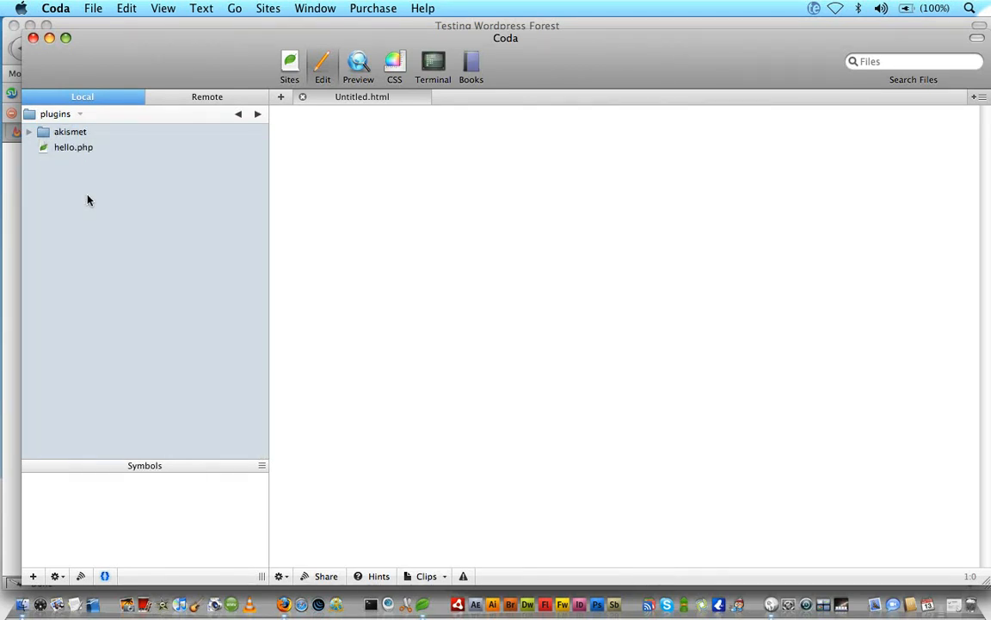
- Create a new folder named dd_promote inside plugins
{"action": "right_click", "coordinate": [86, 199]}
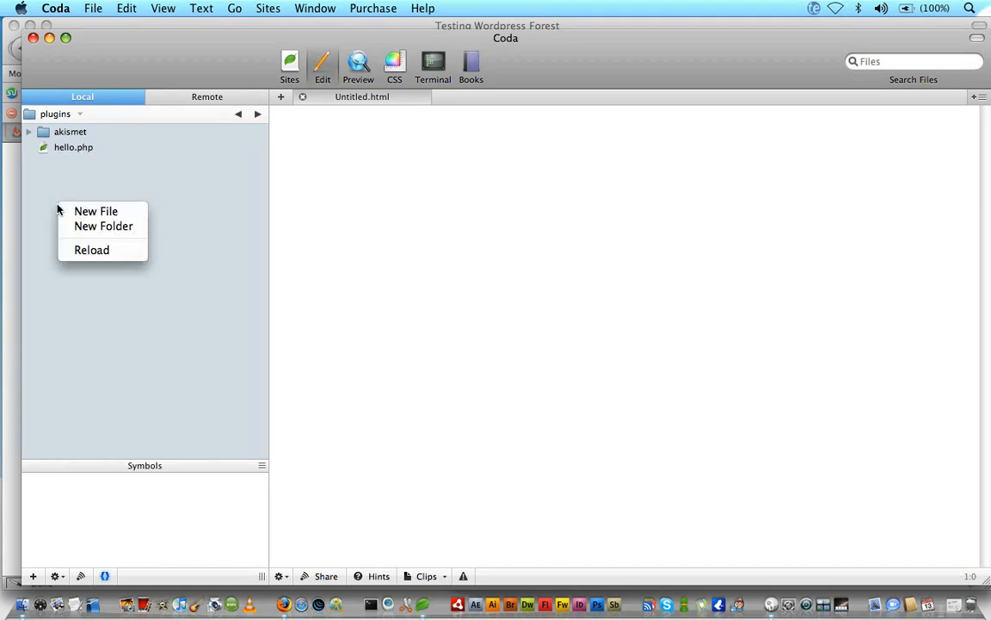
{"action": "left_click", "coordinate": [103, 225]}
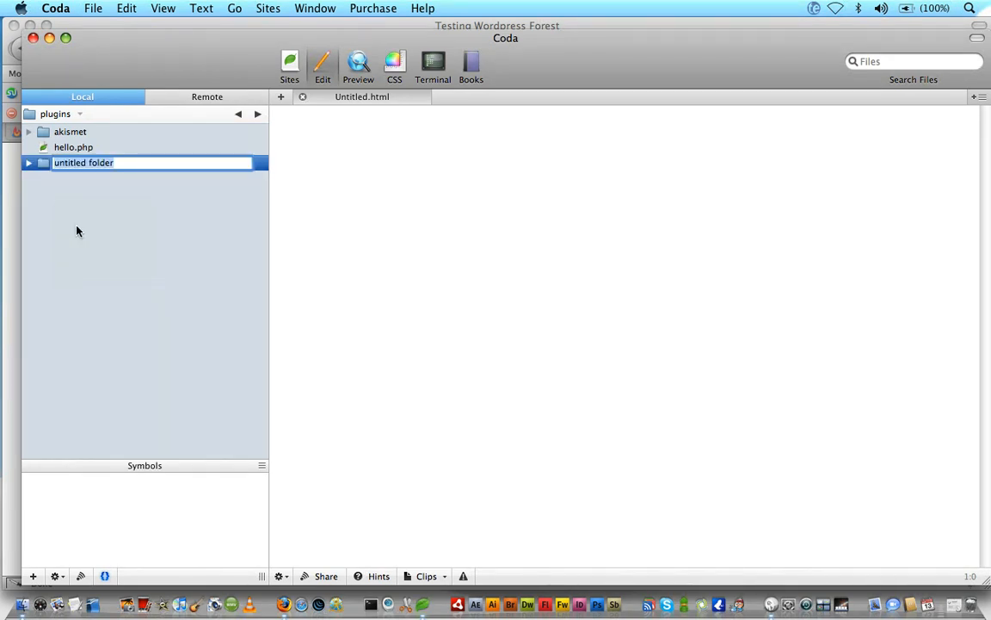
{"action": "type", "text": "dd"}
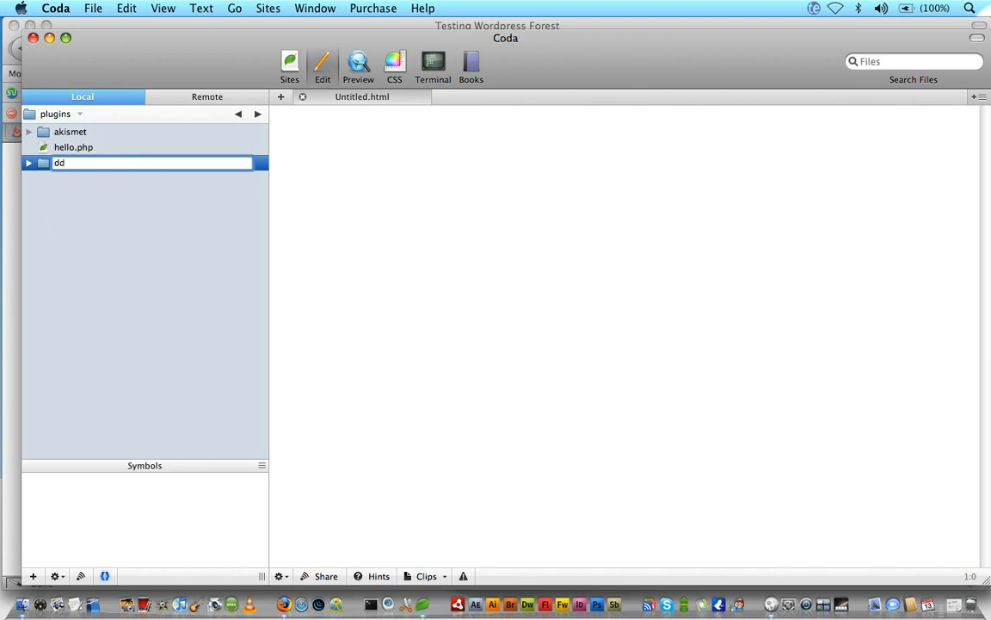
{"action": "type", "text": "_pro"}
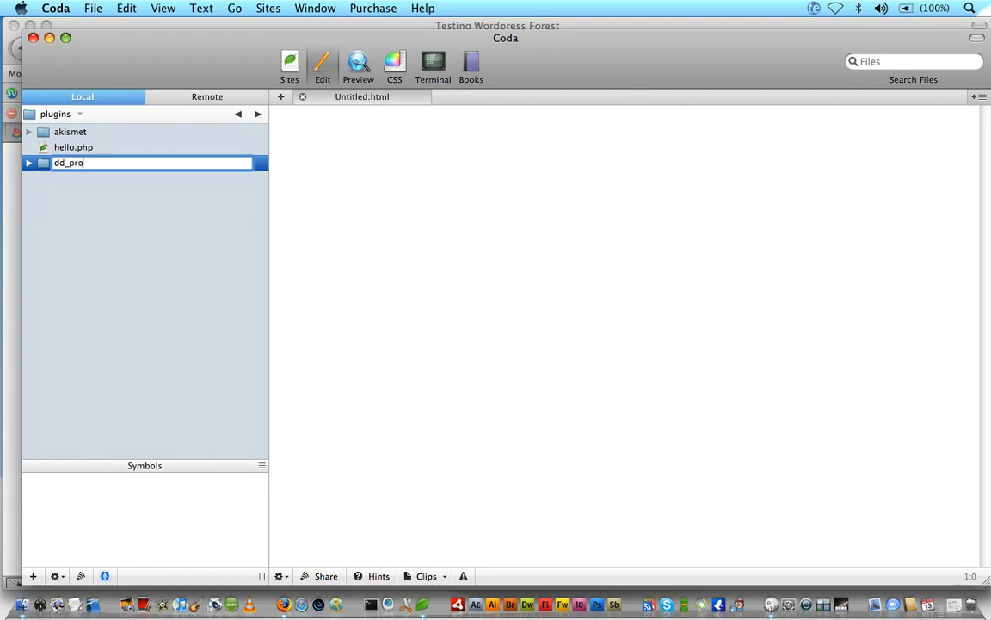
{"action": "key", "text": "Return"}
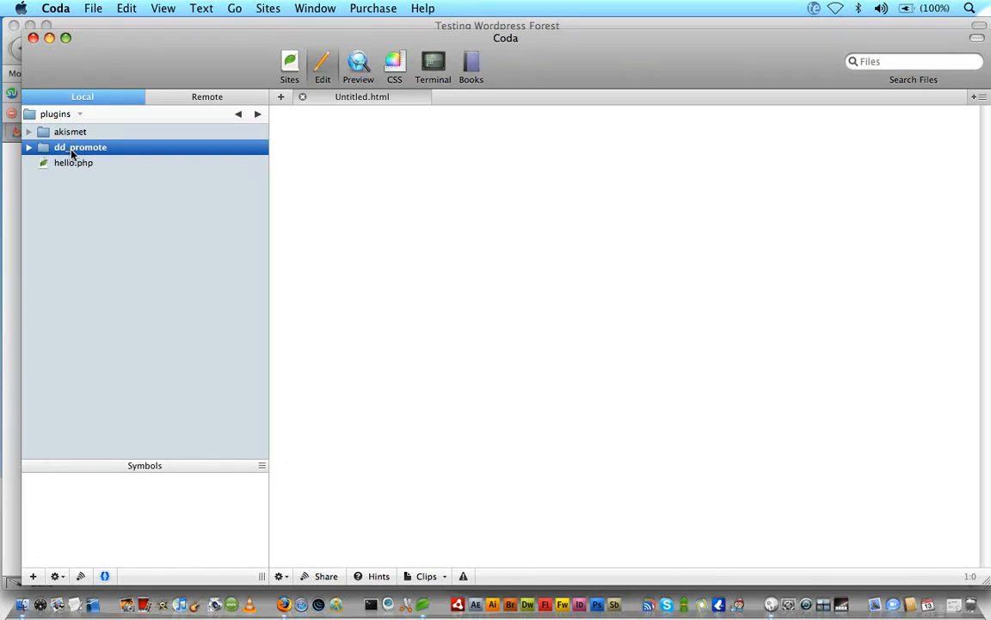
- Create a new file named index.php inside the dd_promote folder
{"action": "double_click", "coordinate": [80, 146]}
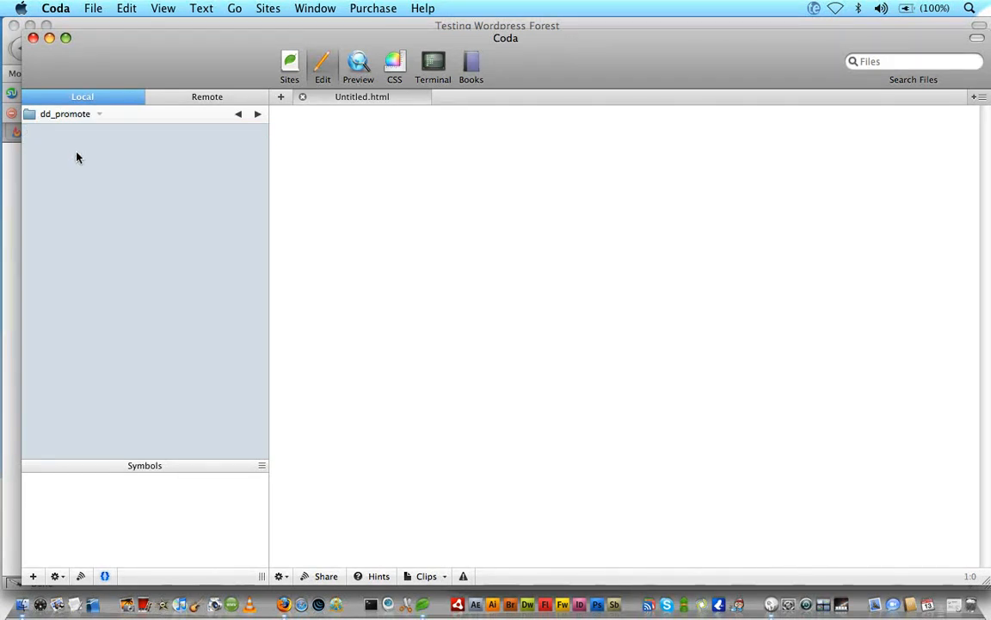
{"action": "right_click", "coordinate": [77, 158]}
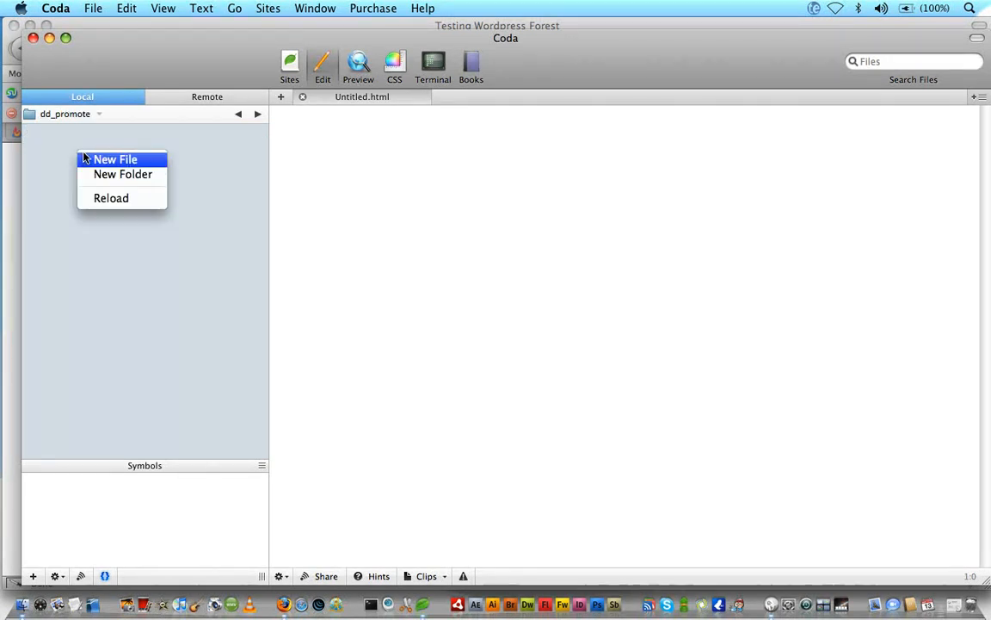
{"action": "left_click", "coordinate": [116, 158]}
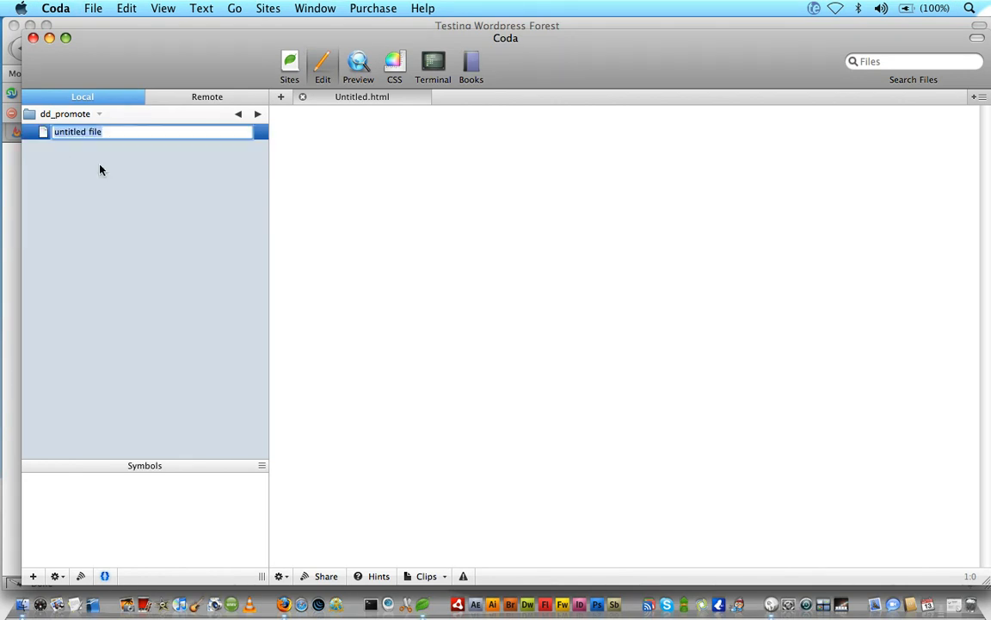
{"action": "type", "text": "index.php"}
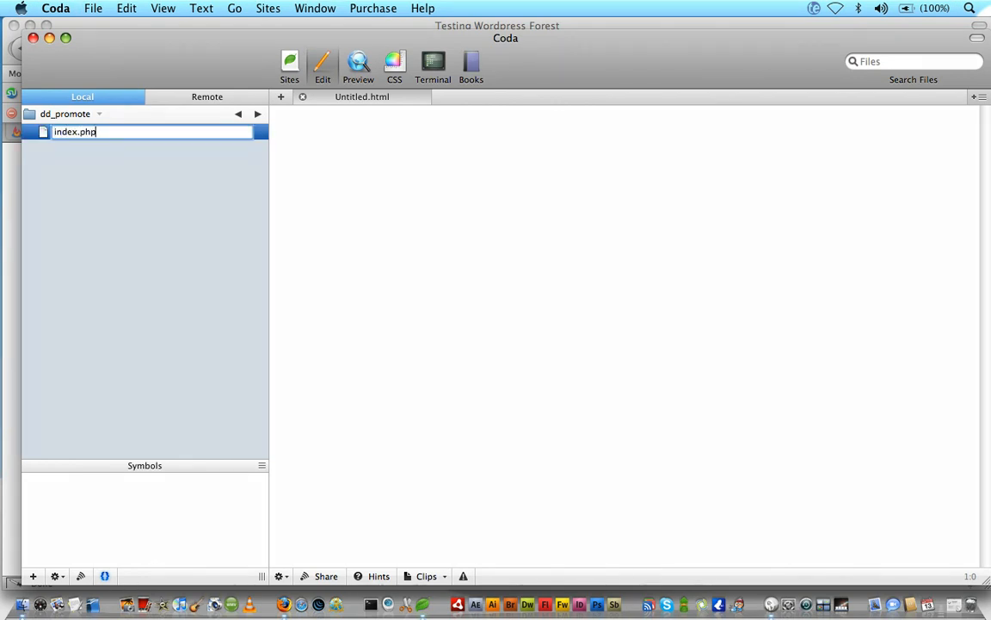
{"action": "key", "text": "Return"}
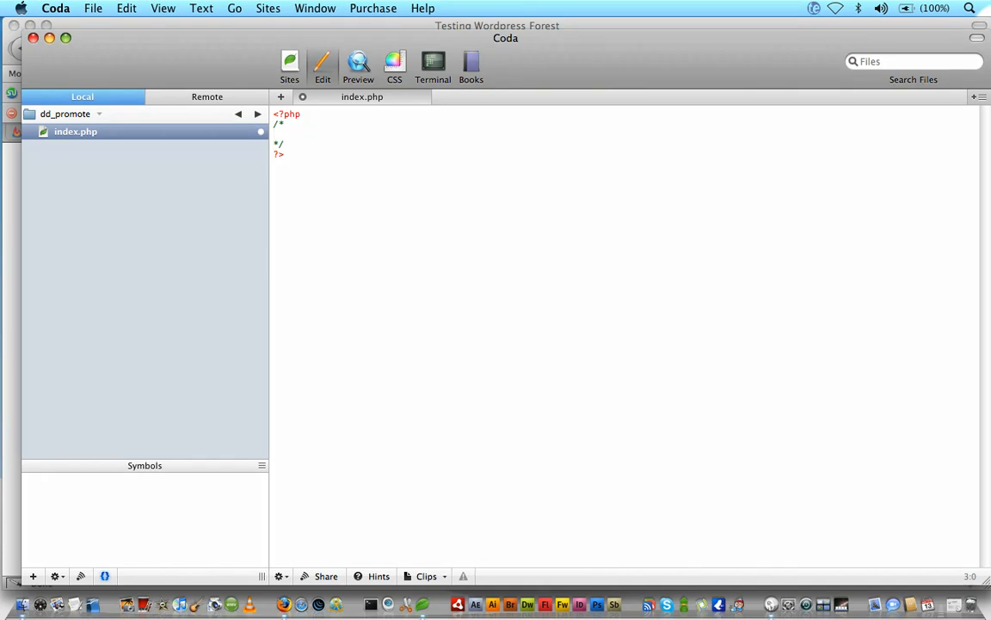
- Write the Plugin Name 'My Promotion Plugin' and Plugin URI lines in the header comment
{"action": "type", "text": "Plu"}
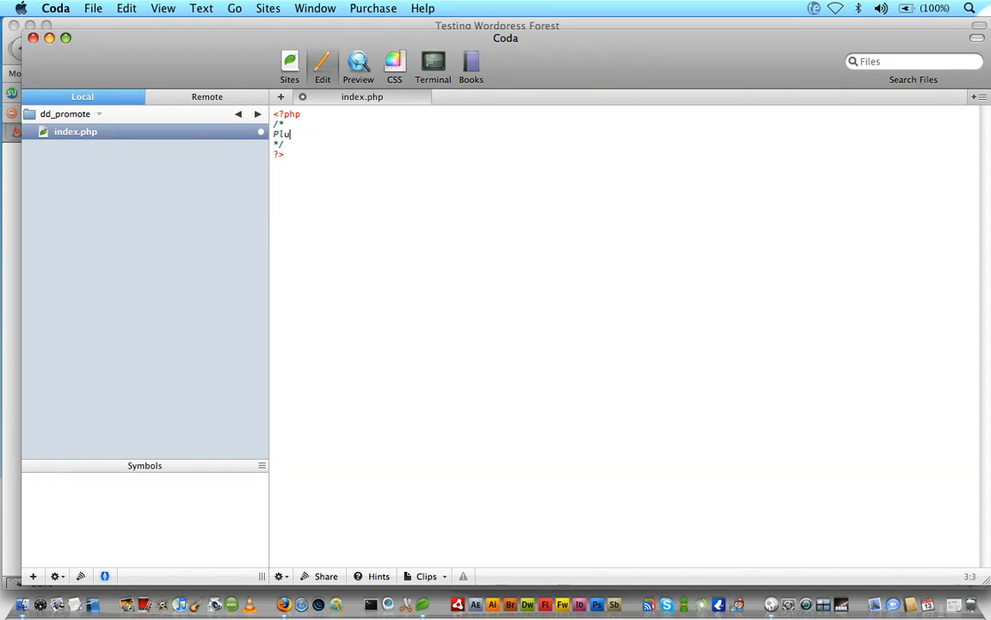
{"action": "type", "text": "gin M"}
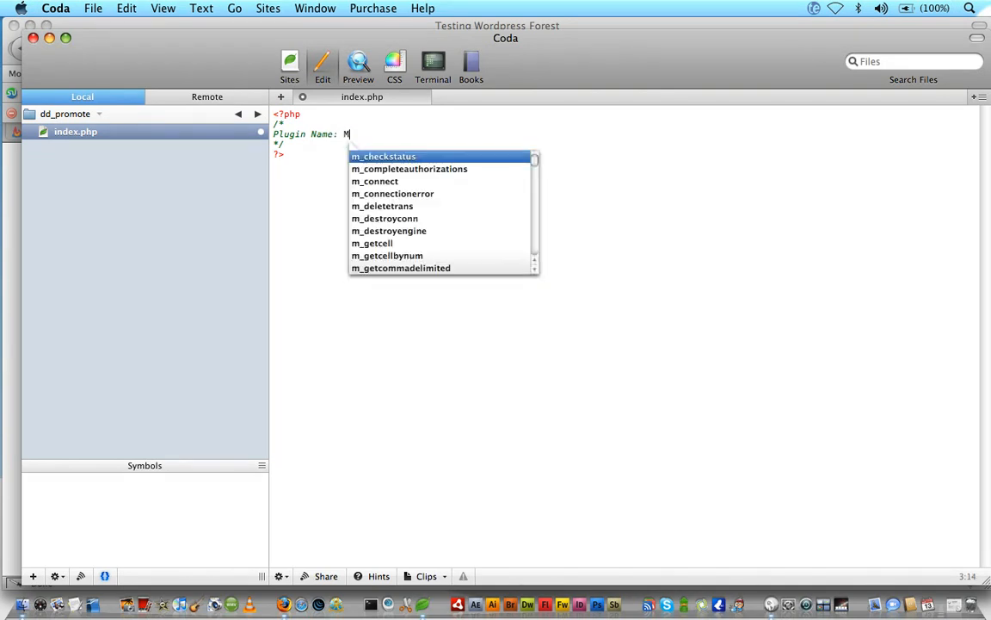
{"action": "type", "text": "y Prmoti"}
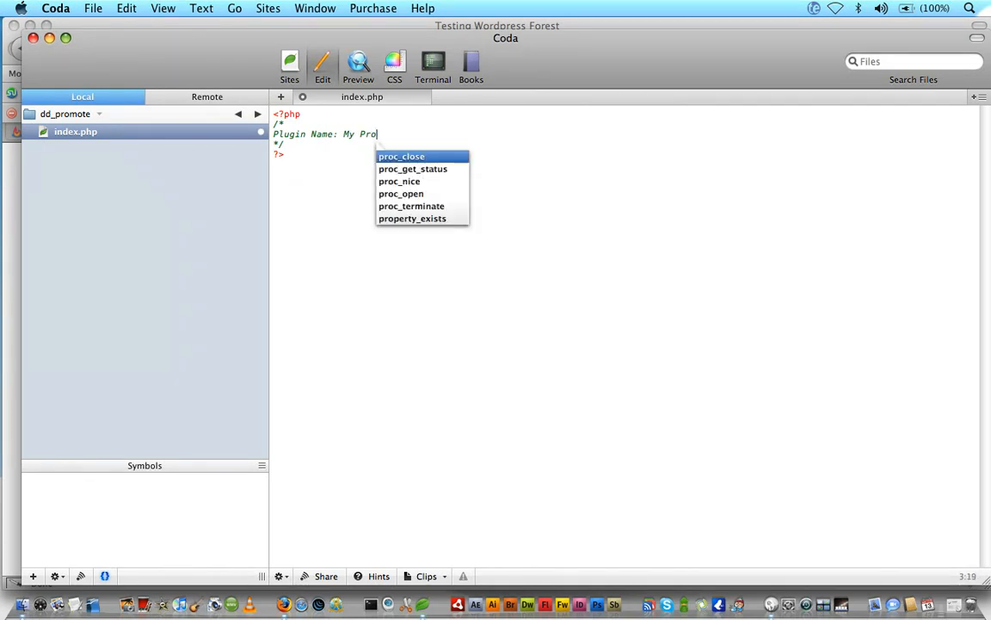
{"action": "type", "text": "motion Plugin"}
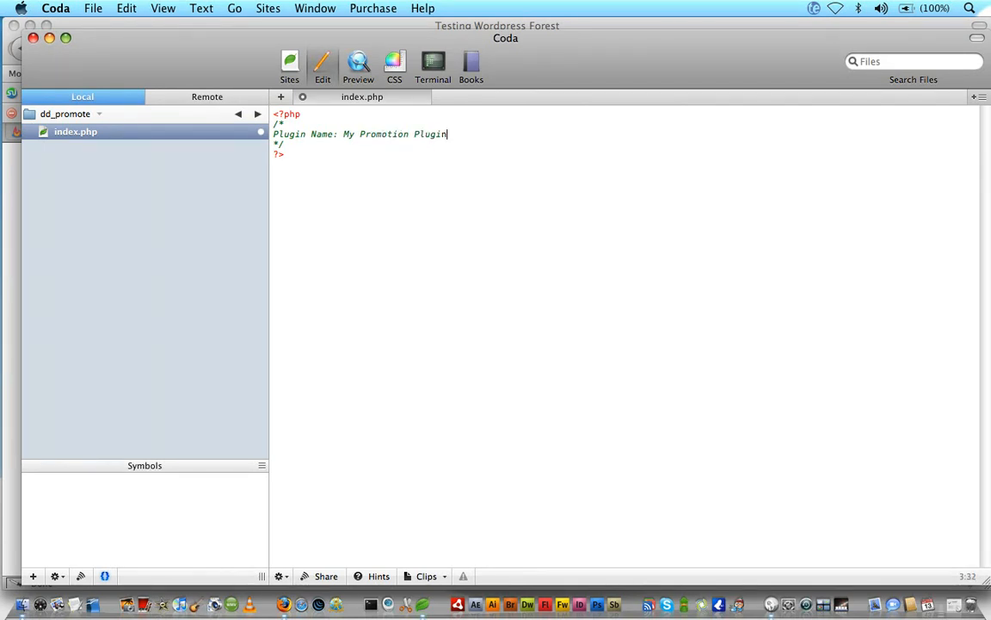
{"action": "key", "text": "Return"}
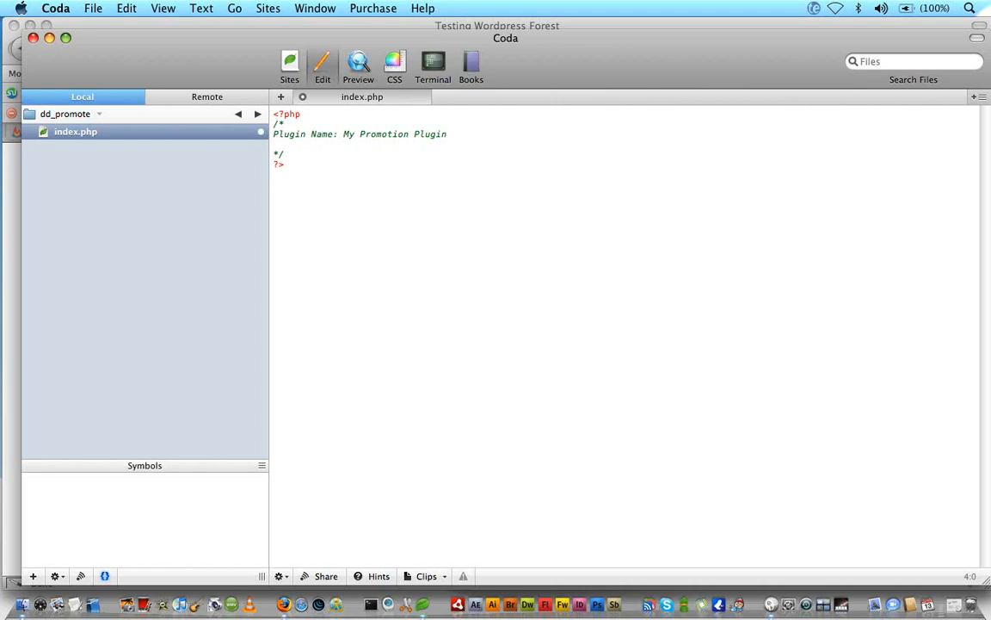
{"action": "type", "text": "Plugin A"}
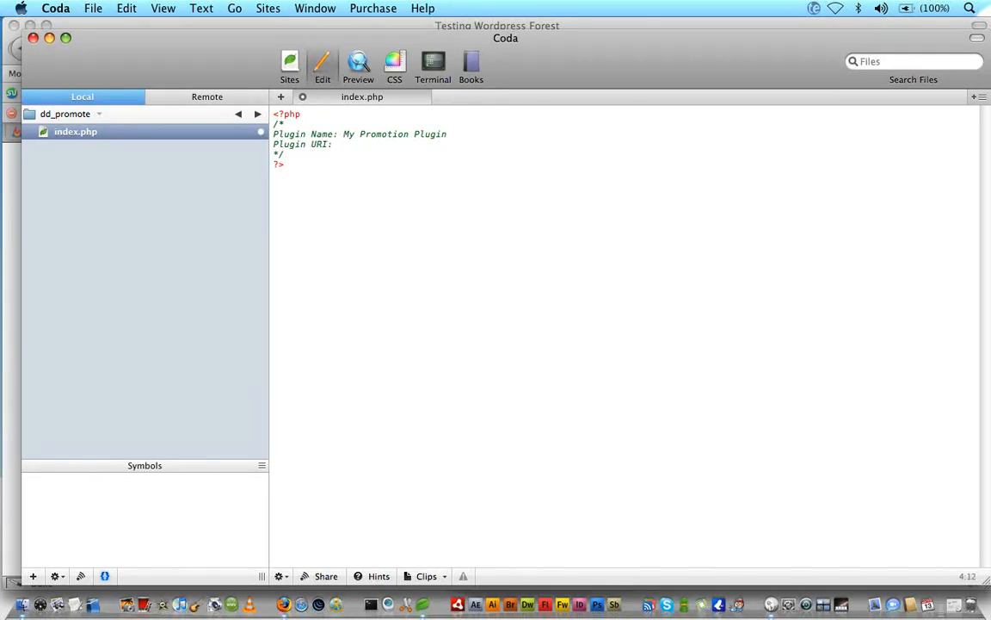
{"action": "type", "text": "http://themeforest.net"}
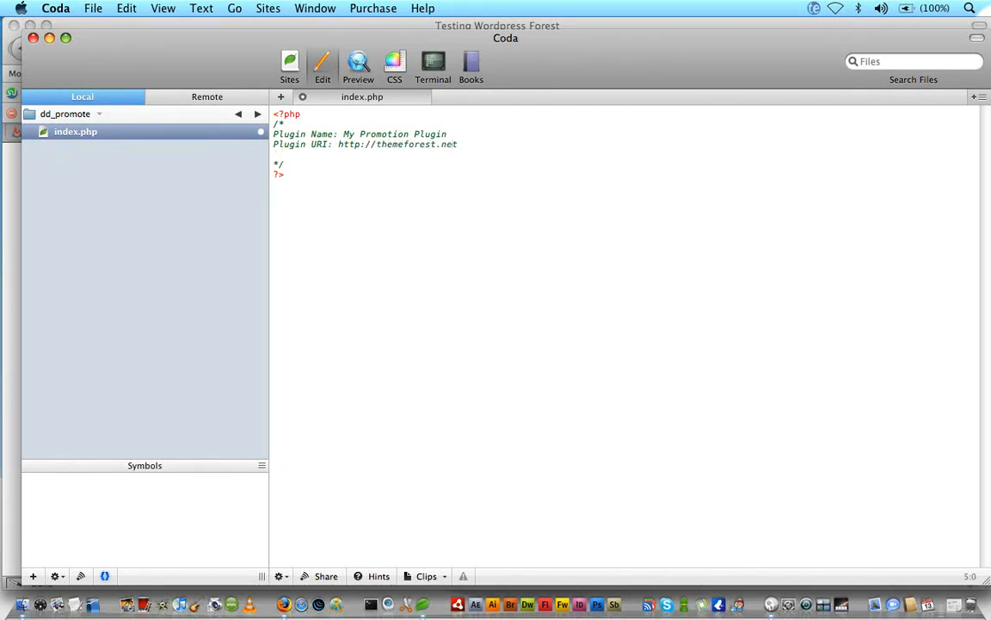
- Add the Description of the per-post promotion plugin and the Version line
{"action": "type", "text": "Description:"}
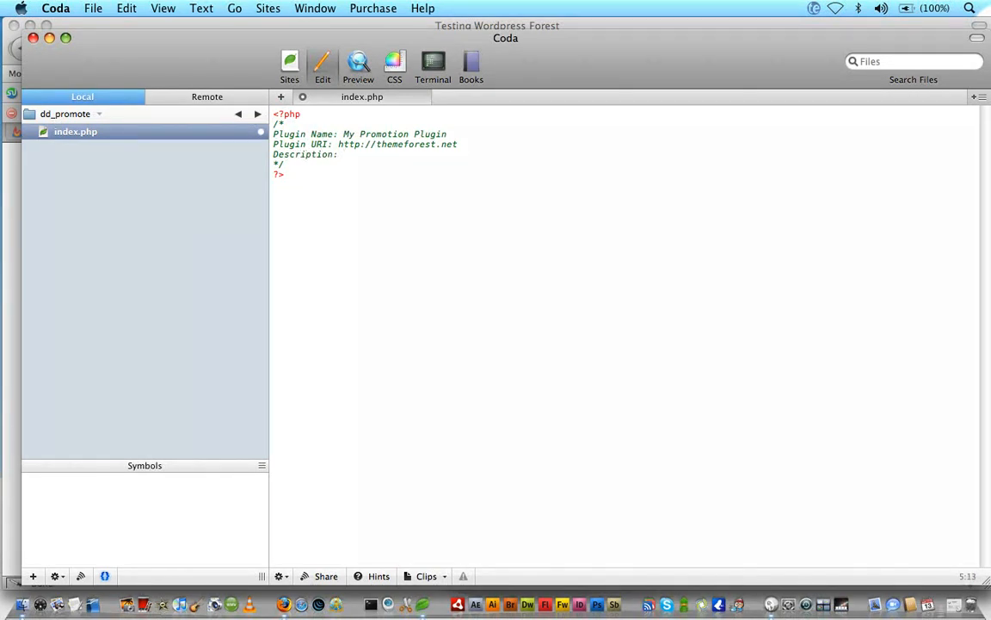
{"action": "type", "text": "A plugin to promot"}
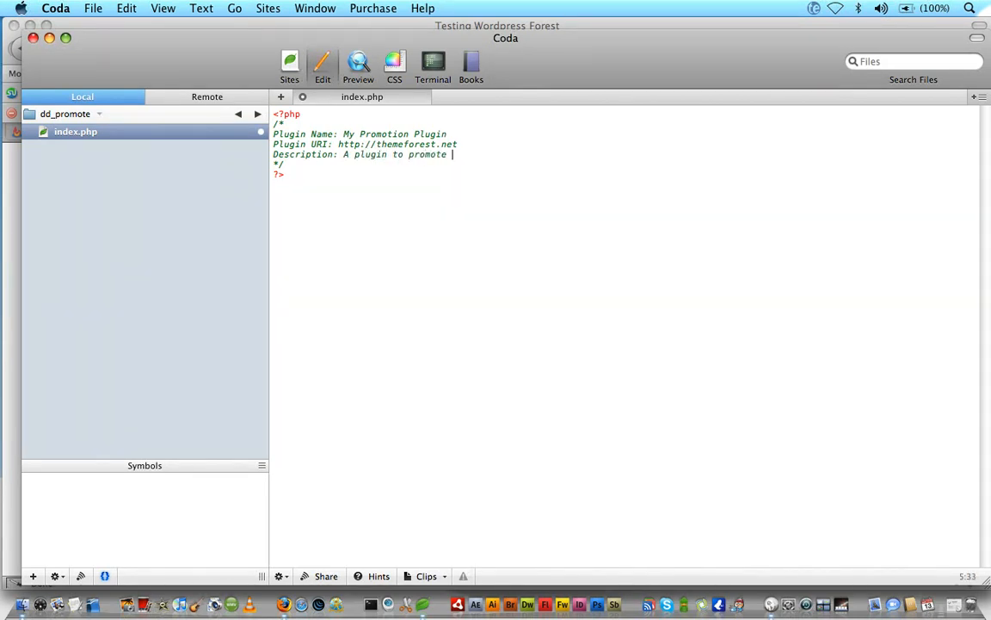
{"action": "type", "text": "each p"}
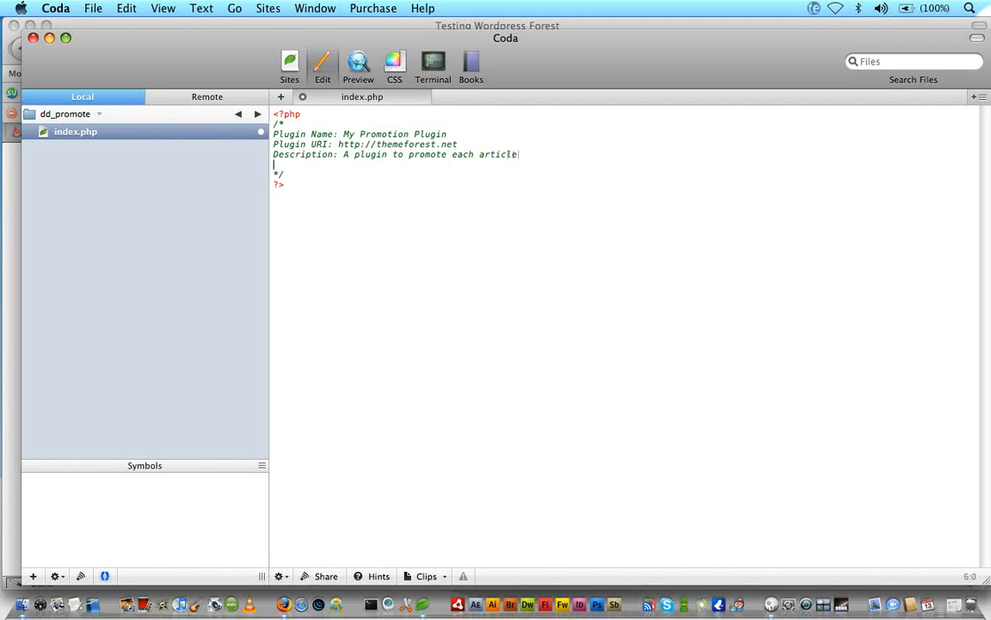
{"action": "type", "text": "Version: 1.0"}
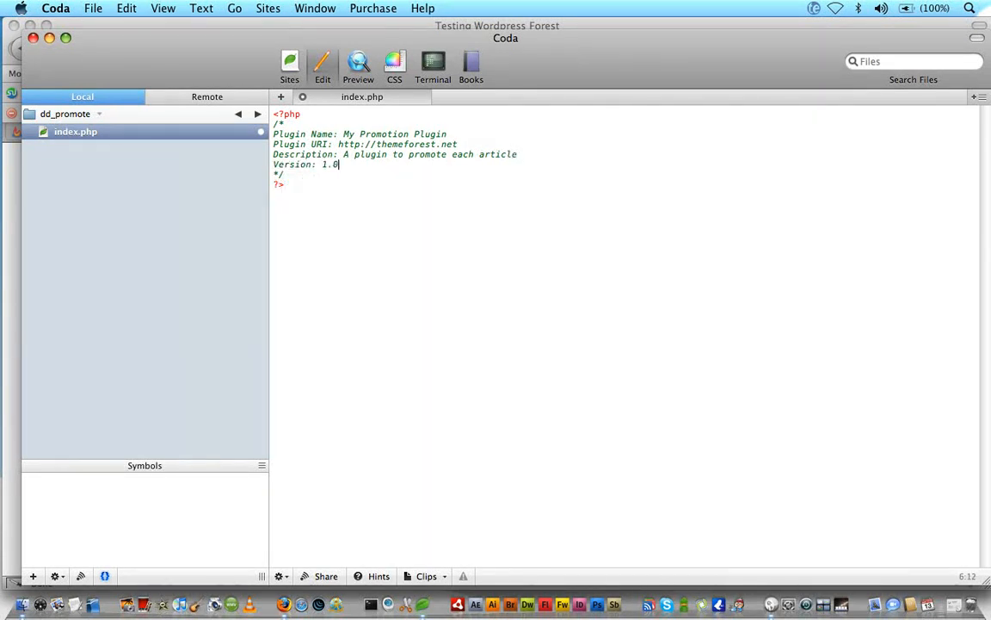
{"action": "key", "text": "Return"}
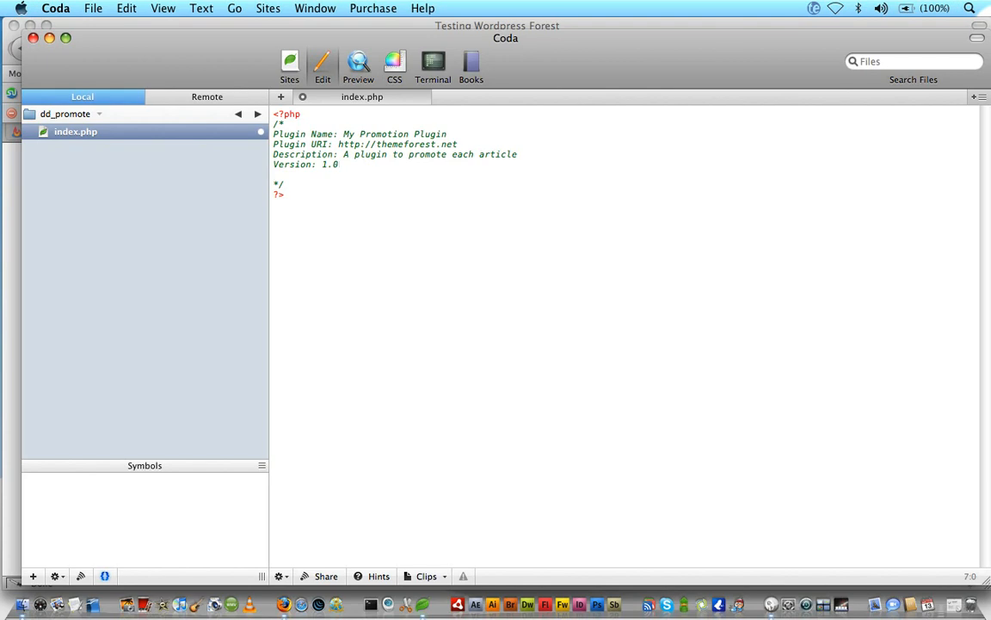
{"action": "type", "text": "Author: Drew Douglass"}
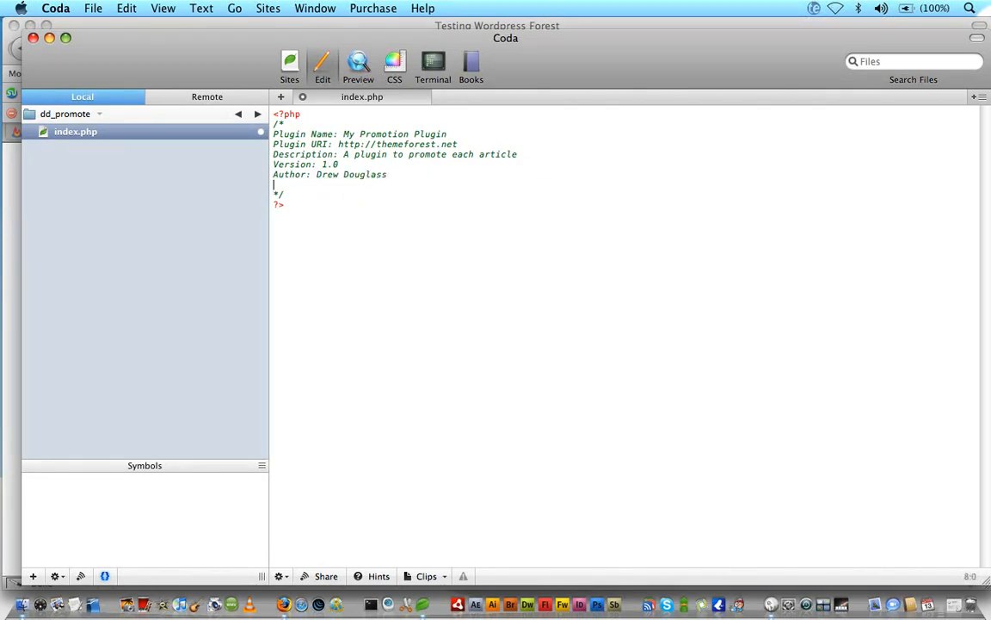
{"action": "type", "text": "Aut"}
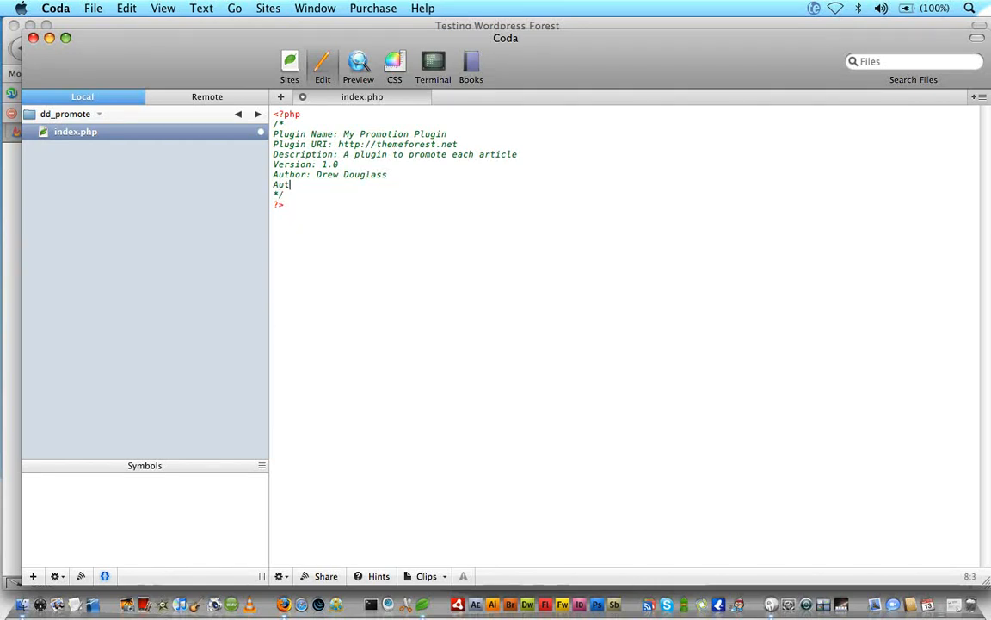
{"action": "type", "text": "hor URI"}
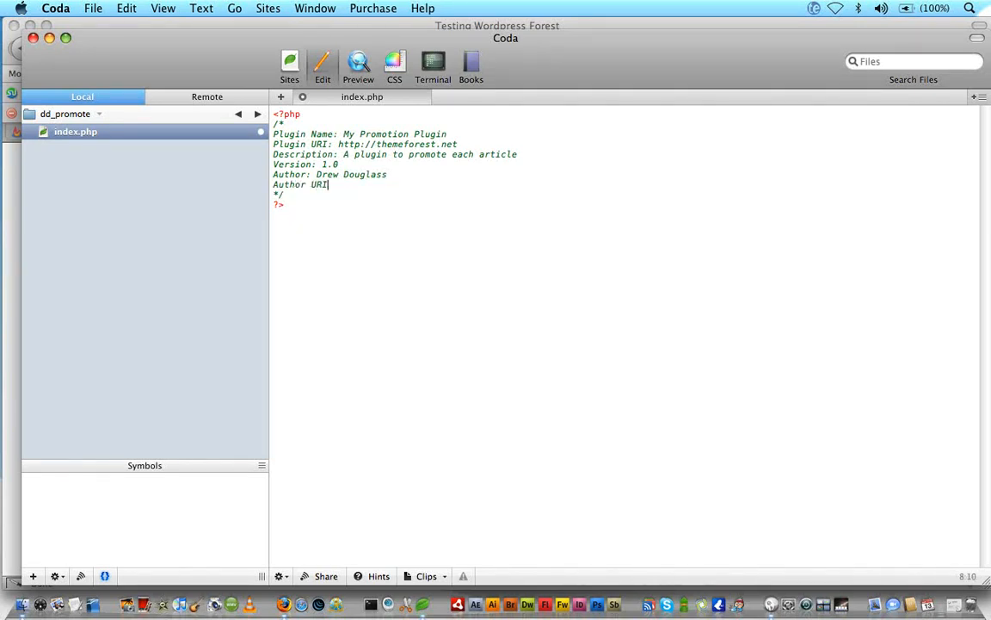
{"action": "type", "text": "http://"}
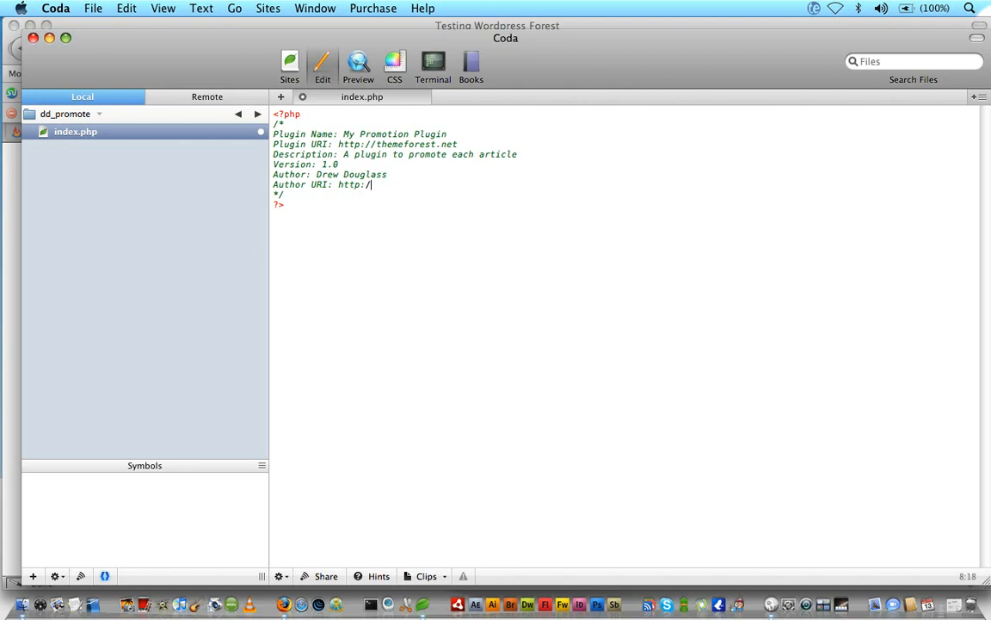
{"action": "type", "text": "dev-tips.com"}
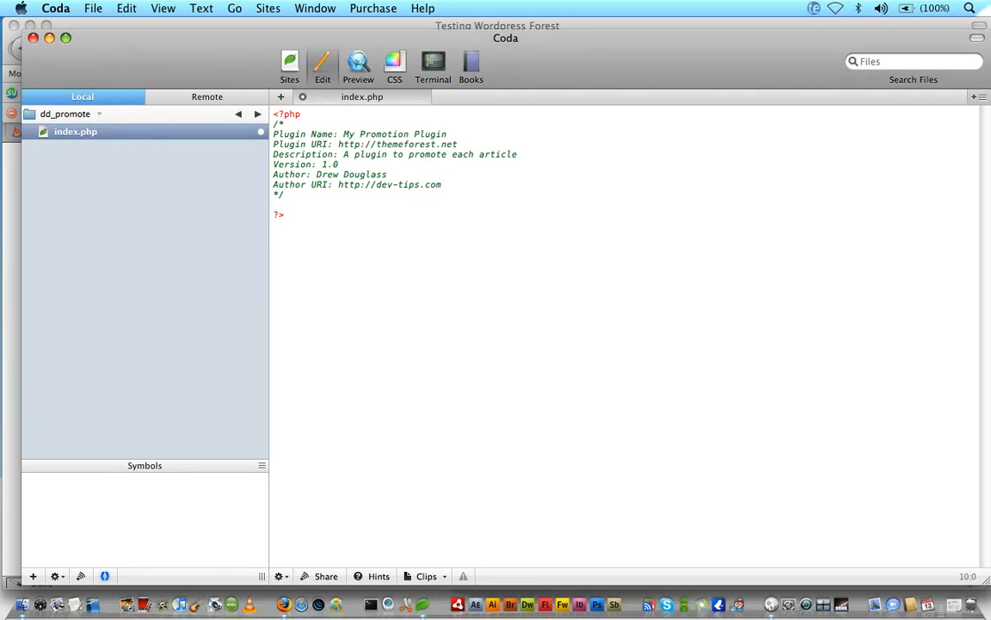
- Declare a dd_basic_promote() function with an opening brace below the header comment
{"action": "left_click", "coordinate": [274, 205]}
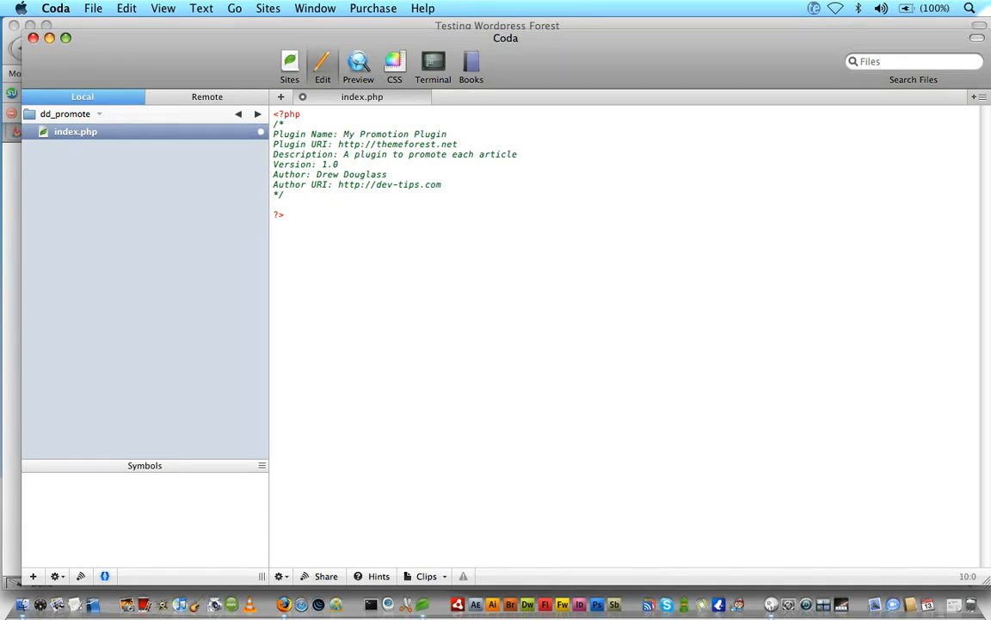
{"action": "type", "text": "functi"}
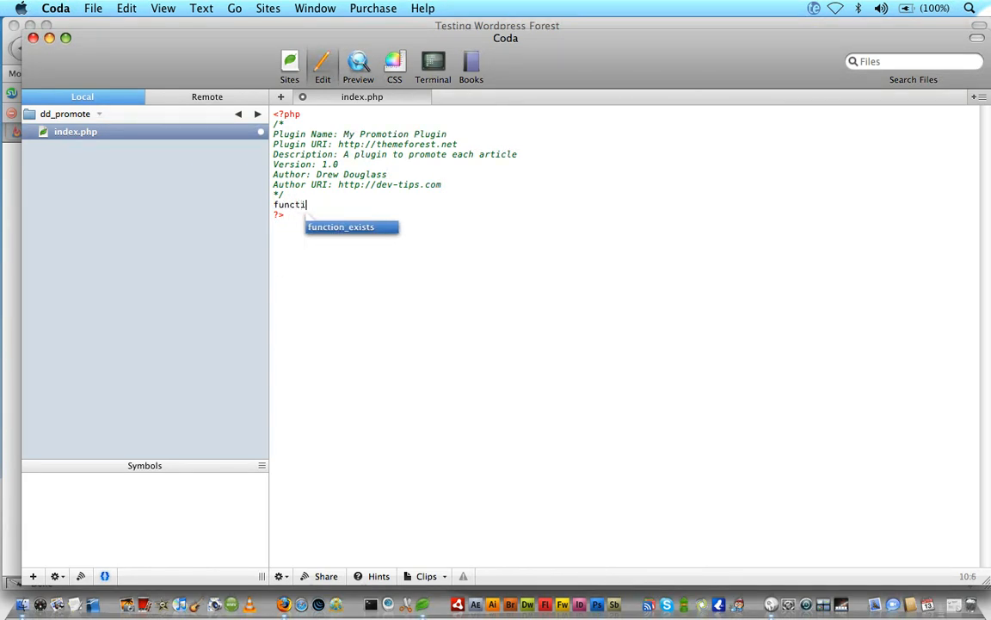
{"action": "type", "text": "on"}
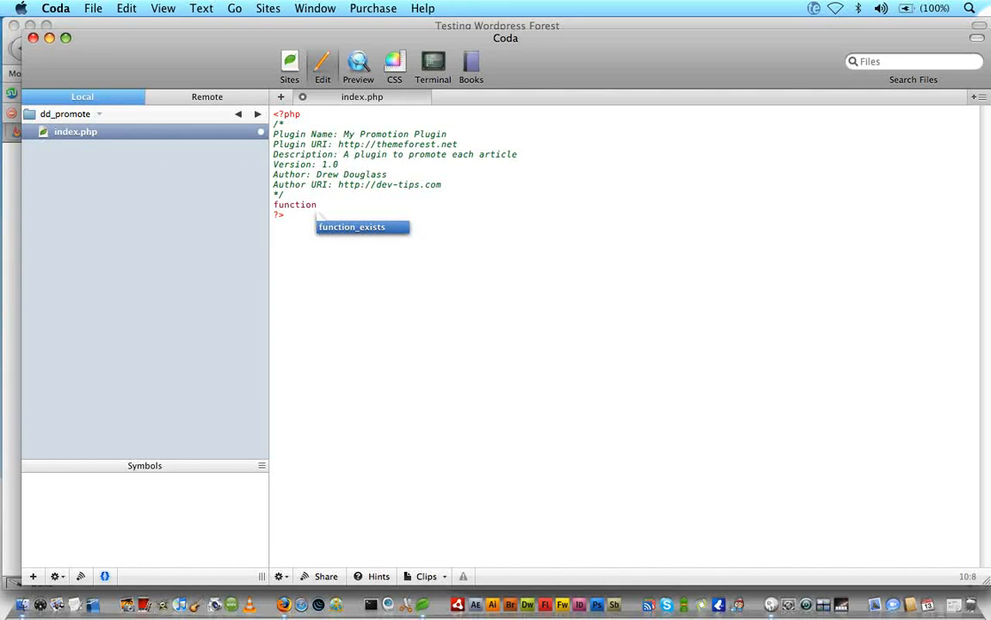
{"action": "type", "text": "dd"}
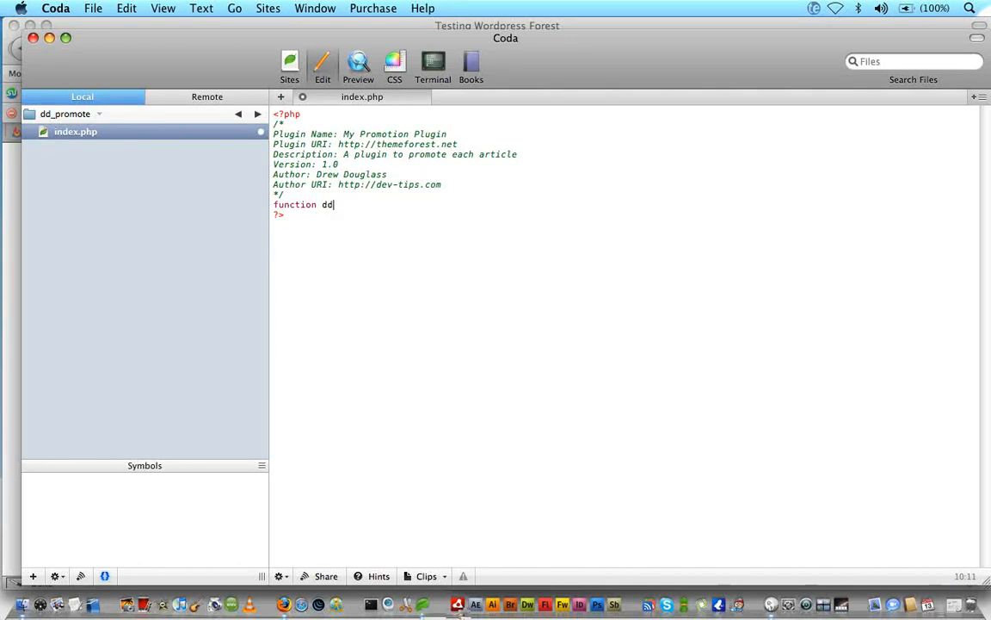
{"action": "type", "text": "_basic_p"}
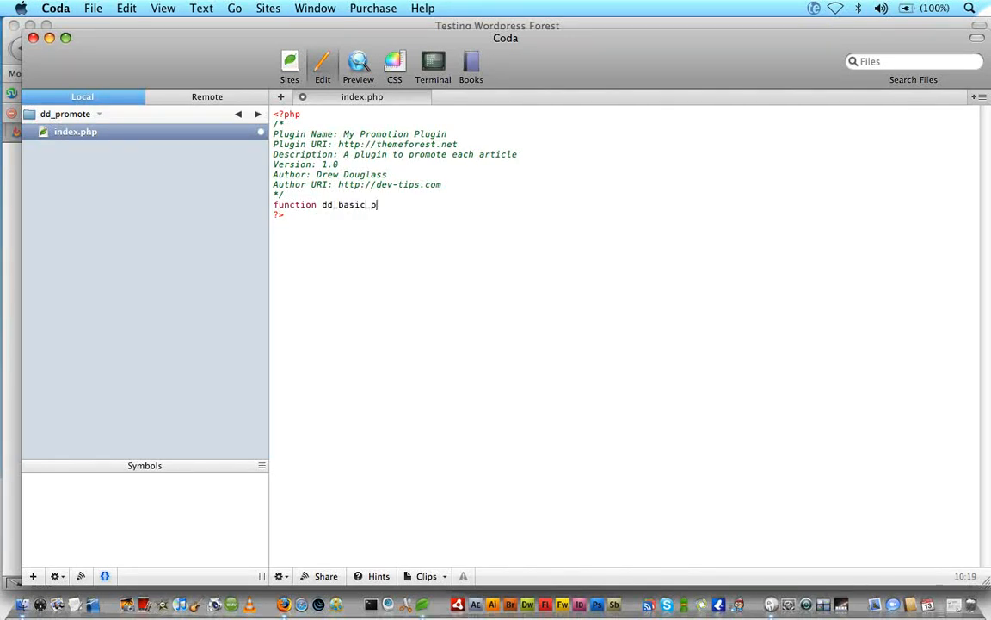
{"action": "type", "text": "romote()"}
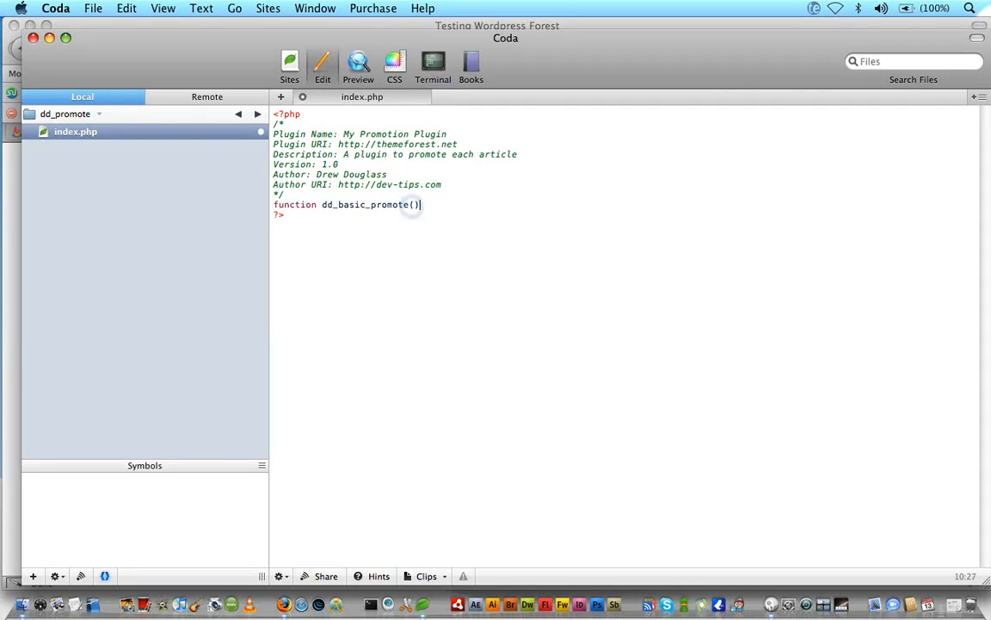
{"action": "type", "text": "{"}
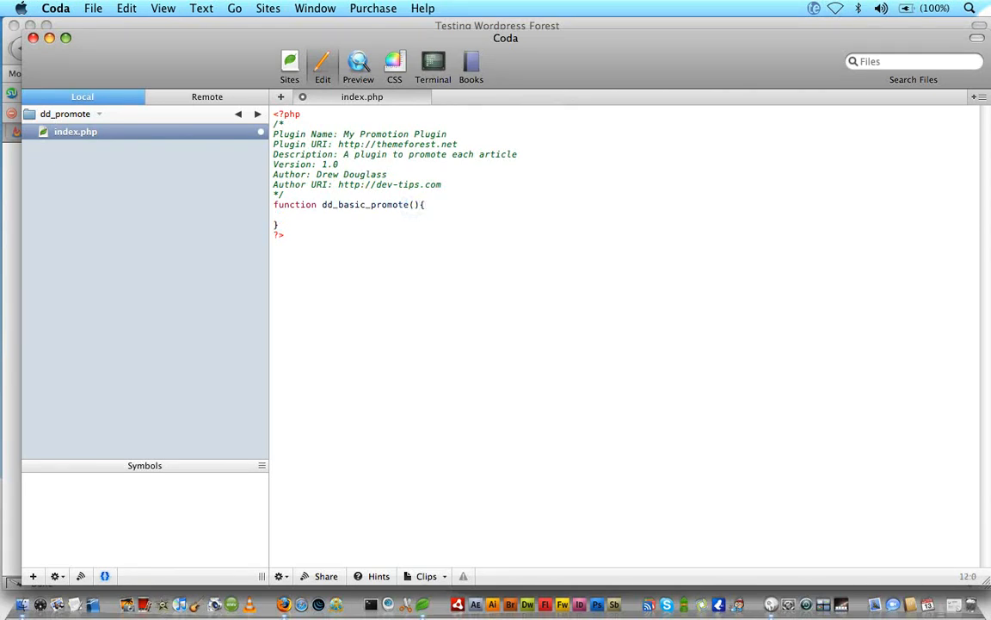
- Give dd_basic_promote a $content parameter
{"action": "left_click", "coordinate": [417, 203]}
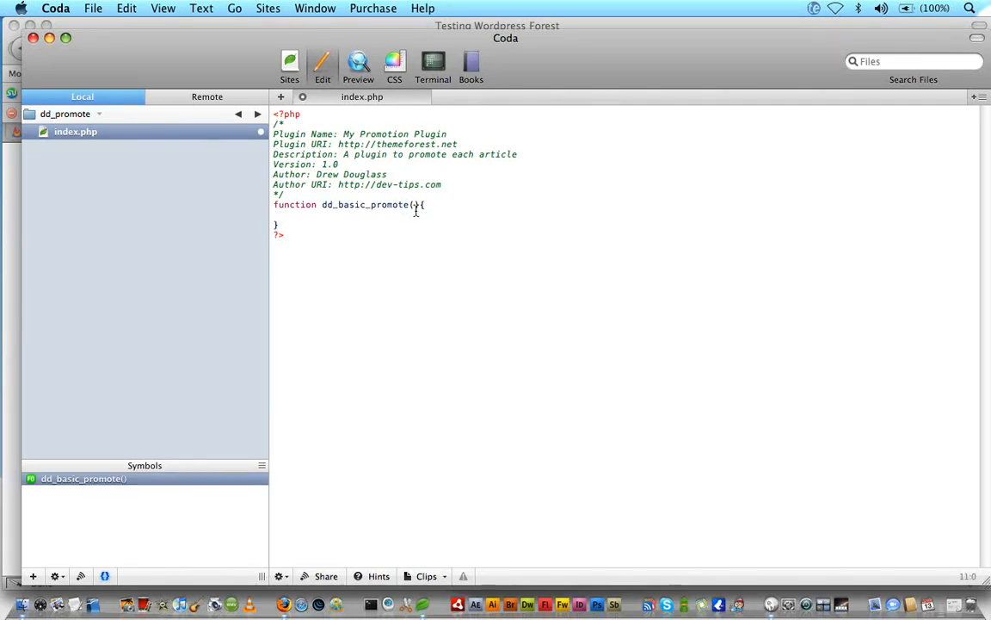
{"action": "type", "text": "$conte"}
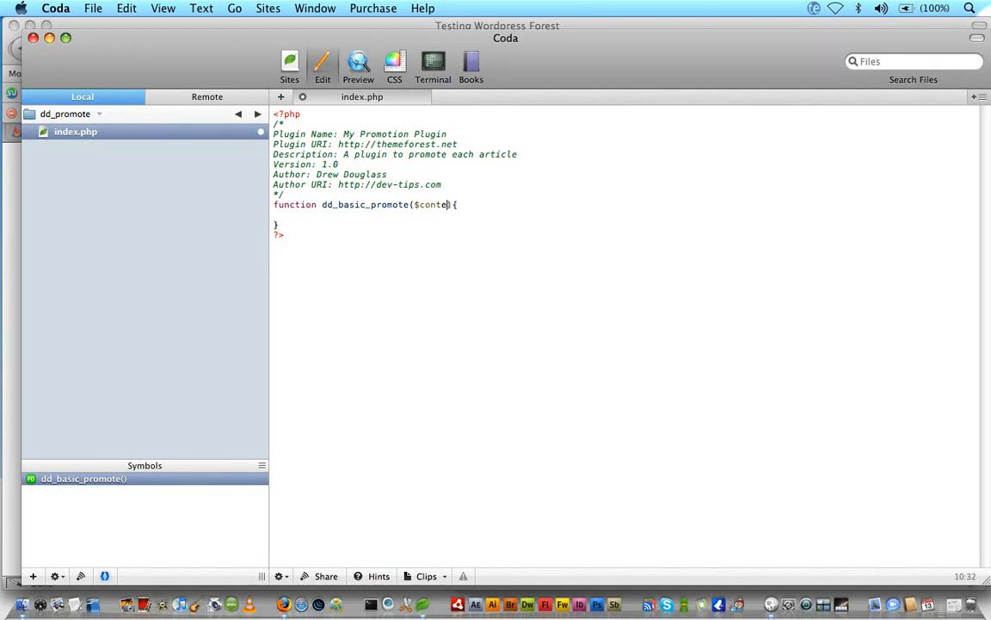
{"action": "type", "text": "nt"}
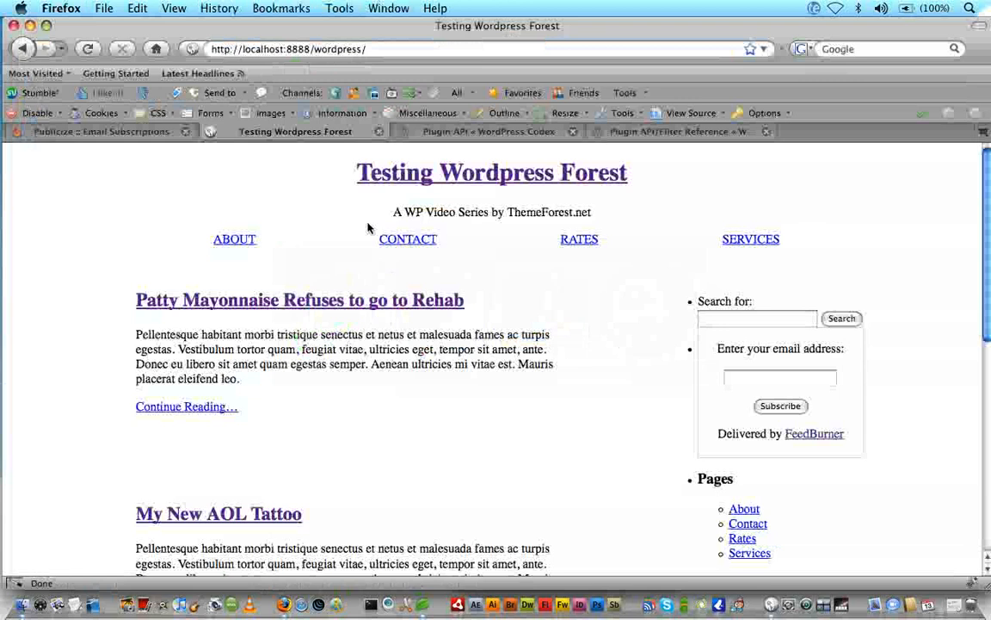
- View the Patty Mayonnaise Refuses to go to Rehab post and its Enjoy This Article box
{"action": "left_click", "coordinate": [299, 300]}
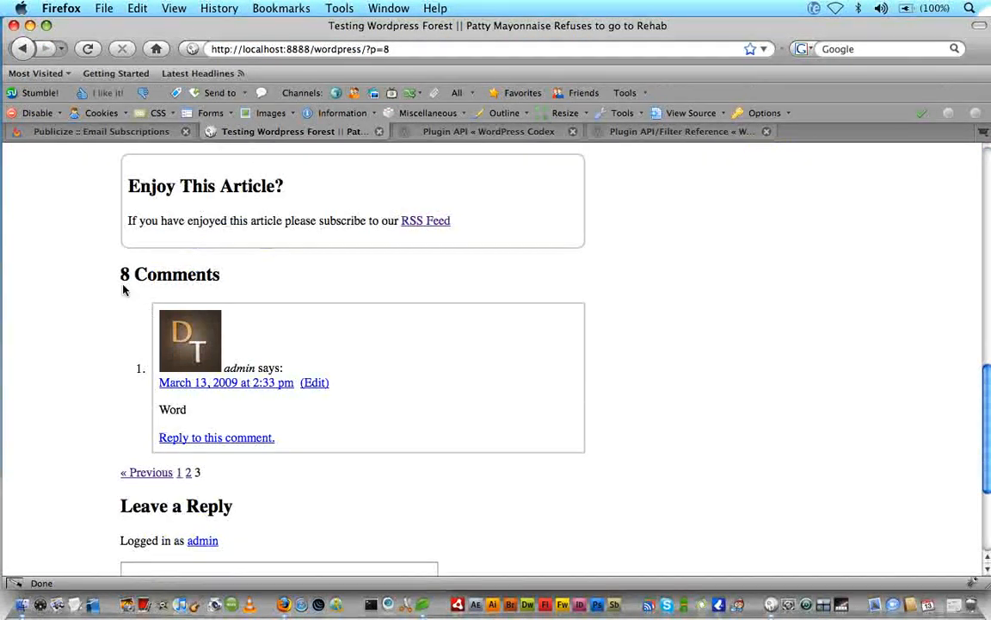
{"action": "scroll", "scroll_direction": "up", "scroll_amount": 3}
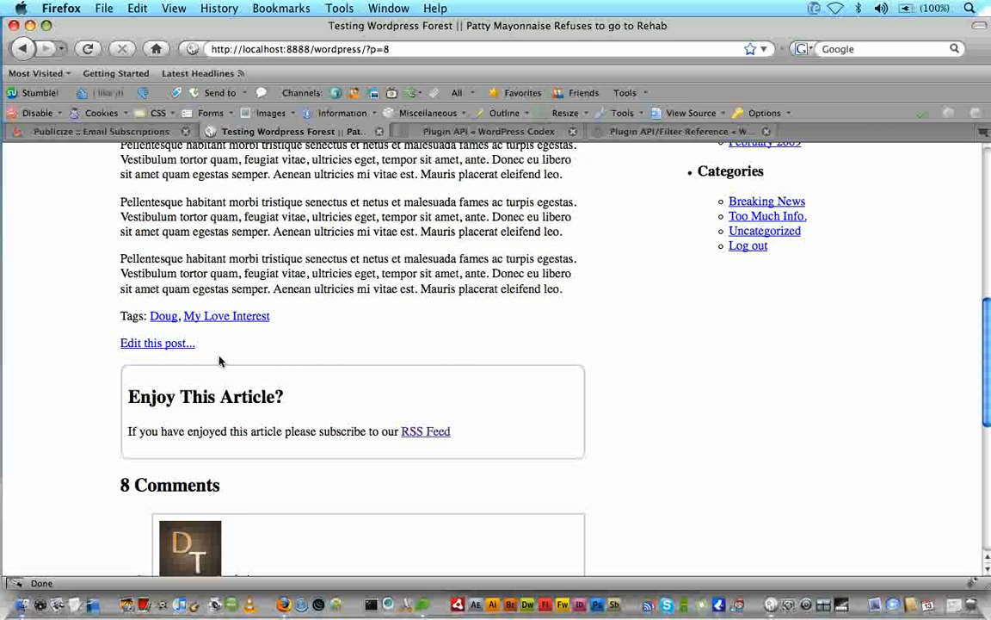
{"action": "mouse_move", "coordinate": [232, 468]}
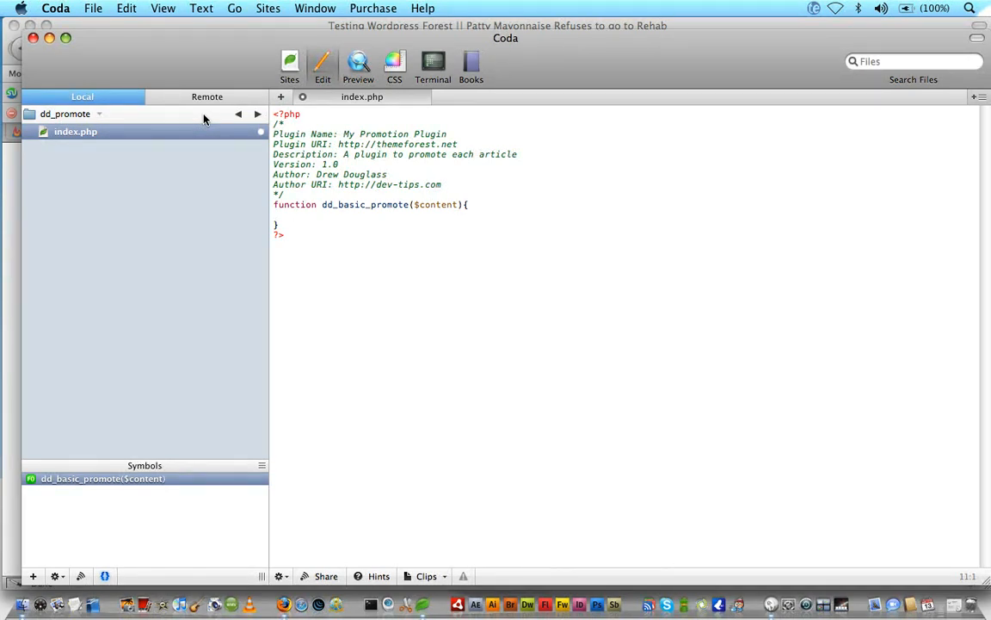
- Write echo $content; inside the dd_basic_promote function body
{"action": "left_click", "coordinate": [296, 215]}
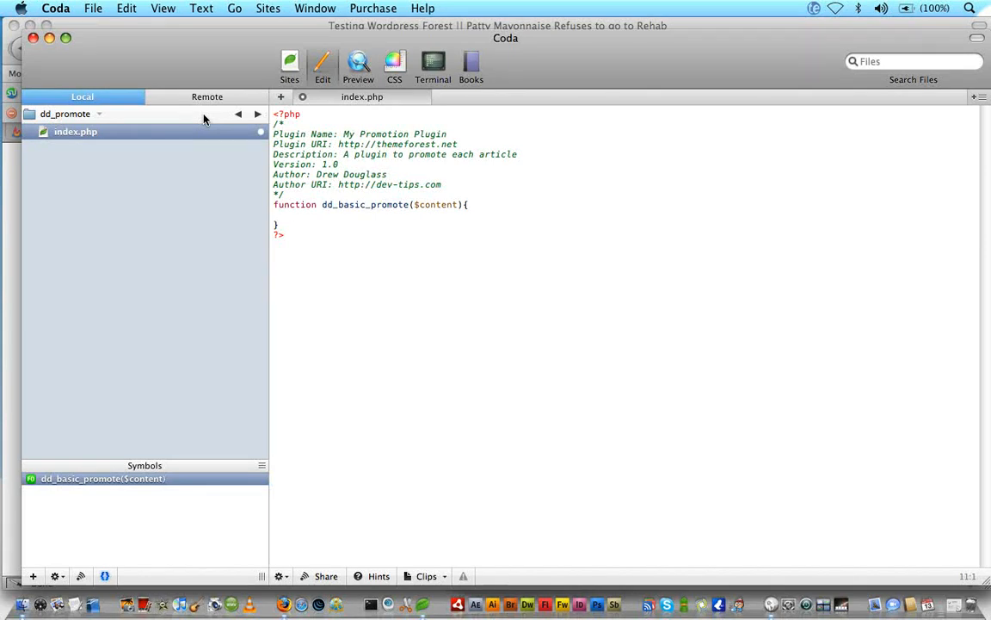
{"action": "type", "text": "echo"}
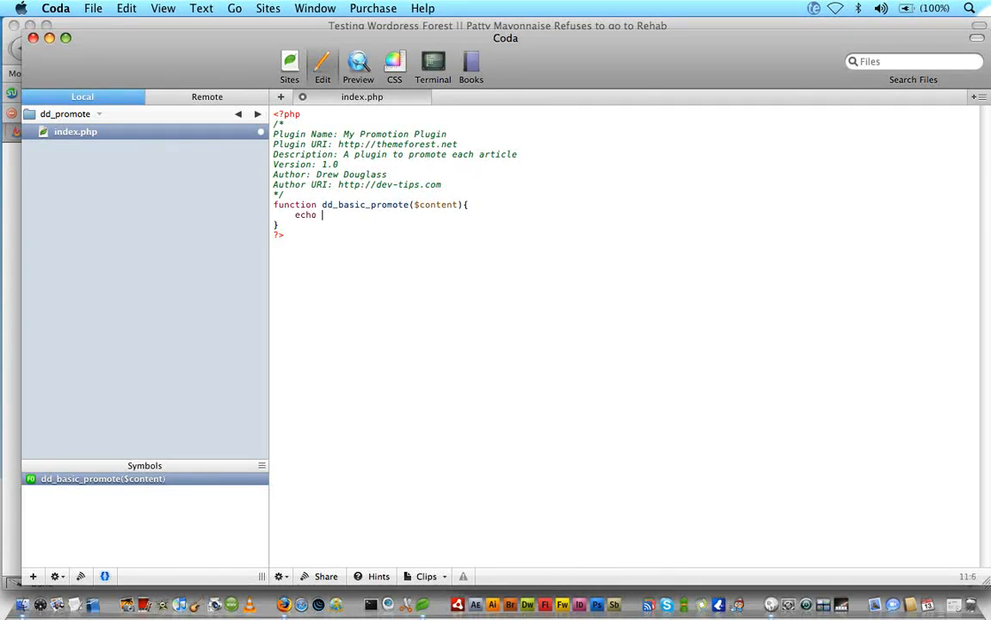
{"action": "type", "text": "$content"}
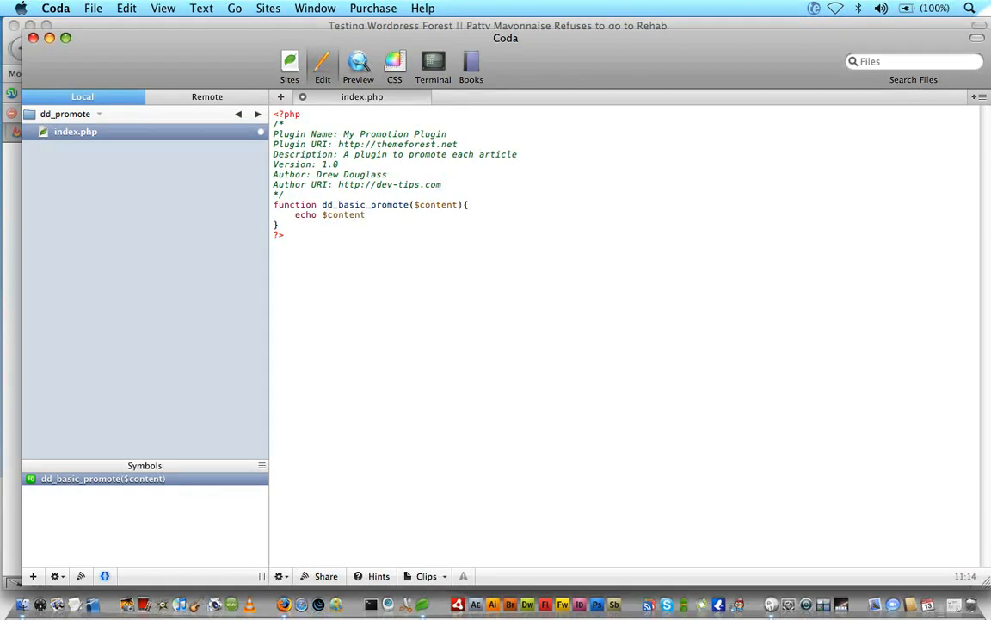
{"action": "type", "text": ";"}
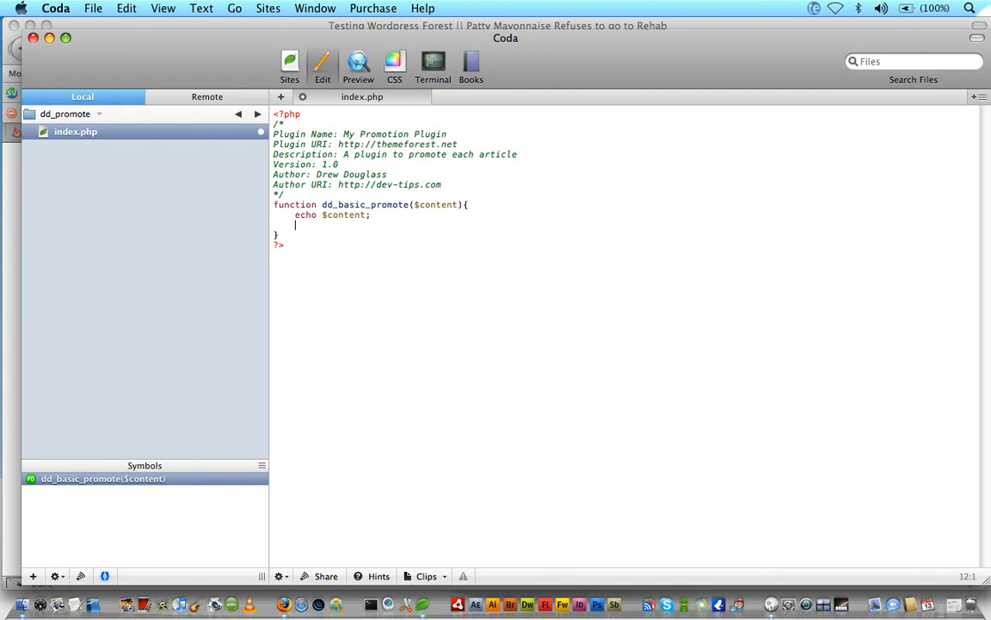
- Add an if(is_single()){} block under the echo line and start a new line inside it
{"action": "type", "text": "if("}
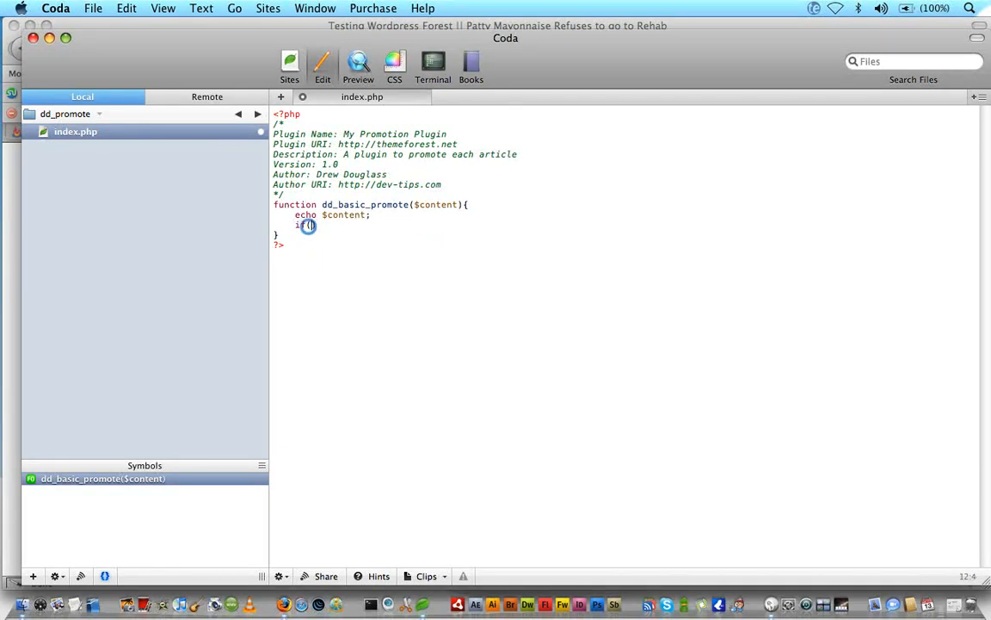
{"action": "type", "text": "is_single"}
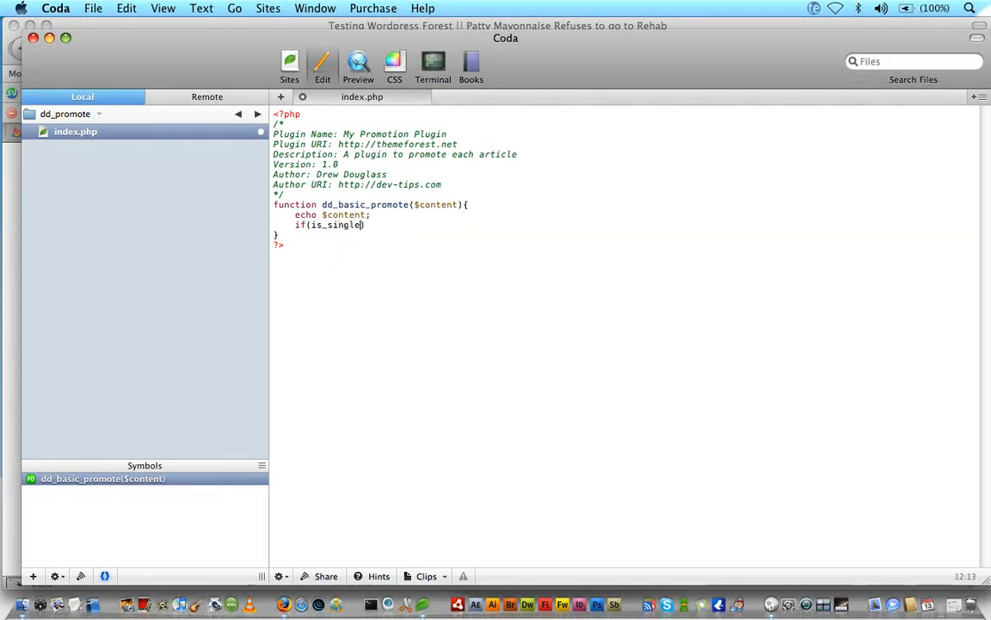
{"action": "type", "text": "(){}"}
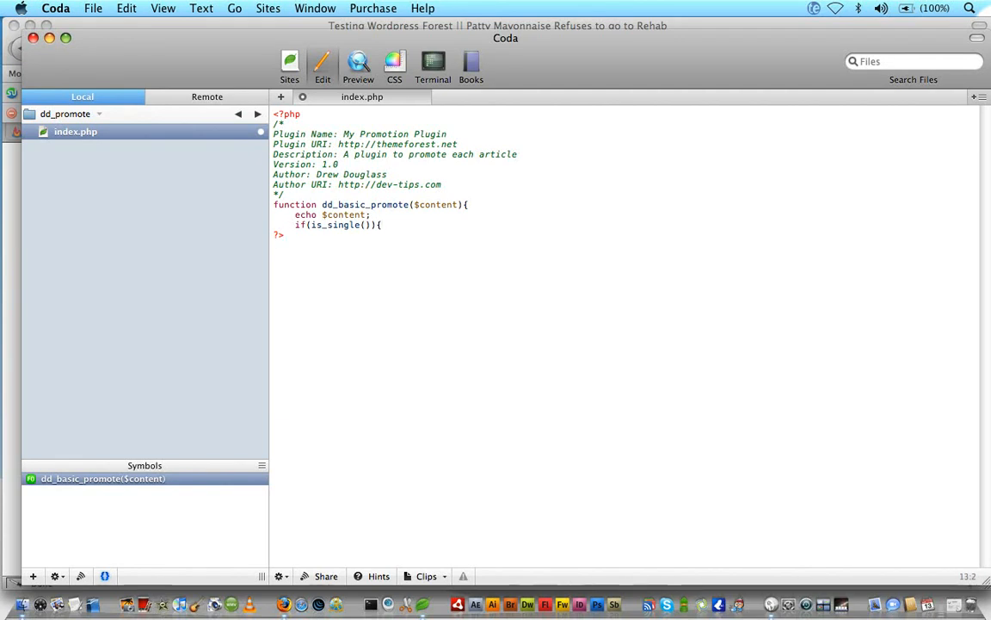
{"action": "key", "text": "Return"}
{"action": "type", "text": "<div class=\"\">"}
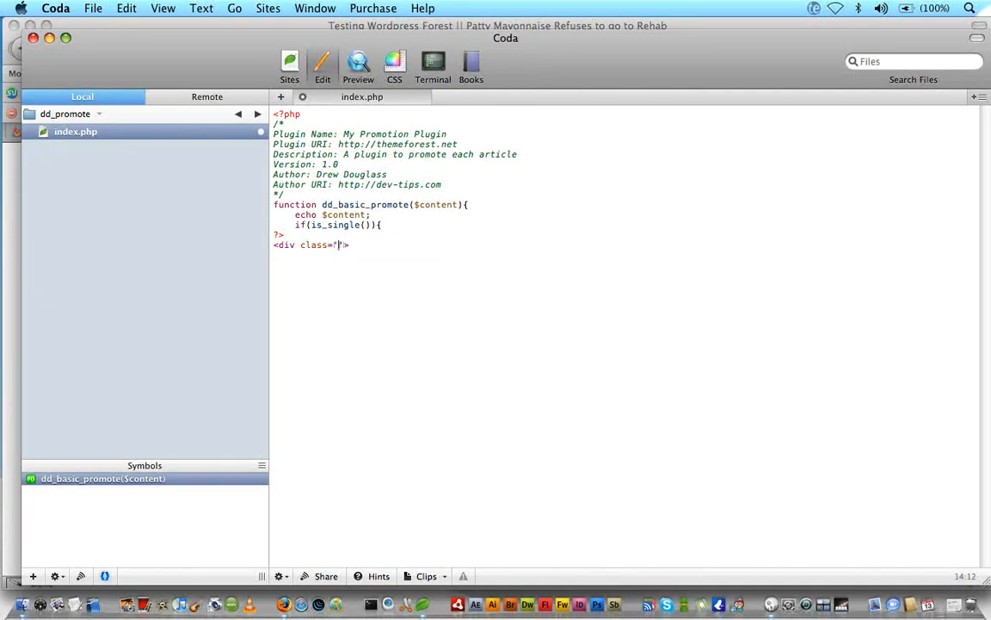
- Write the promote div with an <h2>Enjoy this article?</h2> heading
{"action": "type", "text": "prm"}
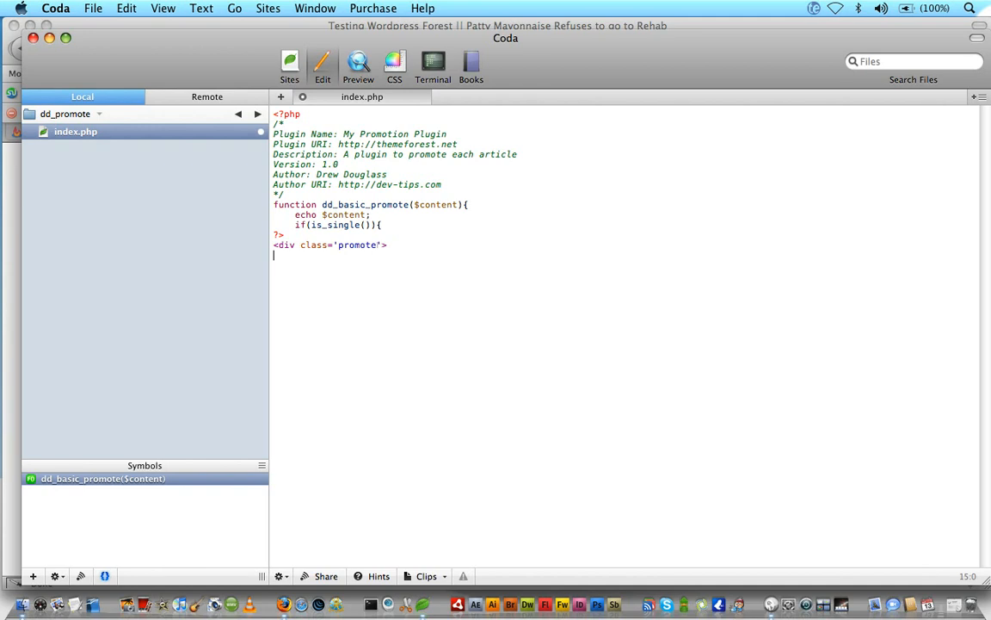
{"action": "type", "text": "</div>"}
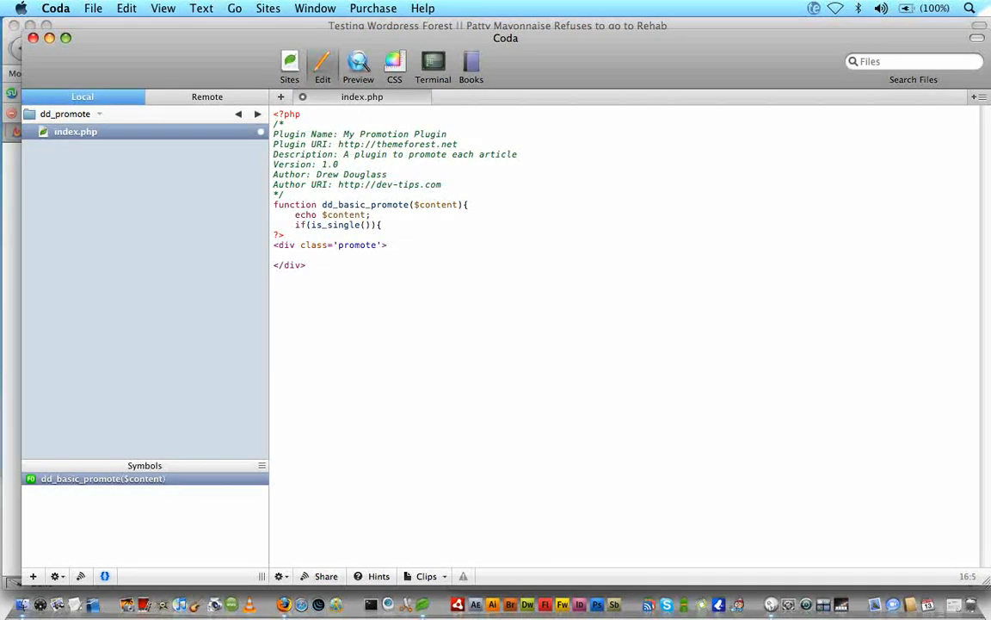
{"action": "type", "text": "<h2>"}
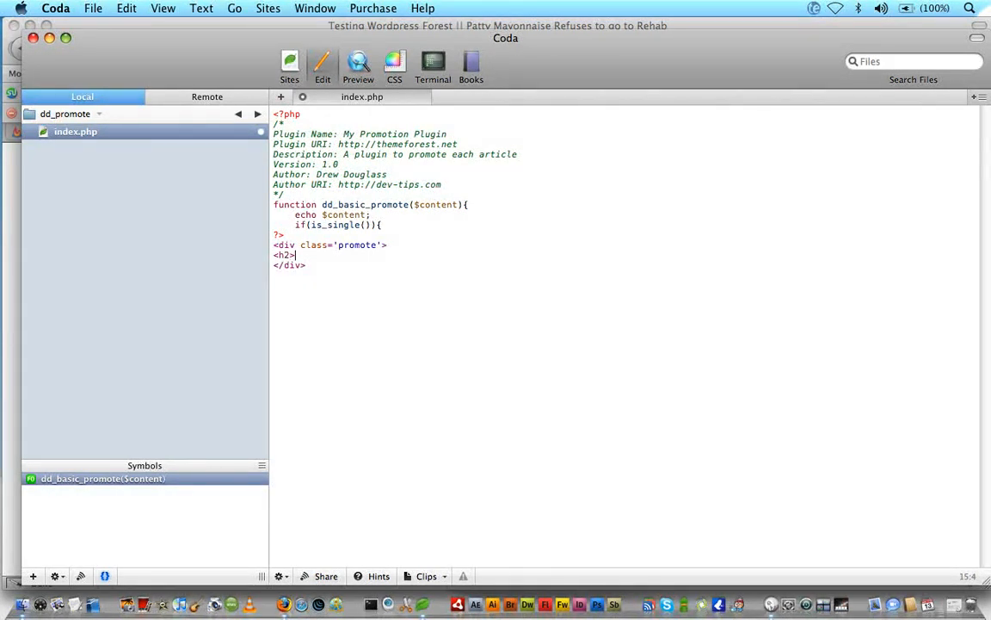
{"action": "type", "text": "Enjoy"}
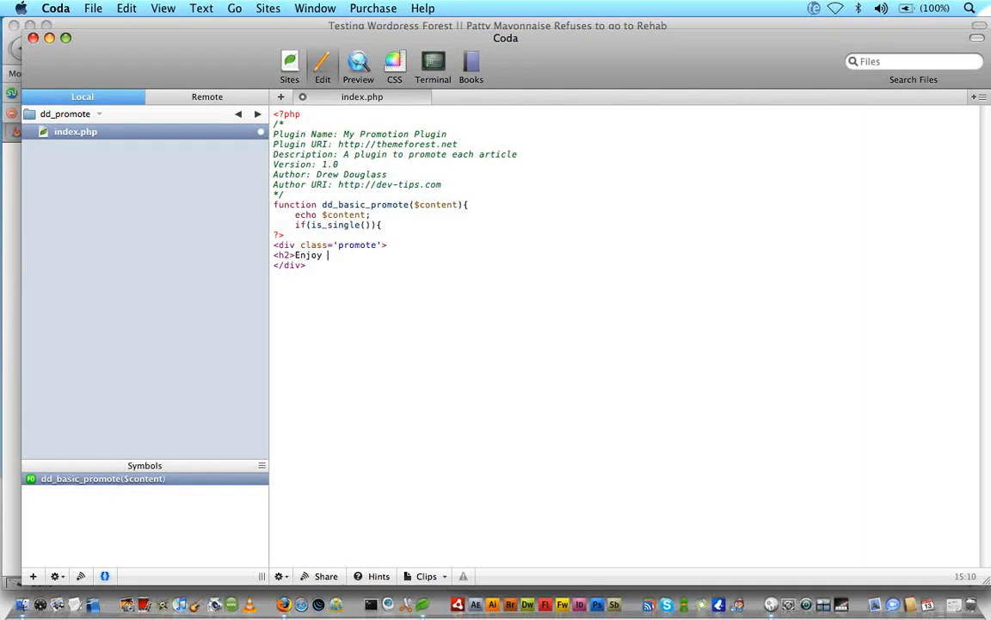
{"action": "type", "text": "this article?</h2>"}
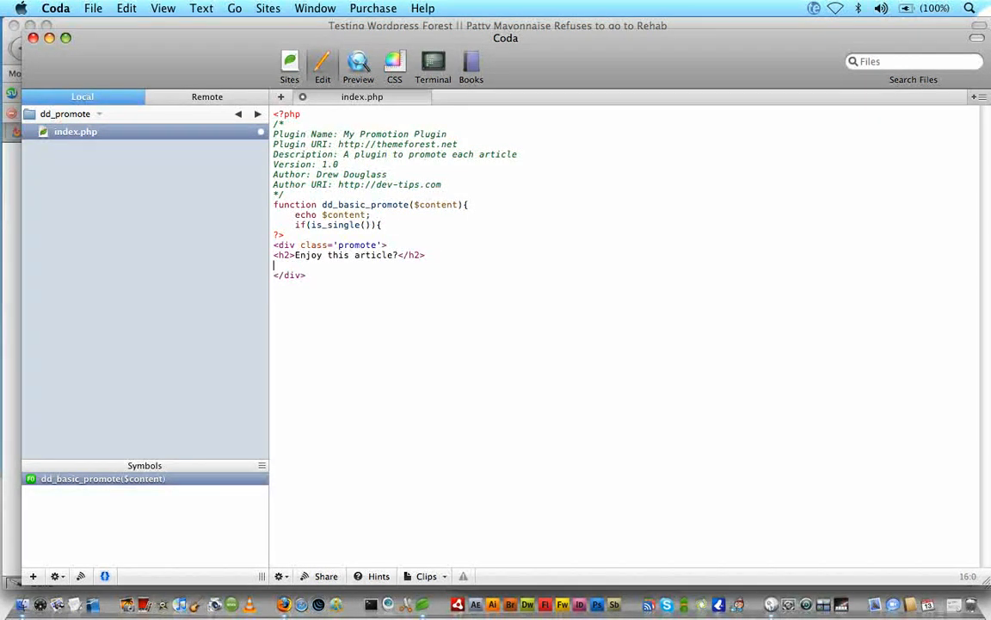
- Add a paragraph inviting readers to subscribe, ending with an opening <a href= link
{"action": "type", "text": "<p>"}
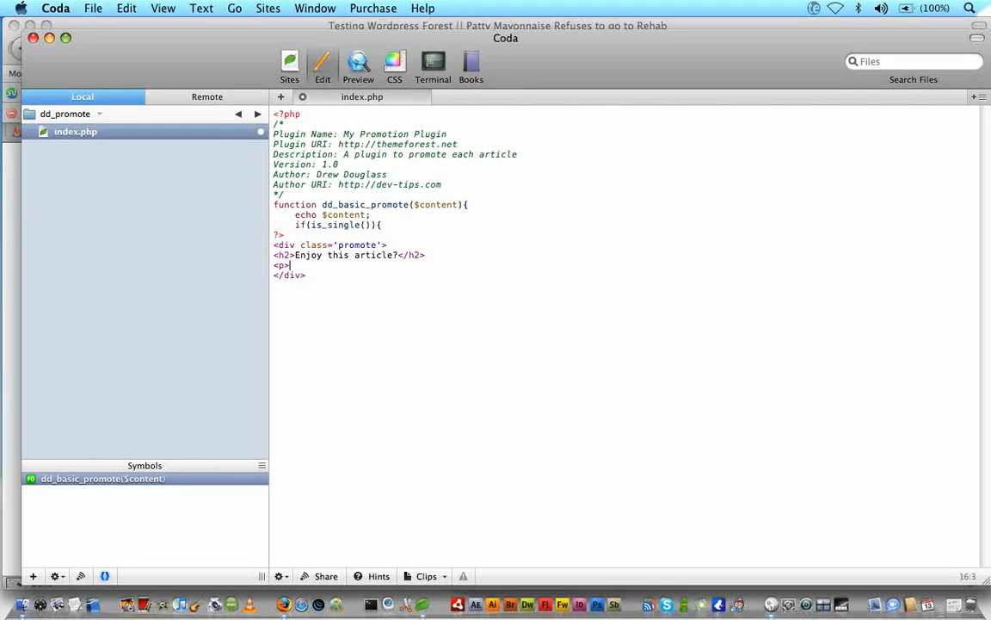
{"action": "type", "text": "</p>"}
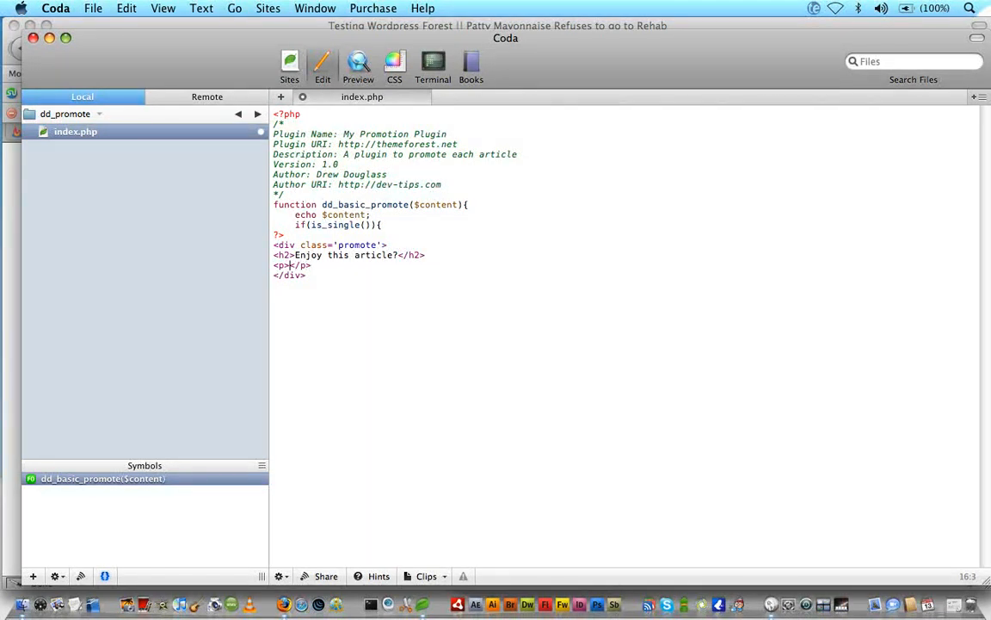
{"action": "type", "text": "If you have enjoyed"}
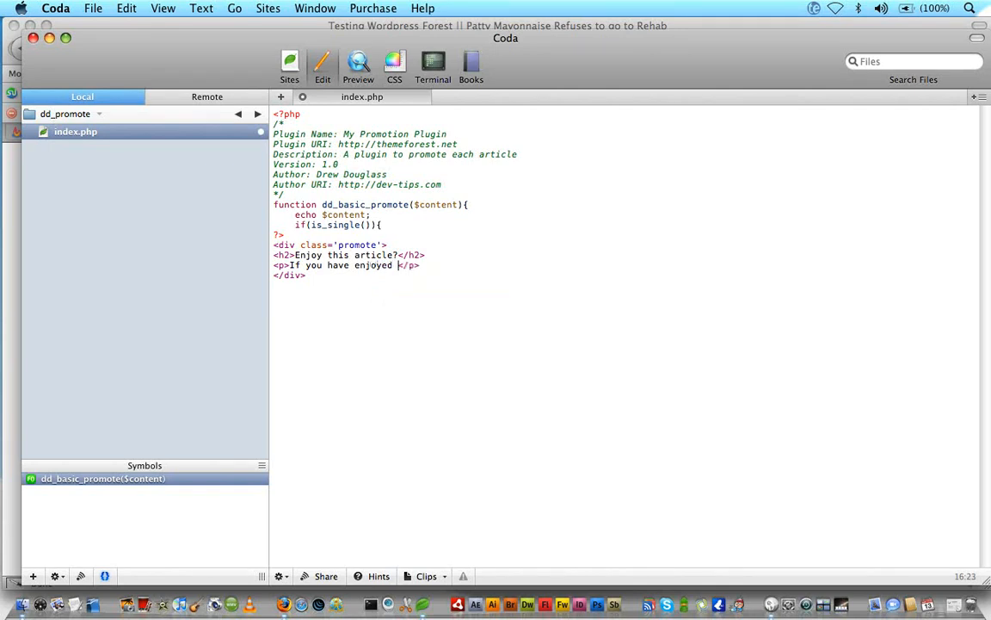
{"action": "type", "text": "this"}
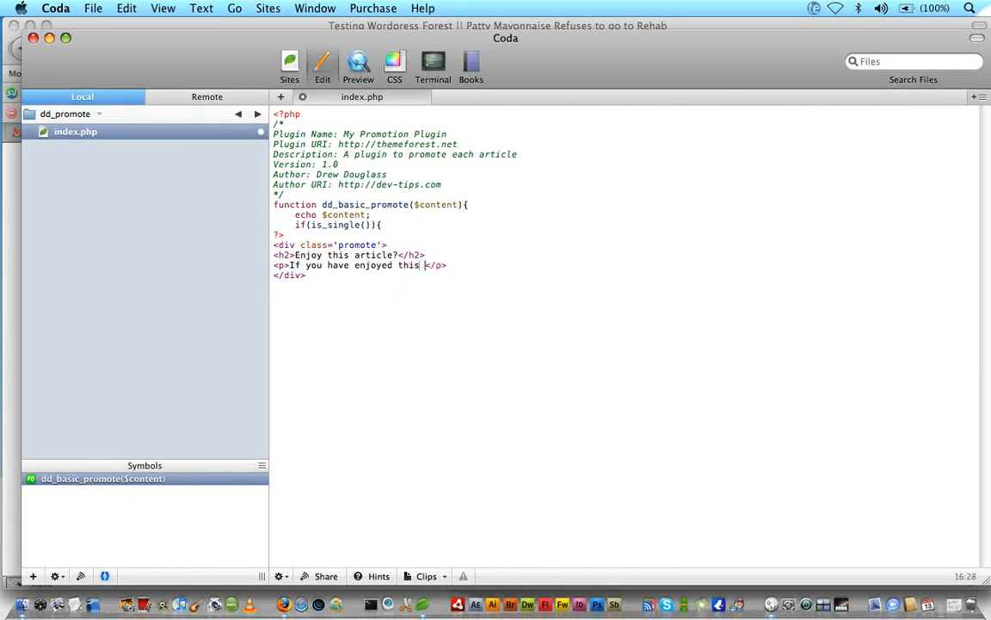
{"action": "type", "text": "artice consider subscribing t"}
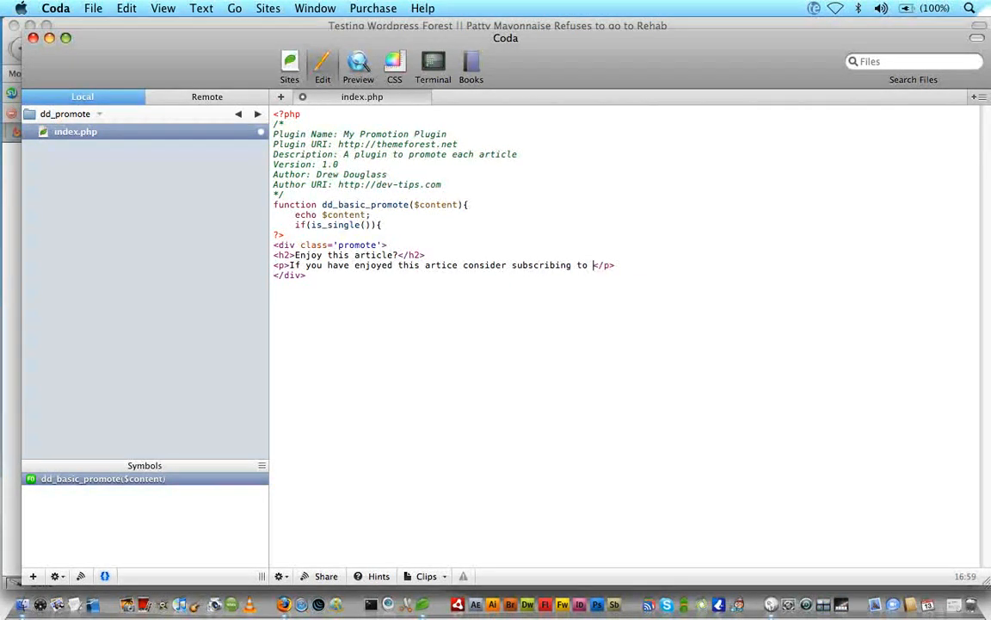
{"action": "type", "text": "our"}
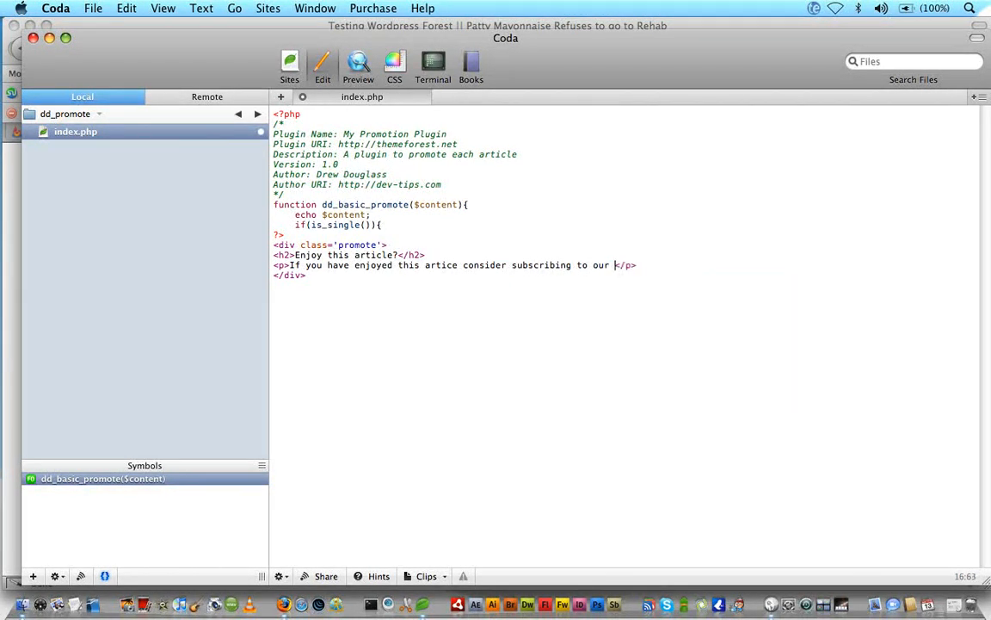
{"action": "type", "text": "<a href=<"}
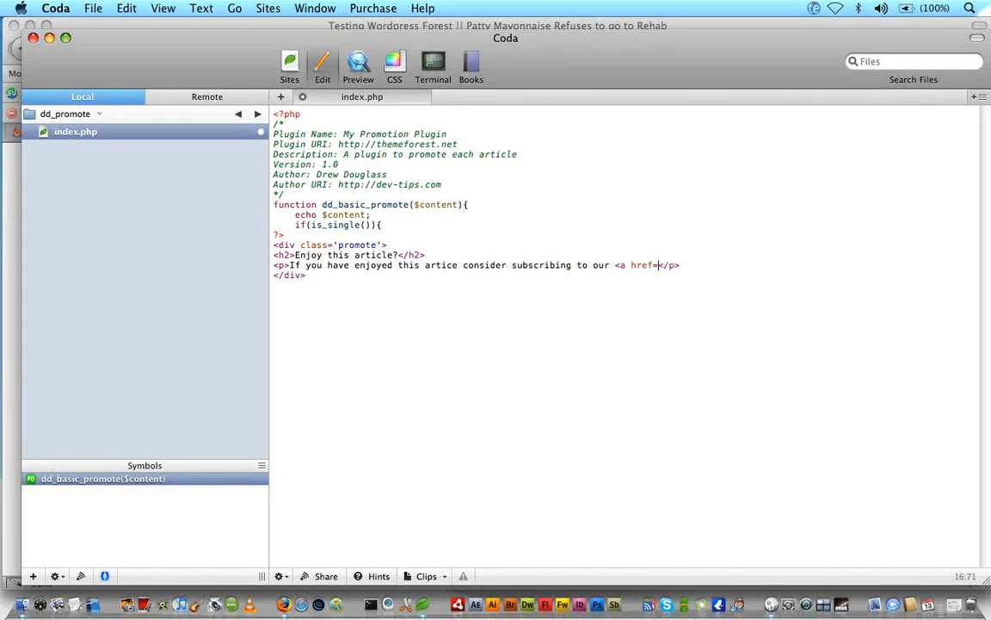
- Point the link's href to <?php bloginfo('rss2_url'); ?> and close the anchor tag
{"action": "type", "text": "\""}
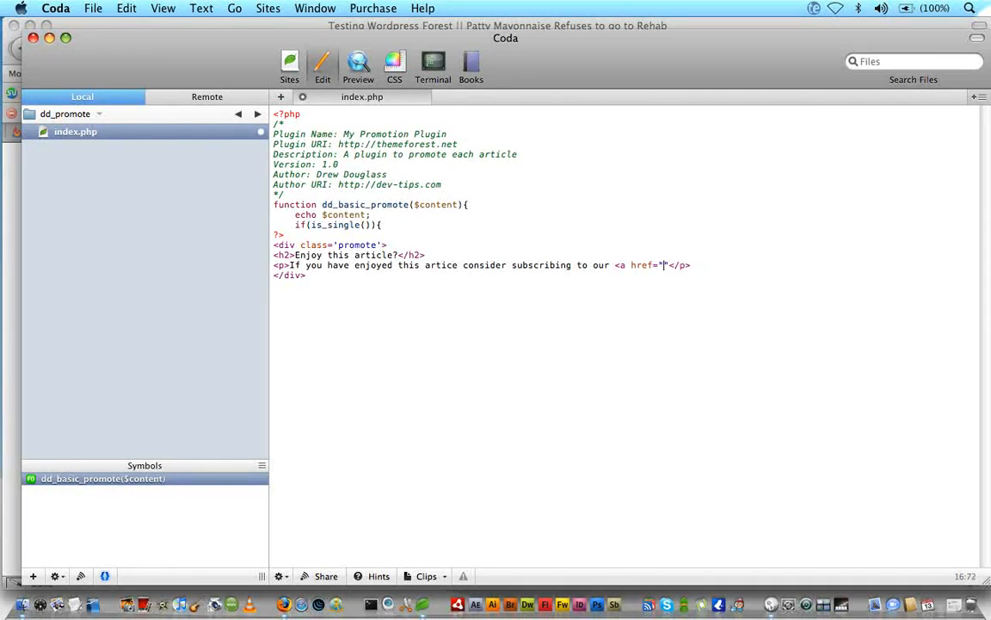
{"action": "type", "text": "<?php"}
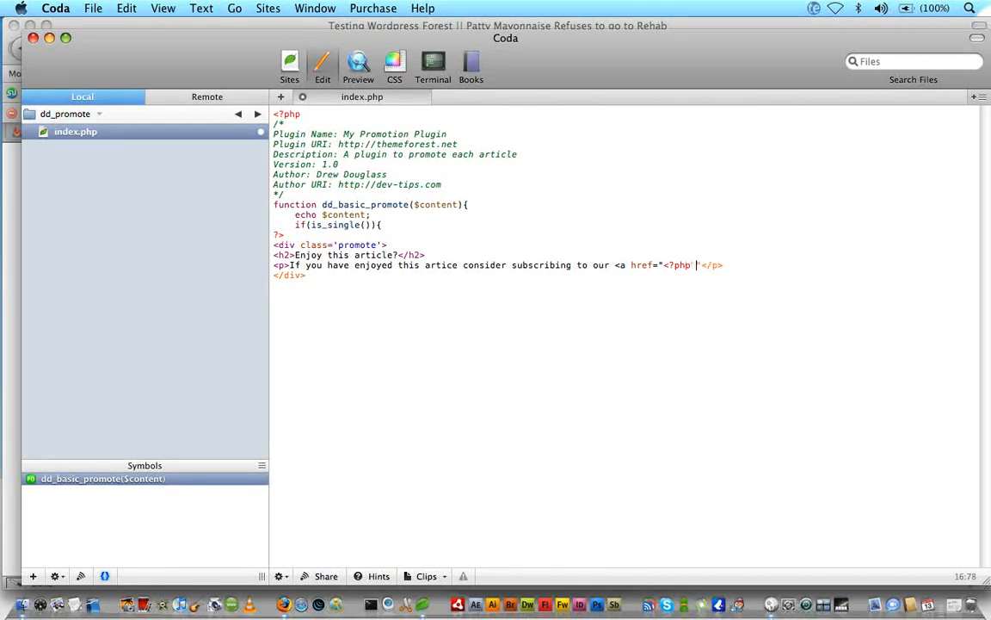
{"action": "type", "text": "bloginfo('rss"}
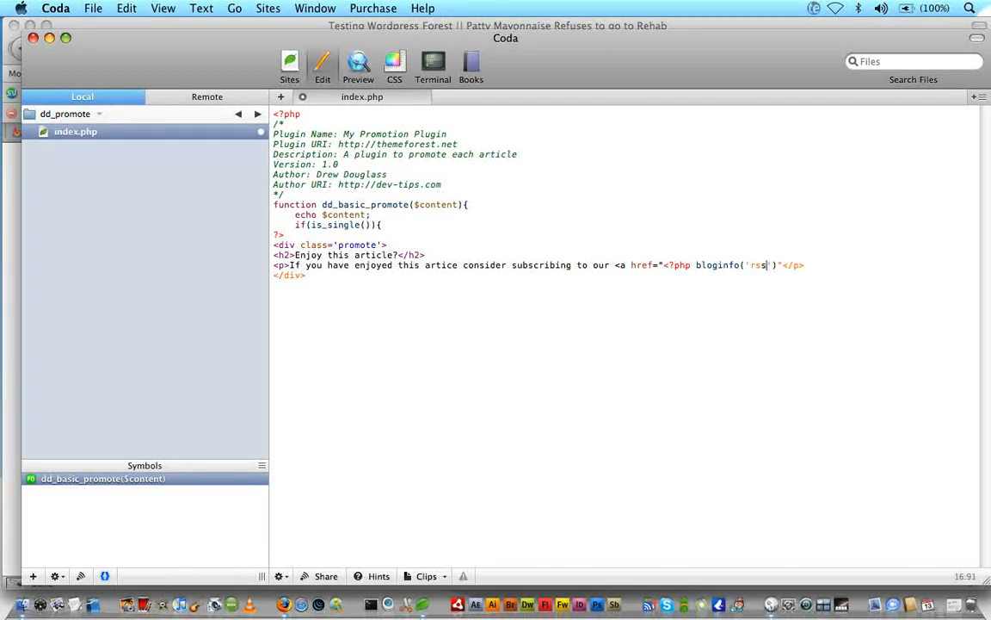
{"action": "type", "text": "2_url"}
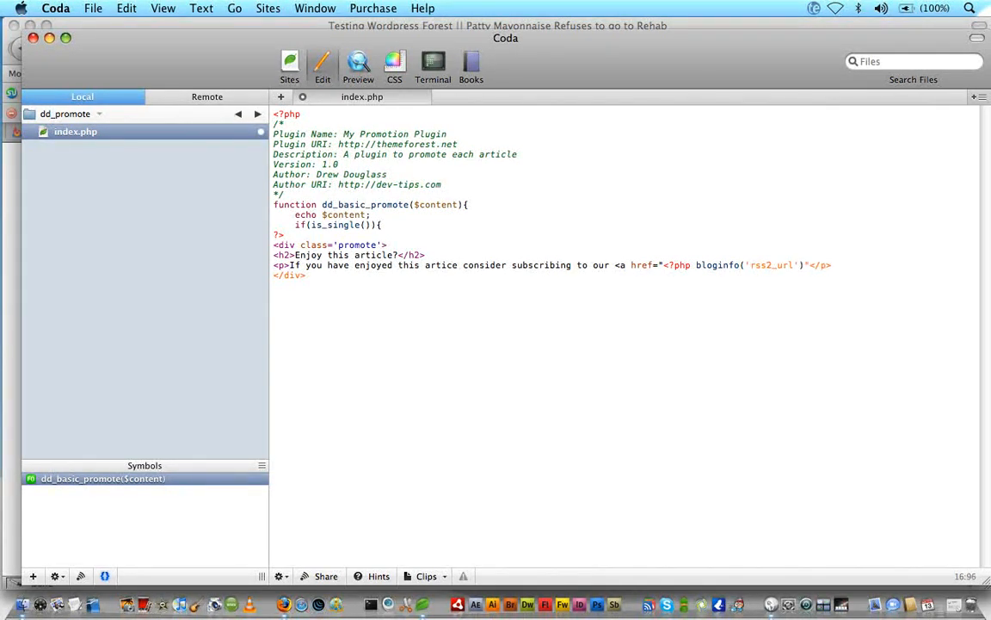
{"action": "type", "text": ";?>"}
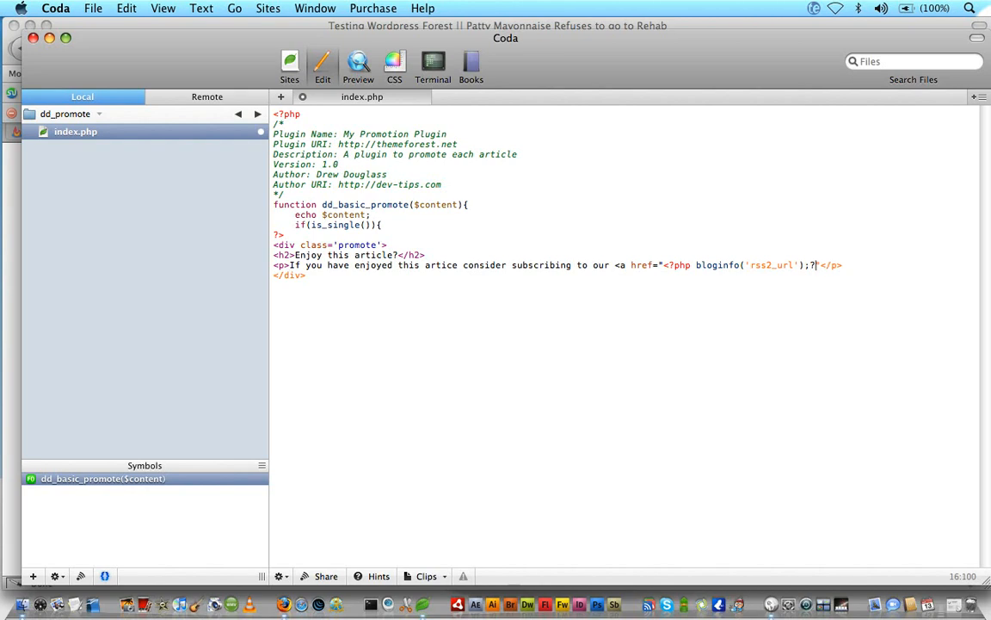
{"action": "type", "text": ">"}
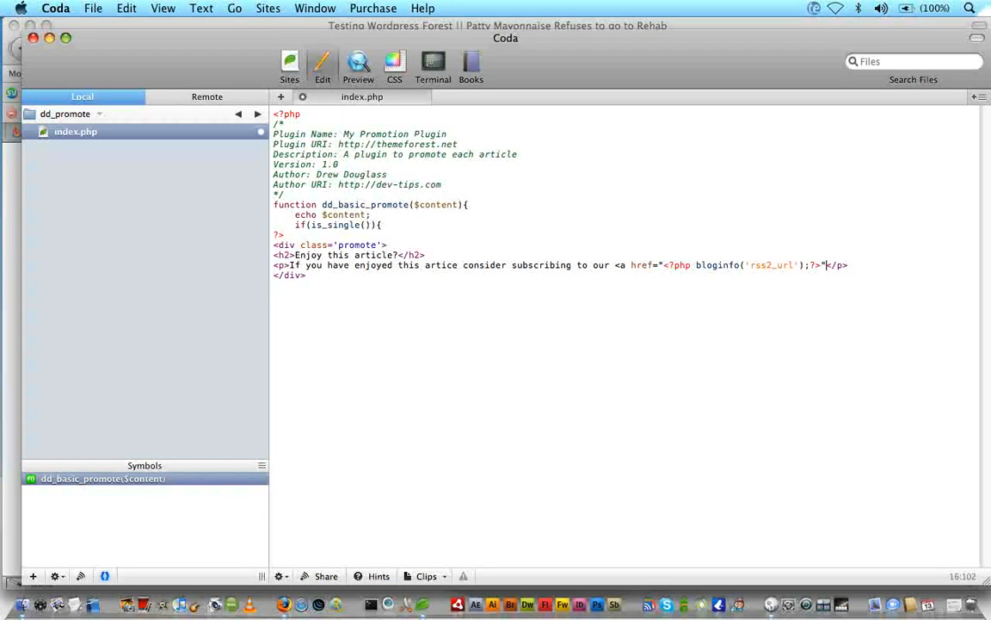
- Add the RSS Feed link text, close the div and reopen PHP to close the if and function
{"action": "type", "text": "RSS Feed</a>"}
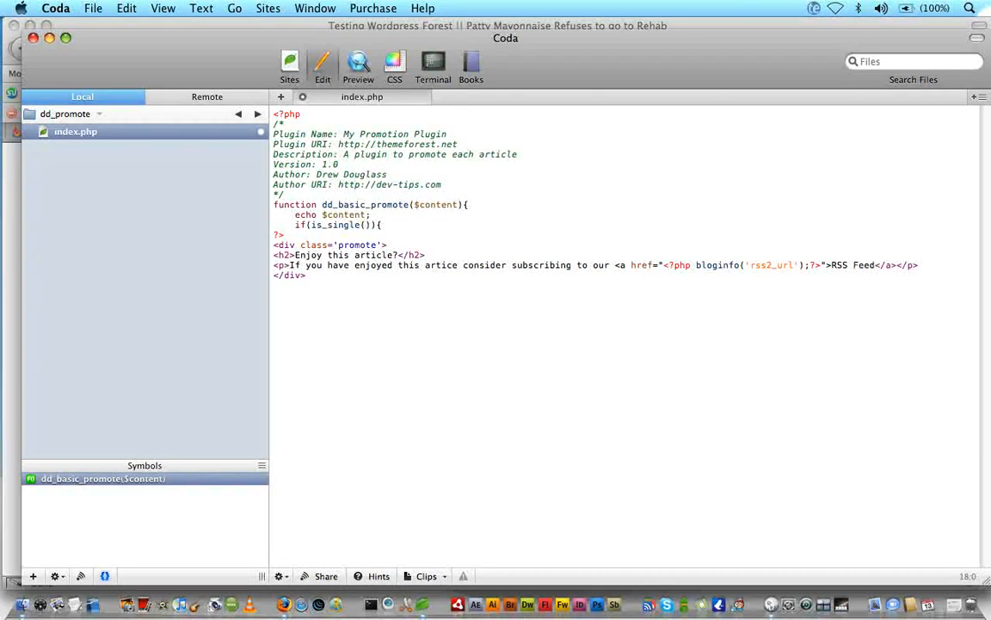
{"action": "type", "text": "<?php }"}
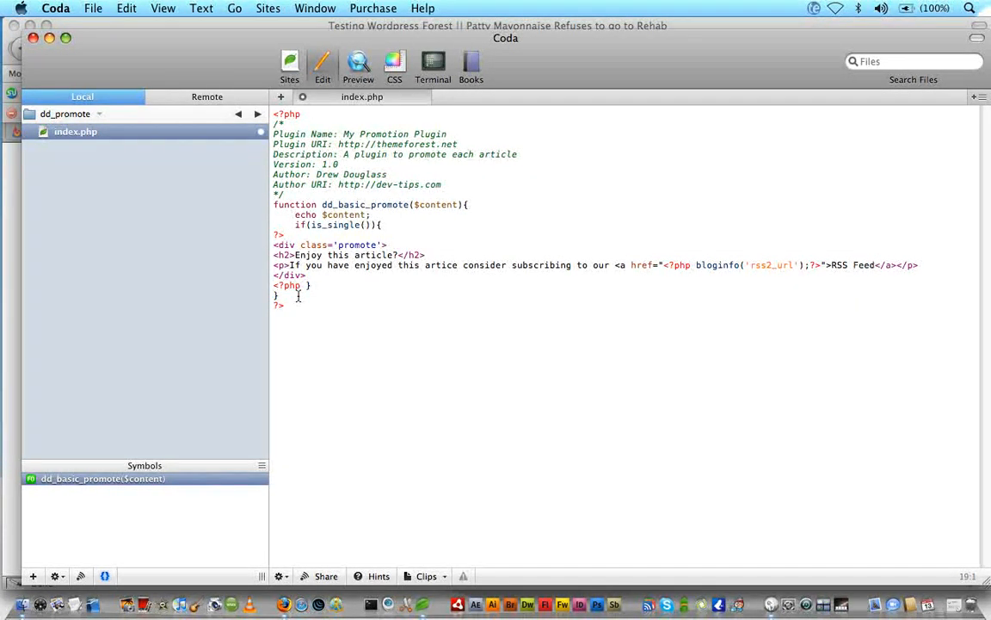
- Write add_filter('the_content', 'dd_basic_promote'); below the function
{"action": "key", "text": "Return"}
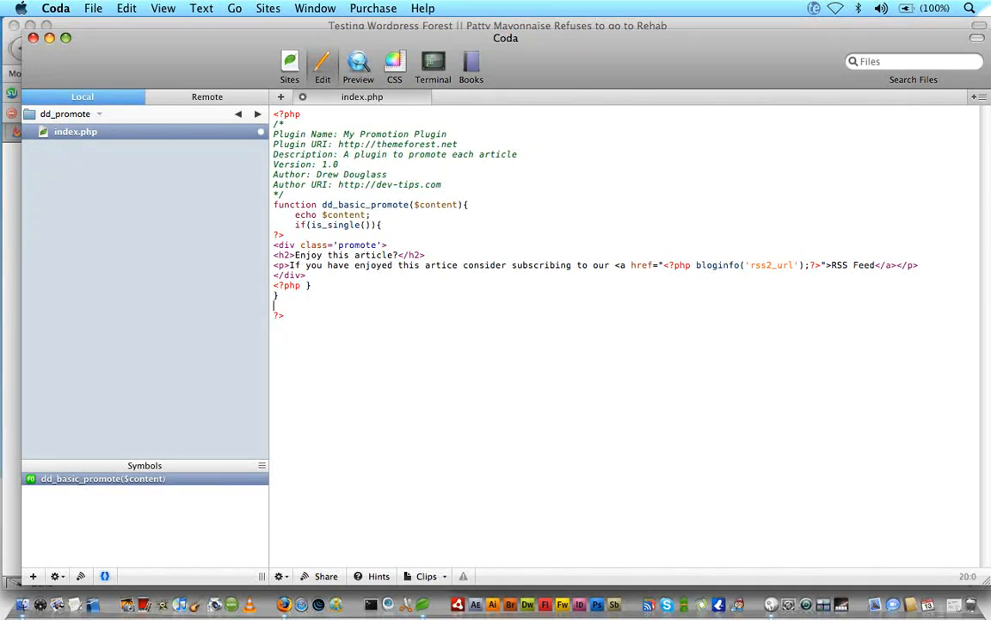
{"action": "type", "text": "add_filter"}
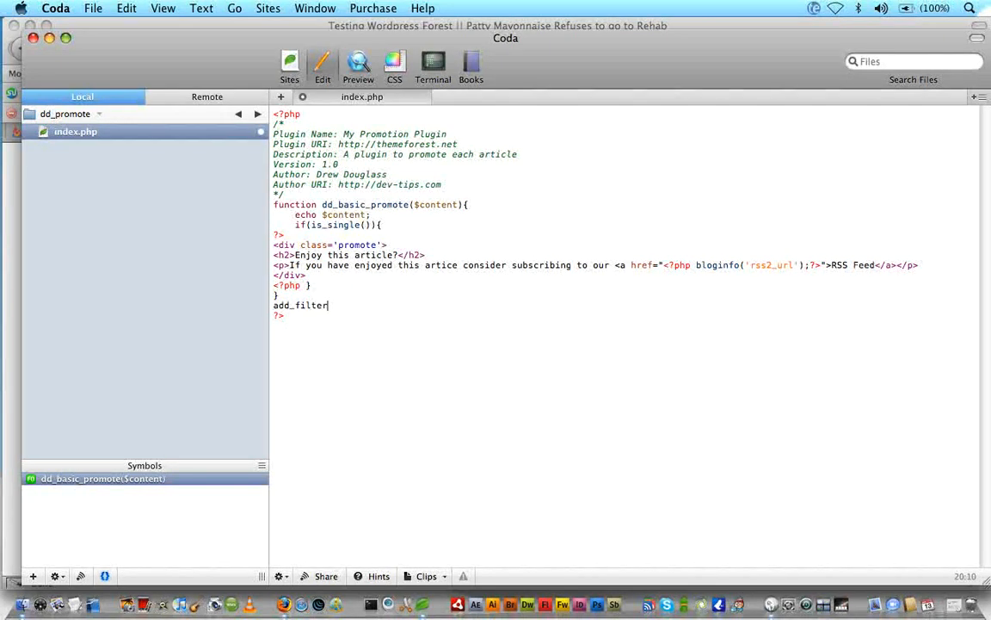
{"action": "type", "text": "();"}
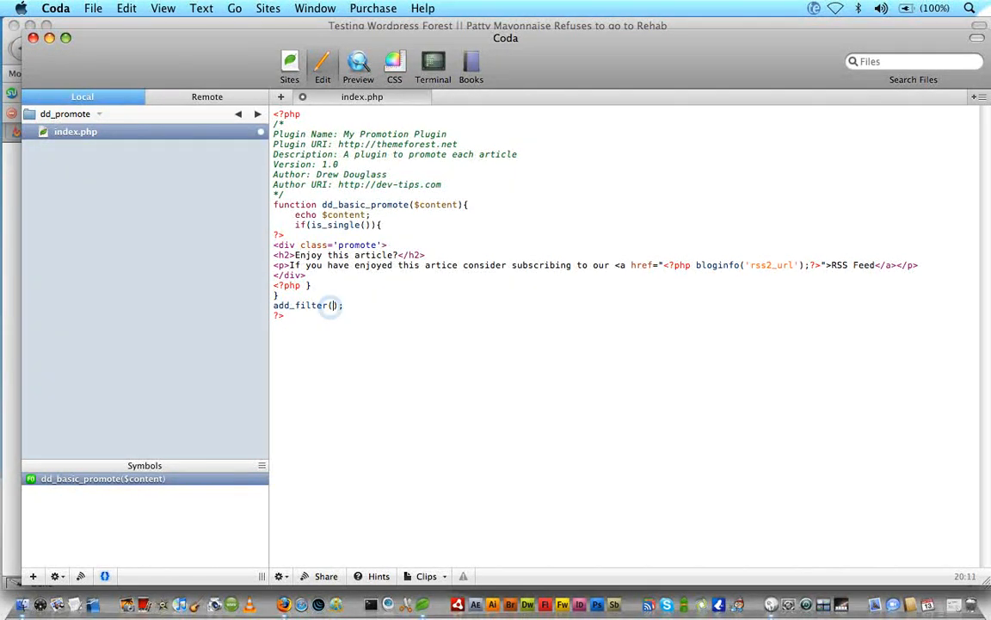
{"action": "type", "text": "''"}
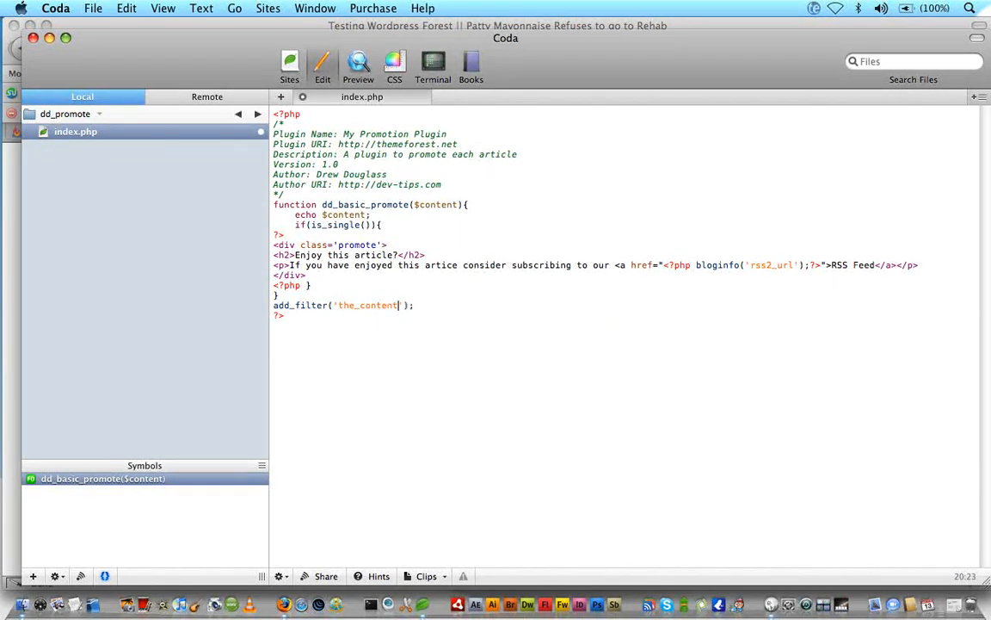
{"action": "type", "text": ", ''"}
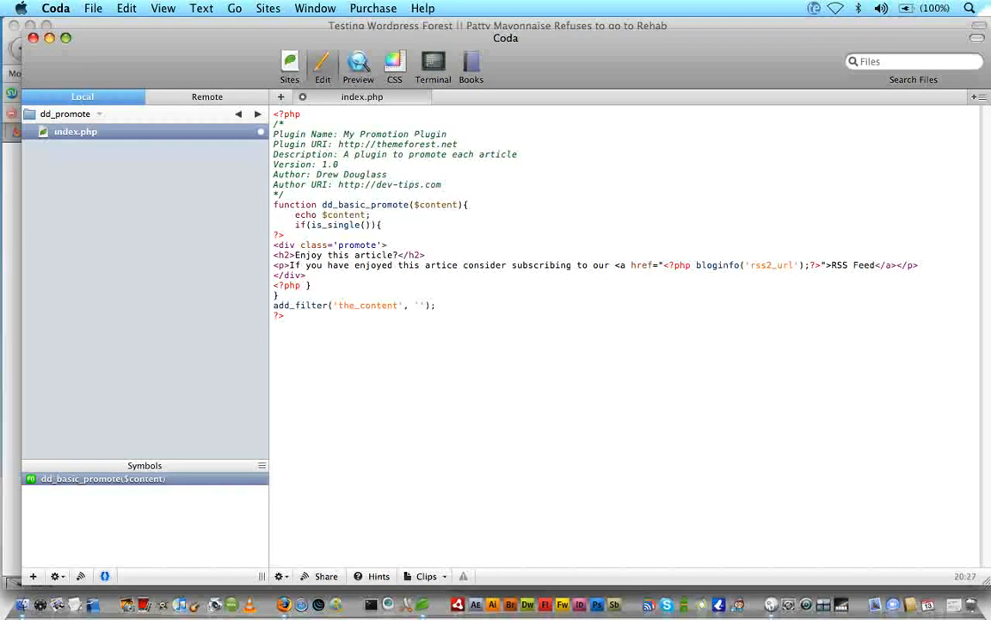
{"action": "type", "text": "dd_ba"}
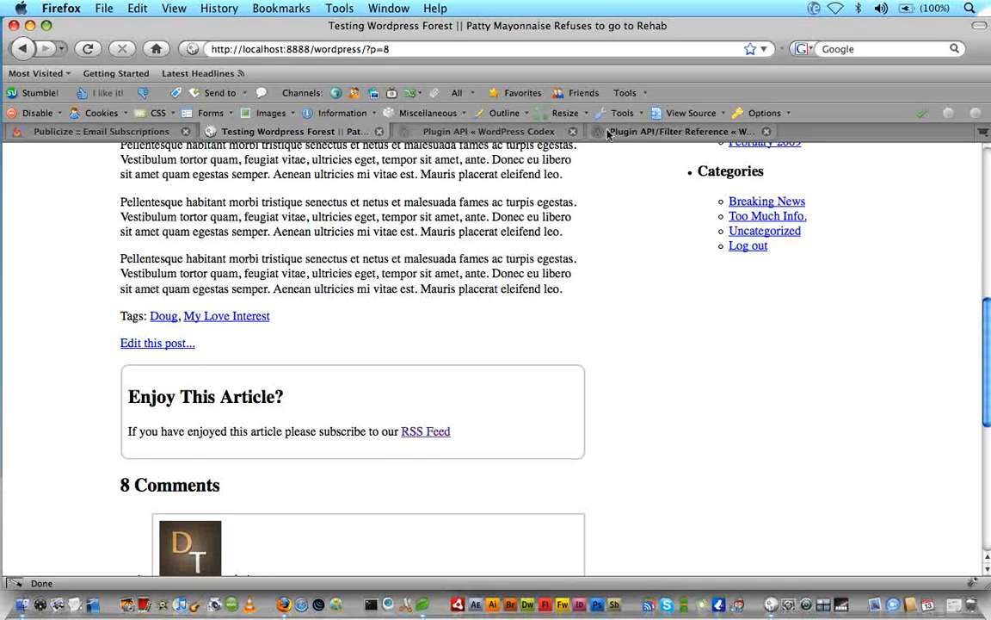
- Skim the Codex Plugin API/Filter Reference page
{"action": "left_click", "coordinate": [680, 131]}
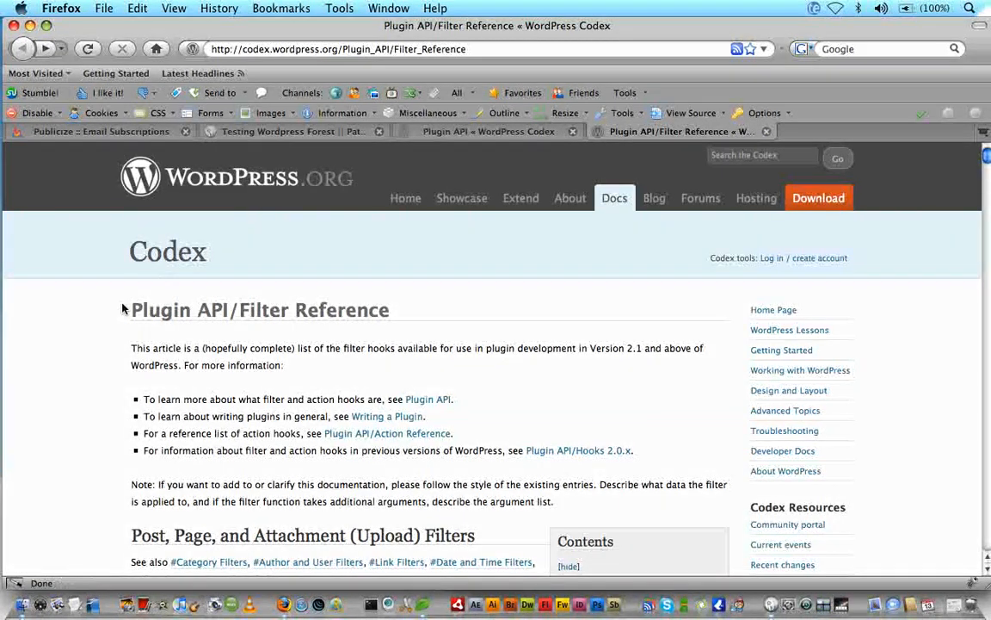
{"action": "scroll", "scroll_direction": "down", "scroll_amount": 3}
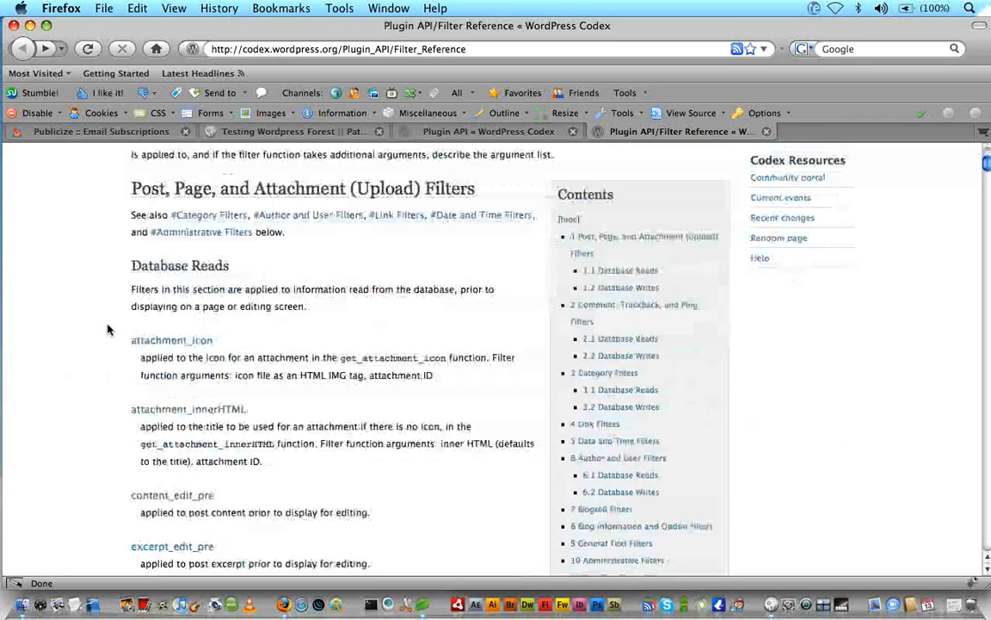
{"action": "scroll", "scroll_direction": "down", "scroll_amount": 3}
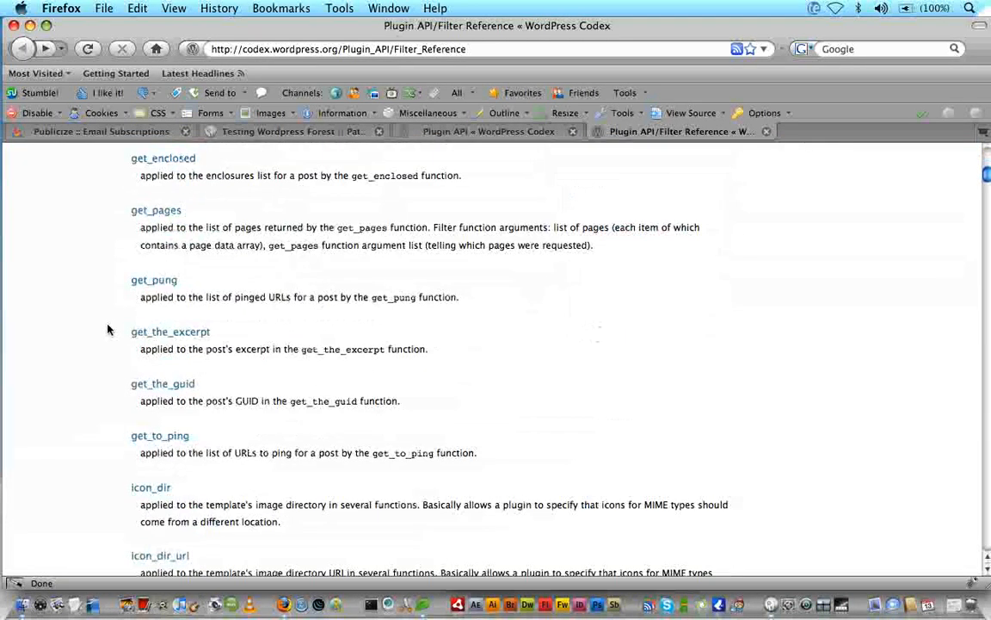
{"action": "scroll", "scroll_direction": "up", "scroll_amount": 3}
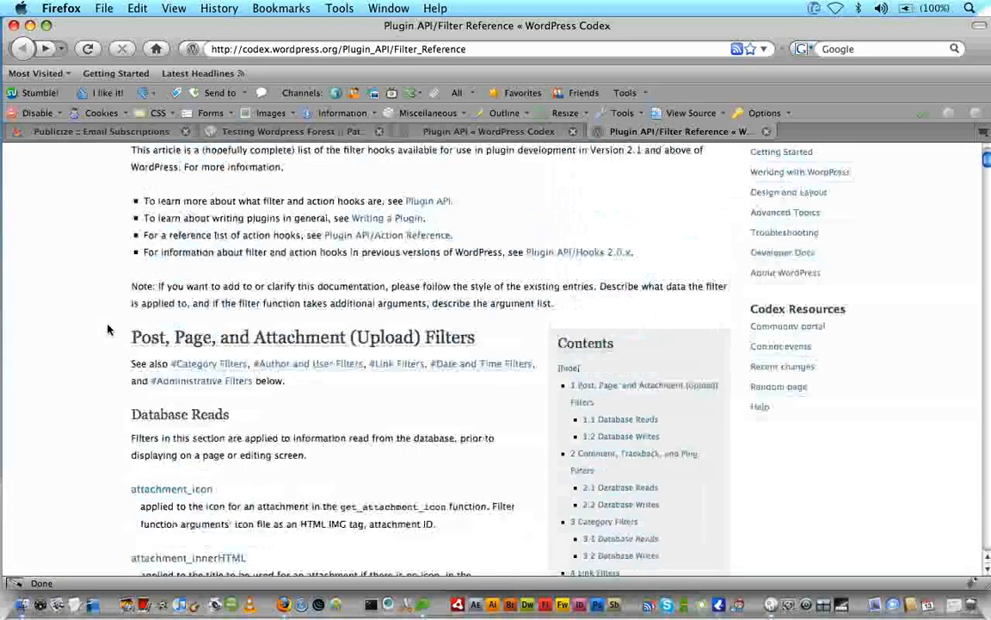
{"action": "scroll", "scroll_direction": "up", "scroll_amount": 3}
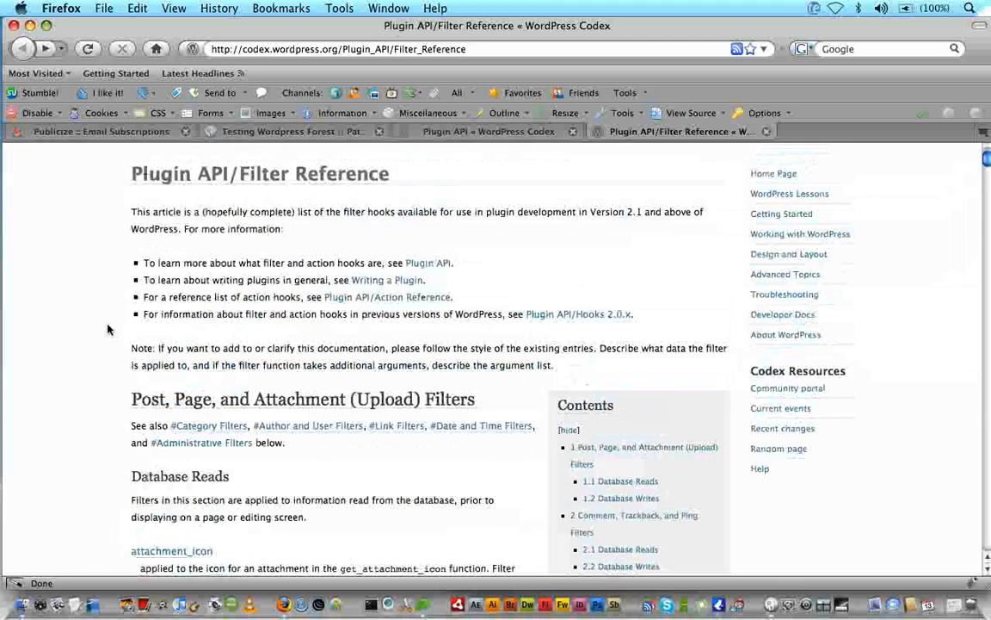
{"action": "scroll", "scroll_direction": "down", "scroll_amount": 3}
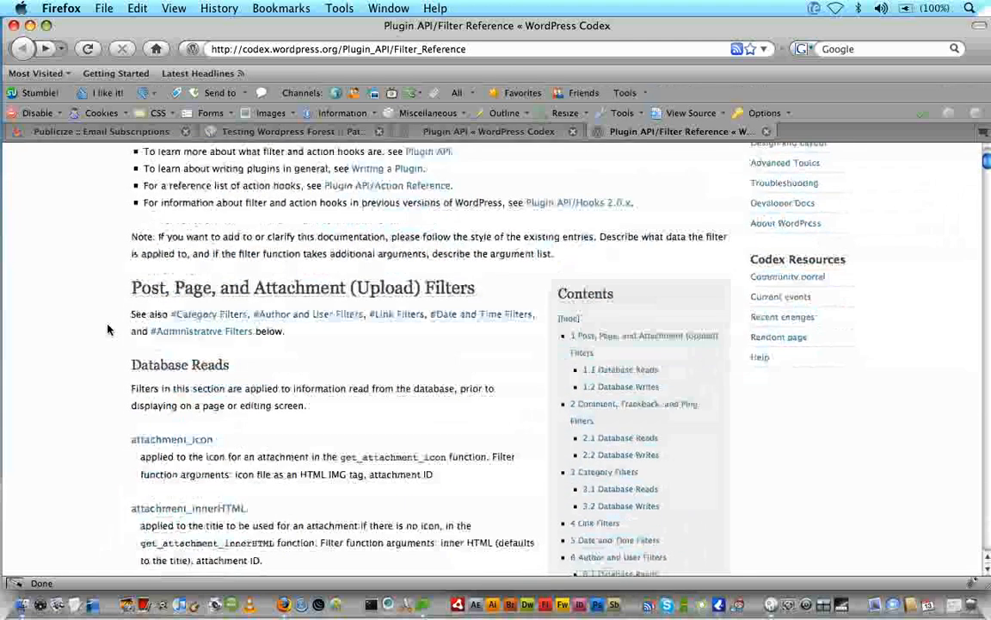
{"action": "scroll", "scroll_direction": "up", "scroll_amount": 3}
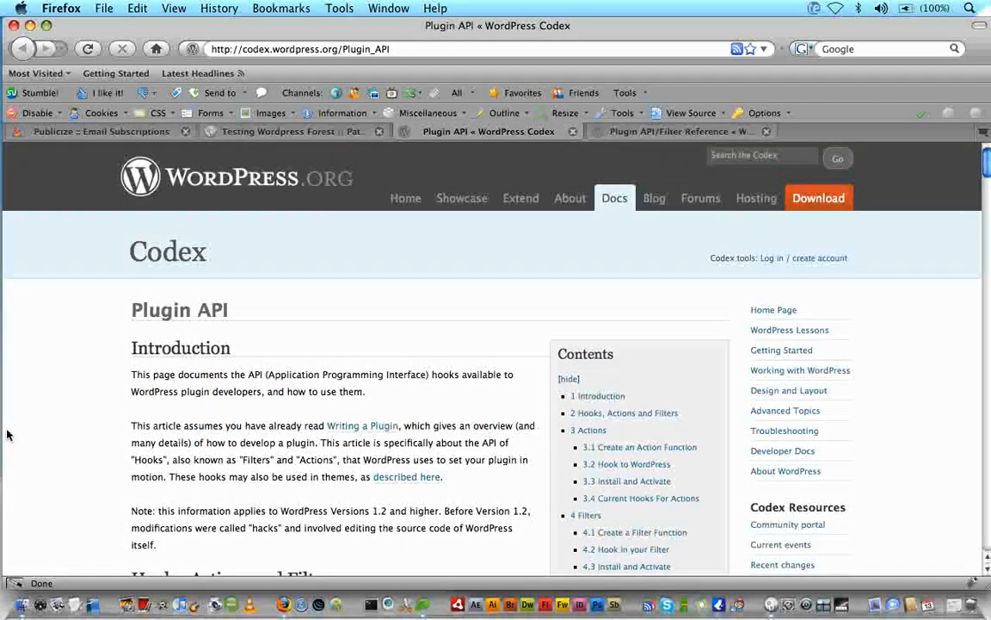
- Read the Plugin API page's Hooks, Actions and Filters section and return to the top
{"action": "scroll", "scroll_direction": "down", "scroll_amount": 3}
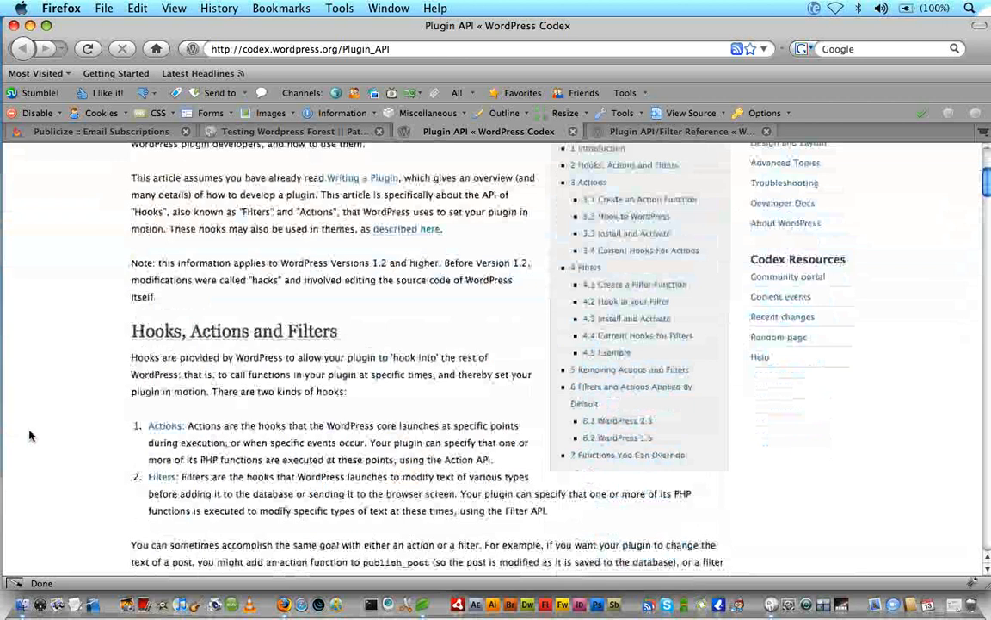
{"action": "scroll", "scroll_direction": "down", "scroll_amount": 3}
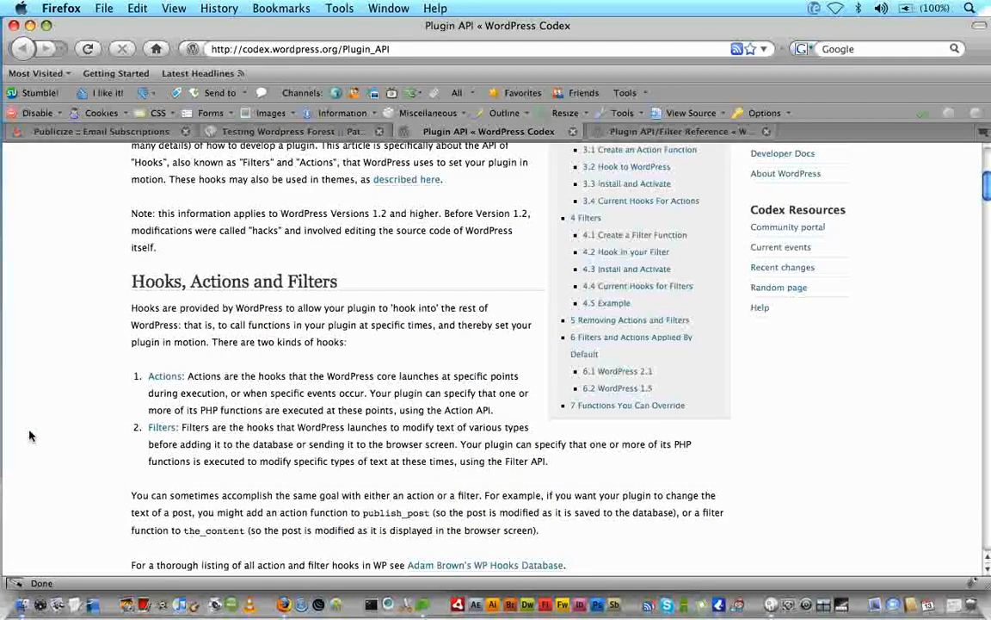
{"action": "scroll", "scroll_direction": "down", "scroll_amount": 3}
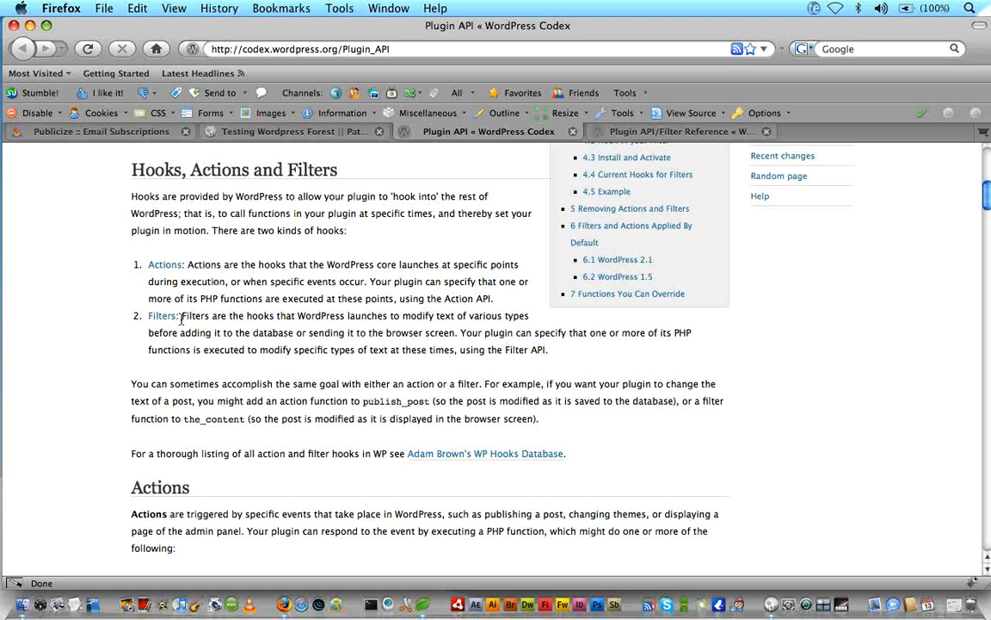
{"action": "mouse_move", "coordinate": [117, 340]}
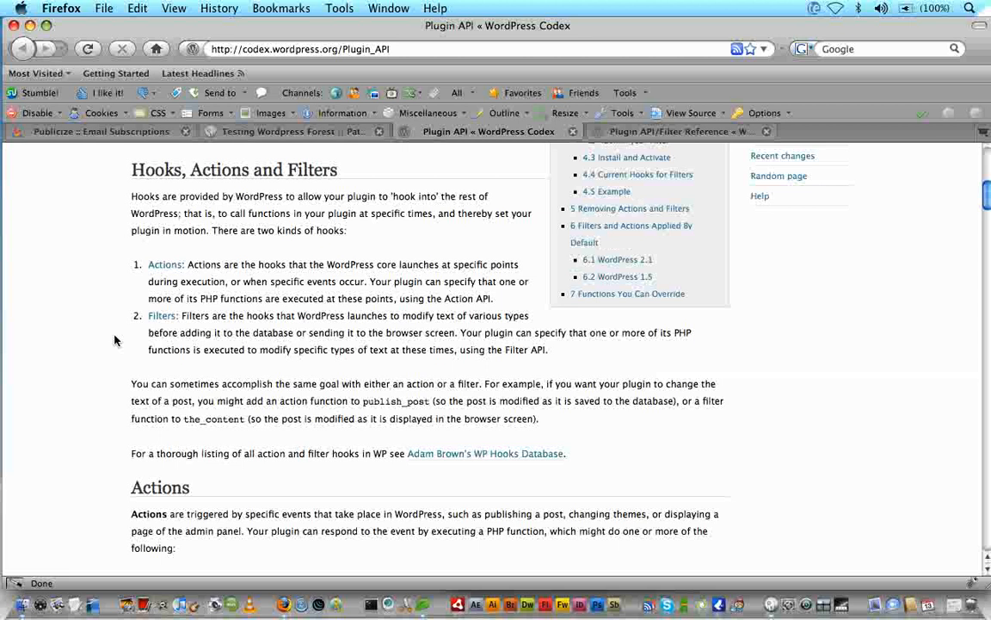
{"action": "scroll", "scroll_direction": "up", "scroll_amount": 3}
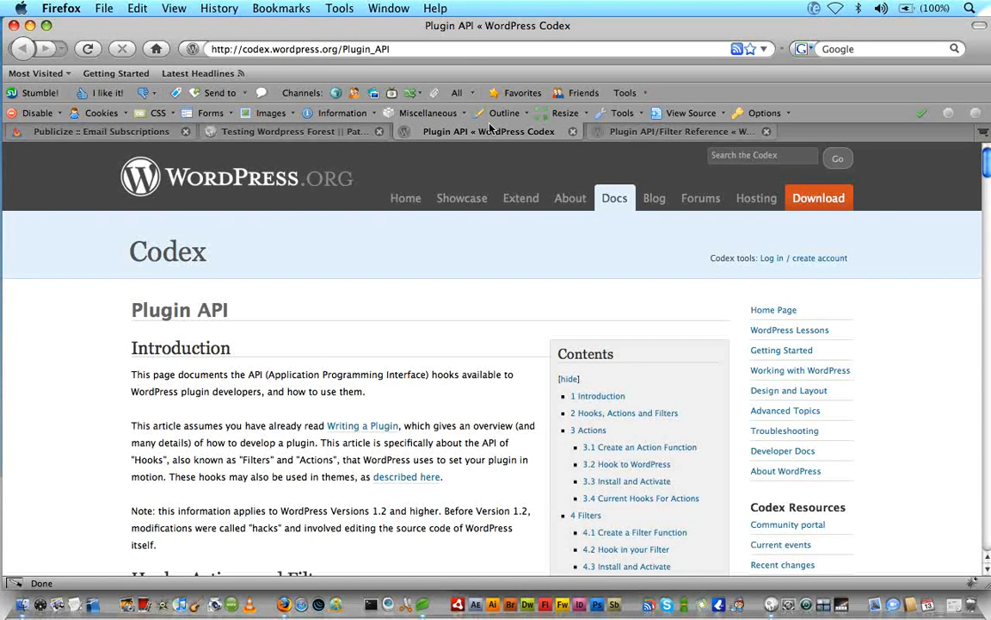
- Go to the blog's wp-admin dashboard and head to the Plugins page
{"action": "left_click", "coordinate": [277, 131]}
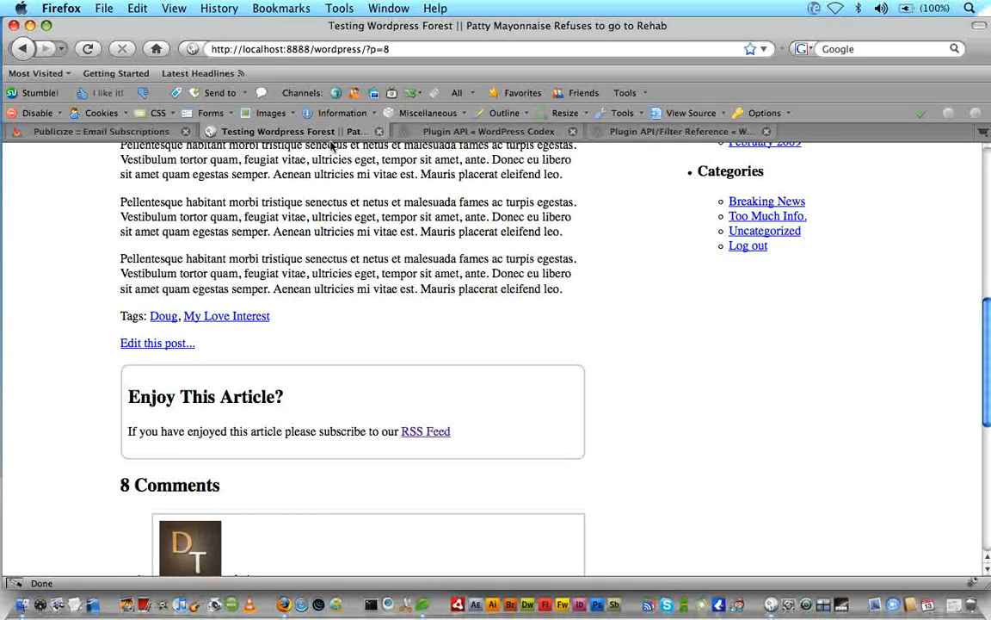
{"action": "scroll", "scroll_direction": "up", "scroll_amount": 3}
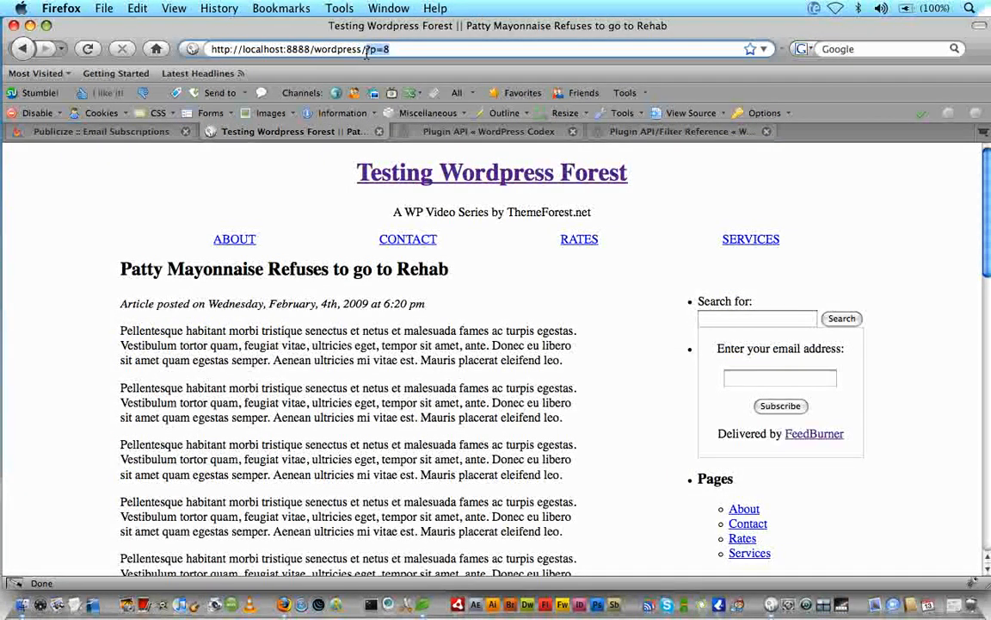
{"action": "type", "text": "wp-admin/"}
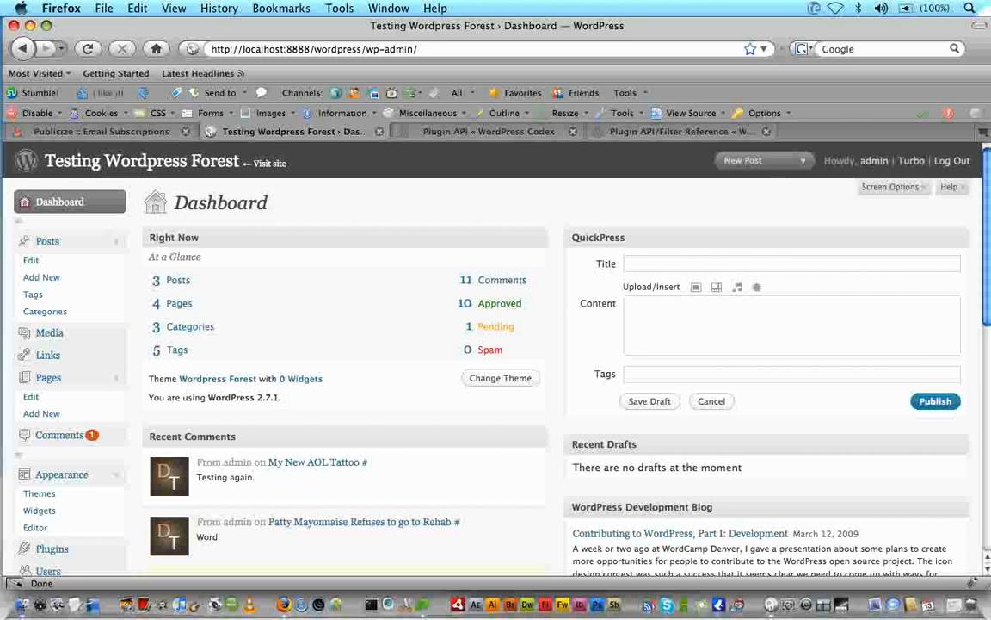
{"action": "scroll", "scroll_direction": "down", "scroll_amount": 3}
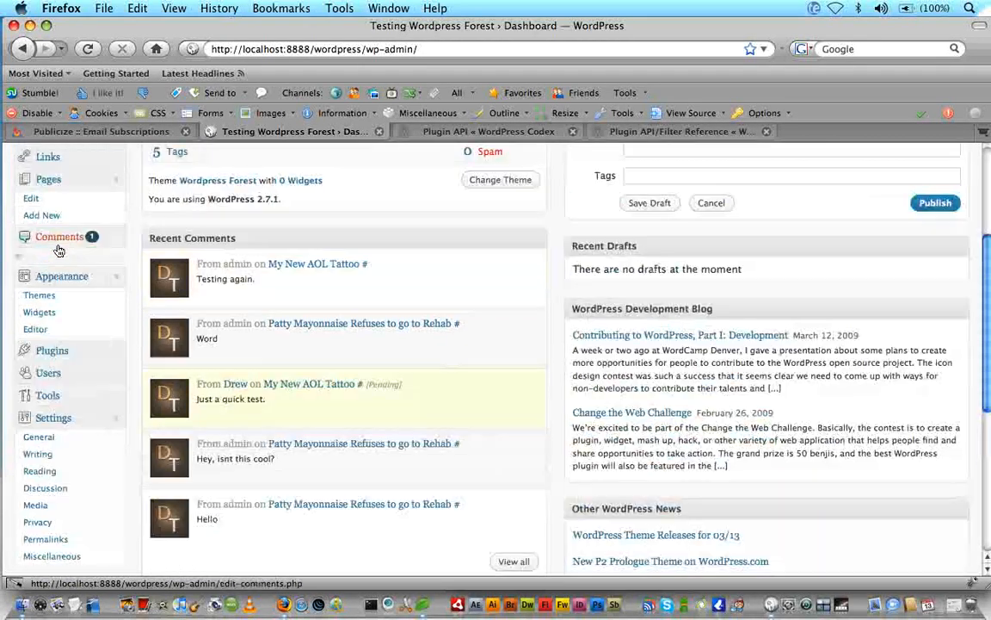
{"action": "left_click", "coordinate": [52, 351]}
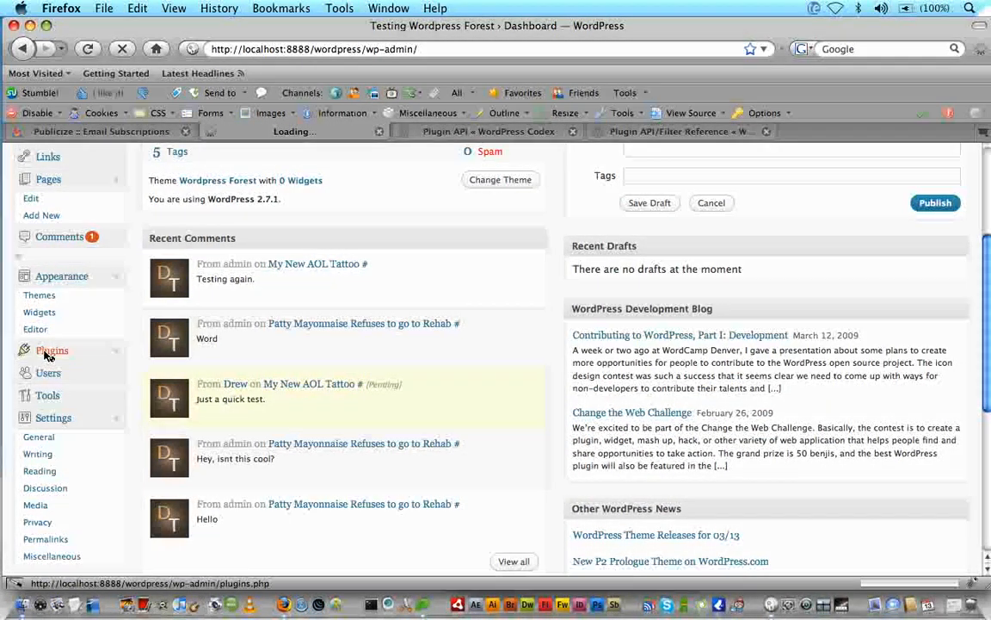
{"action": "left_click", "coordinate": [52, 351]}
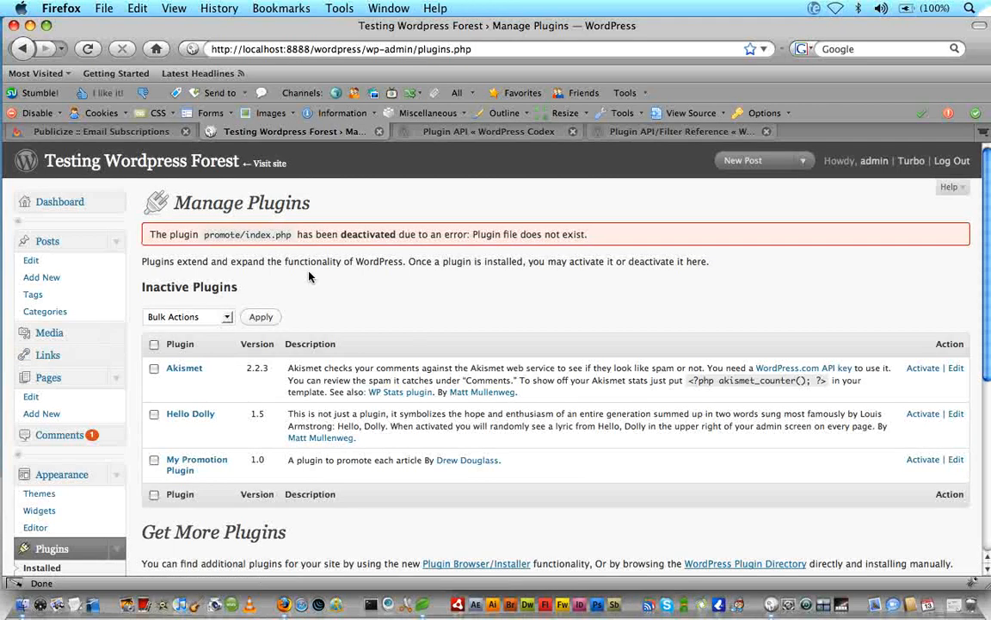
{"action": "scroll", "scroll_direction": "down", "scroll_amount": 3}
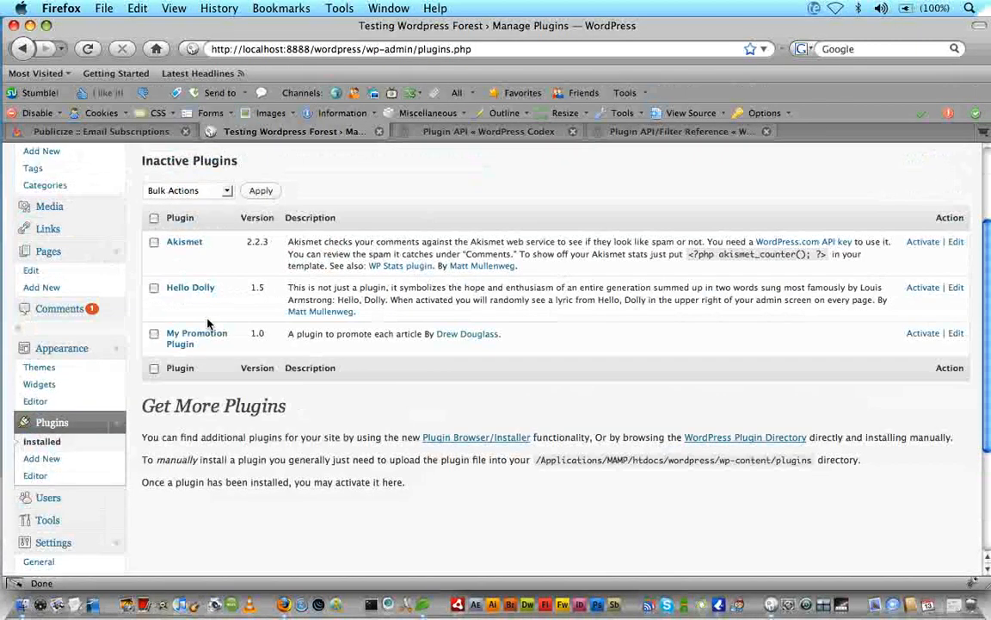
{"action": "mouse_move", "coordinate": [946, 322]}
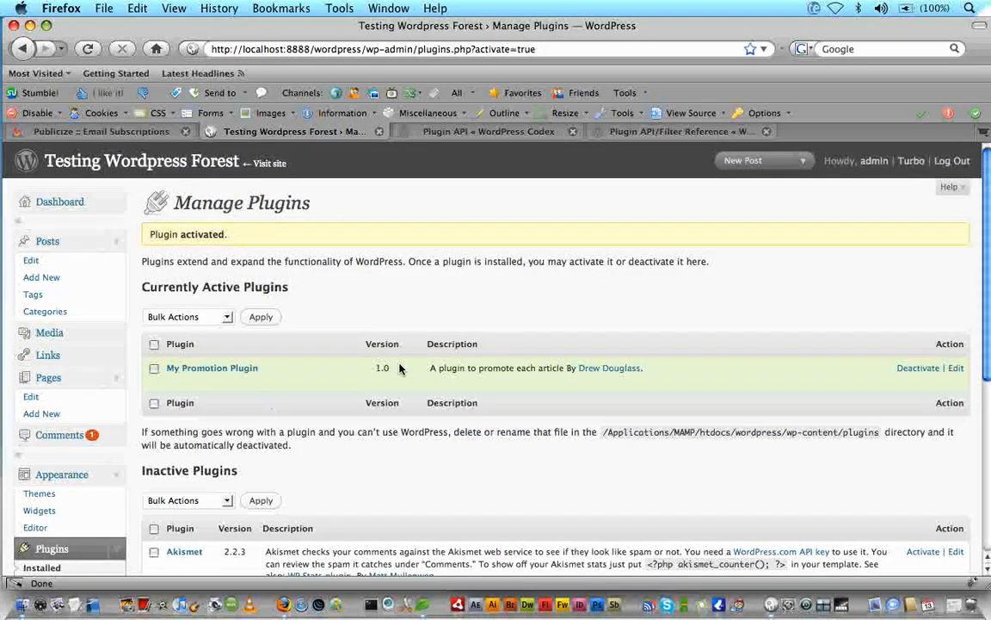
{"action": "mouse_move", "coordinate": [561, 382]}
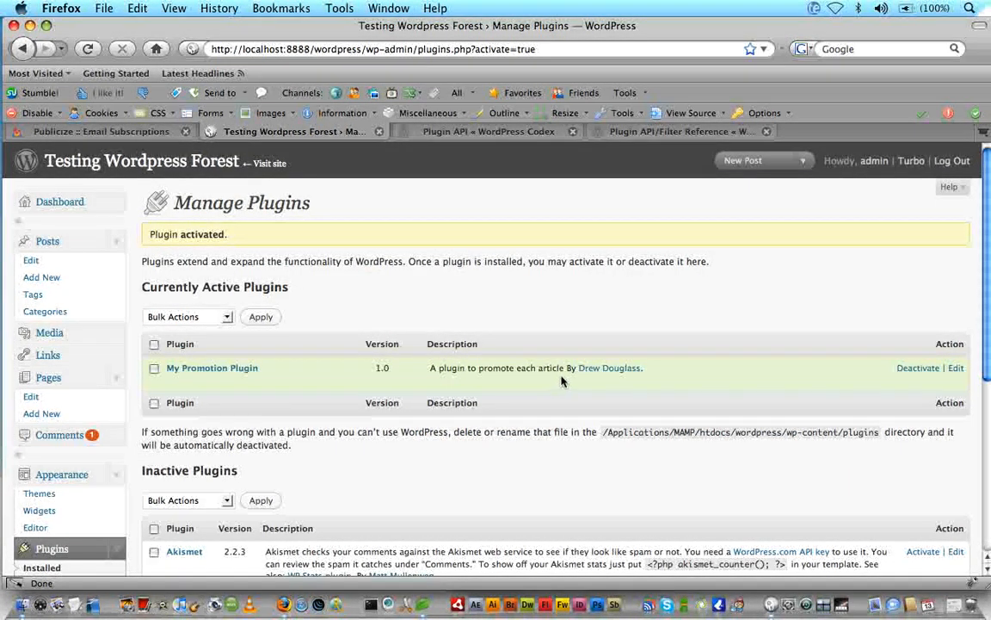
{"action": "mouse_move", "coordinate": [609, 369]}
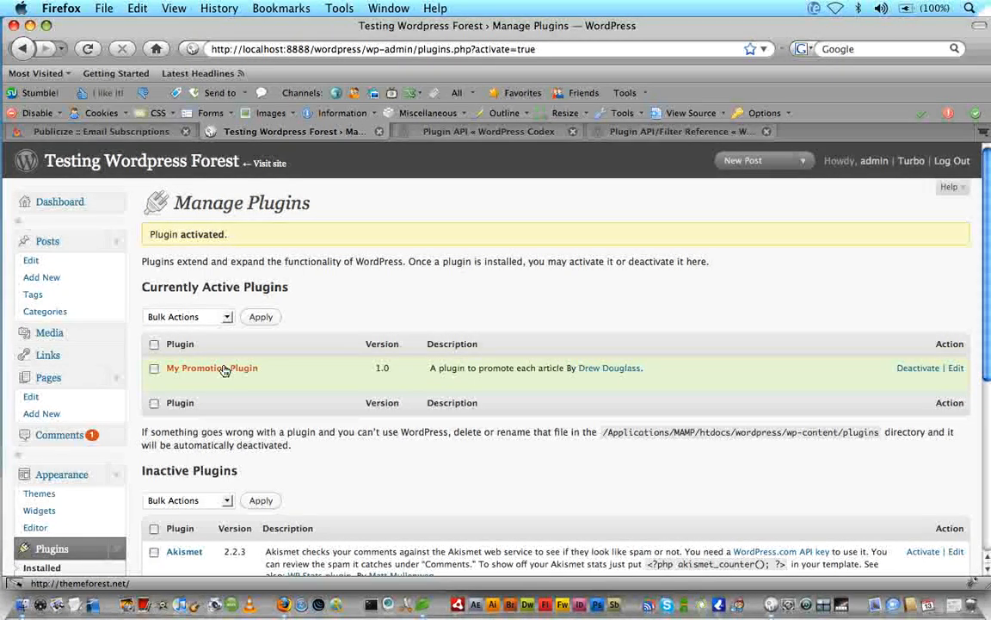
{"action": "mouse_move", "coordinate": [211, 368]}
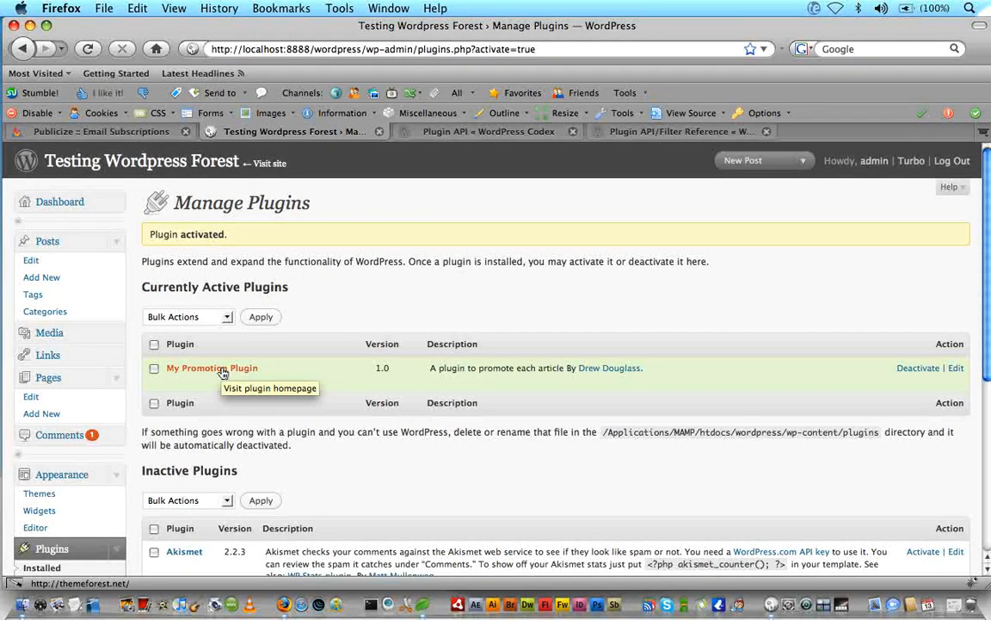
{"action": "mouse_move", "coordinate": [316, 394]}
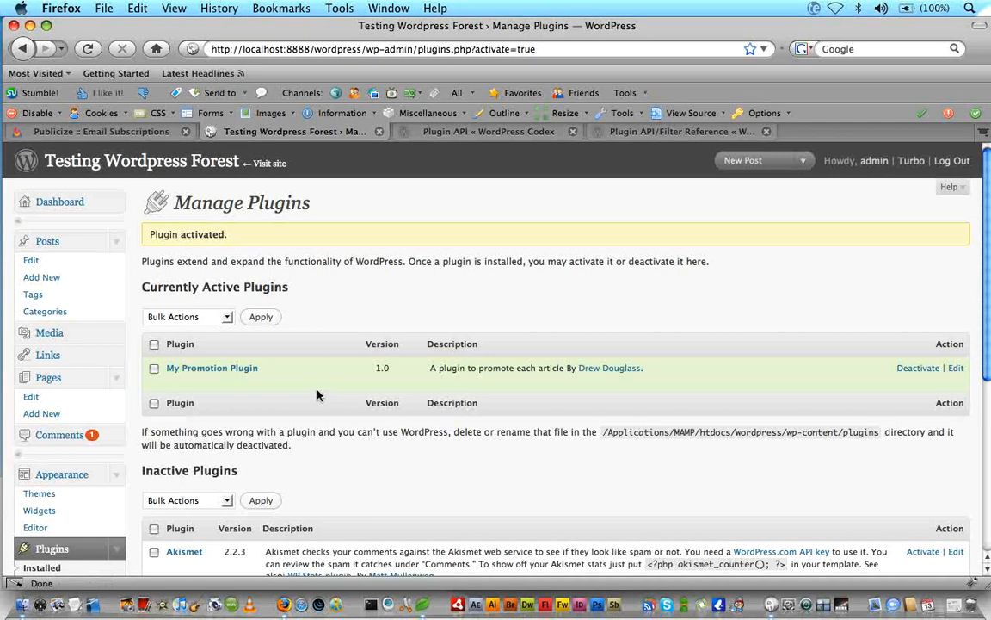
{"action": "mouse_move", "coordinate": [457, 356]}
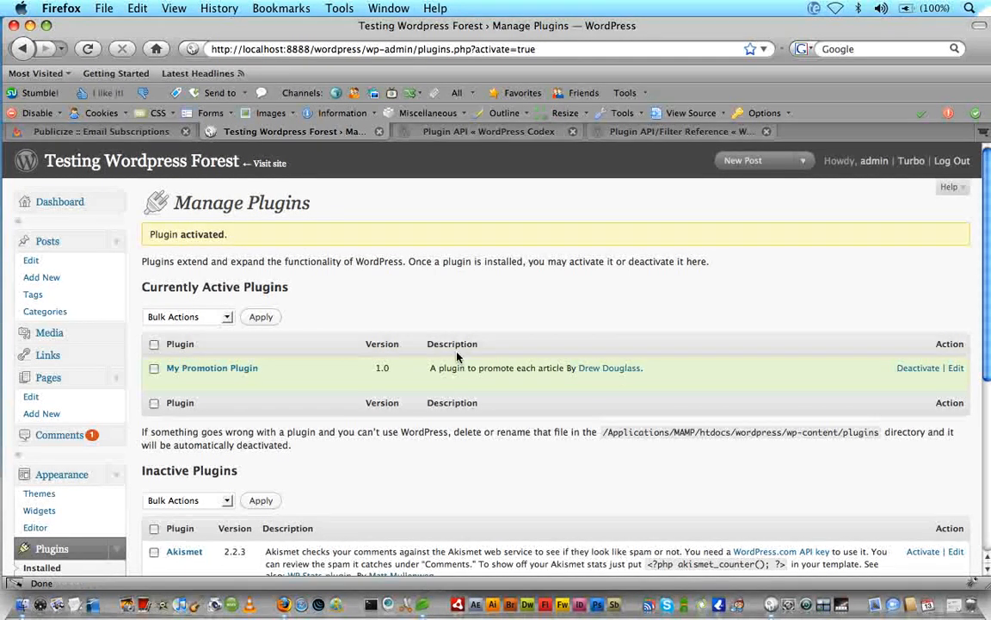
{"action": "mouse_move", "coordinate": [361, 370]}
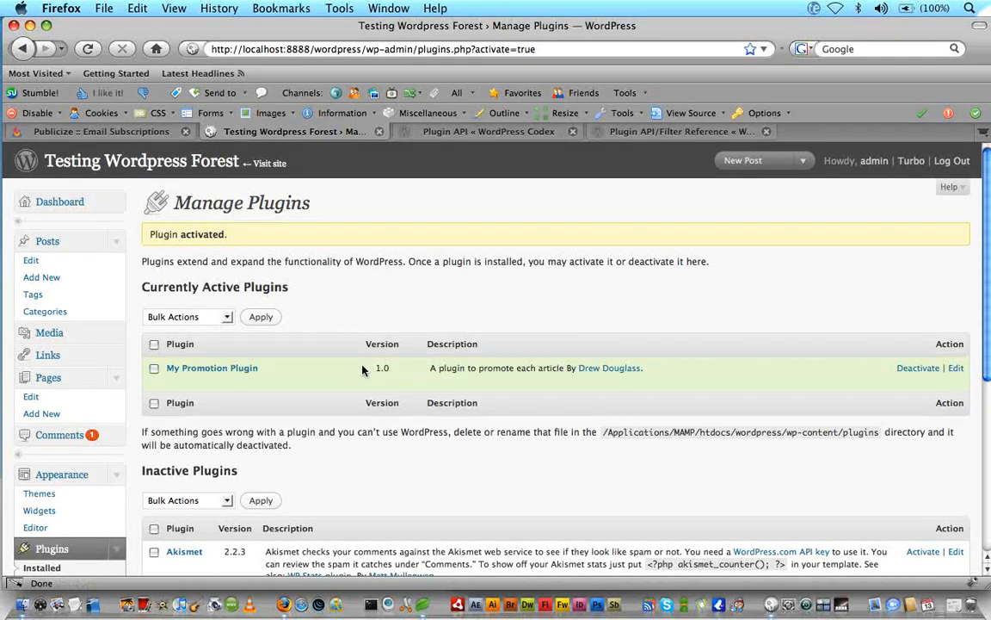
{"action": "mouse_move", "coordinate": [313, 389]}
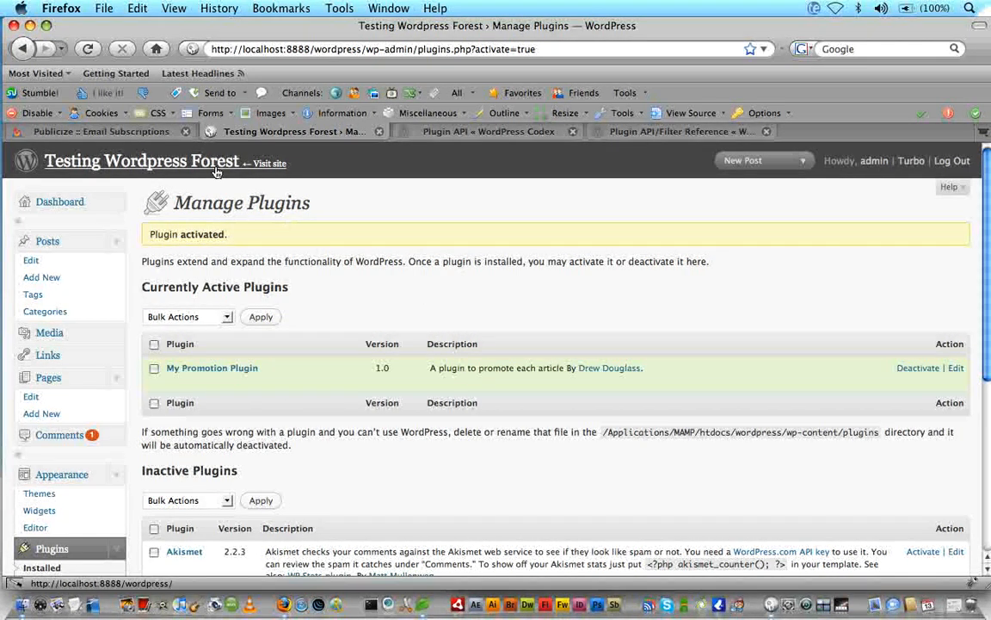
- Visit the live site and view the My New AOL Tattoo post's doubled promotion boxes
{"action": "left_click", "coordinate": [268, 162]}
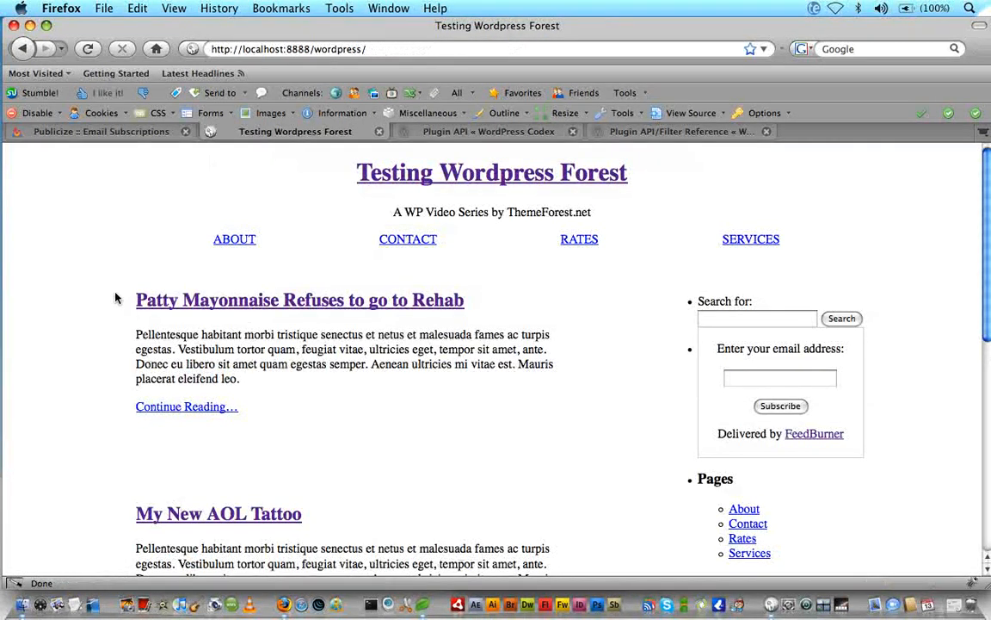
{"action": "scroll", "scroll_direction": "down", "scroll_amount": 3}
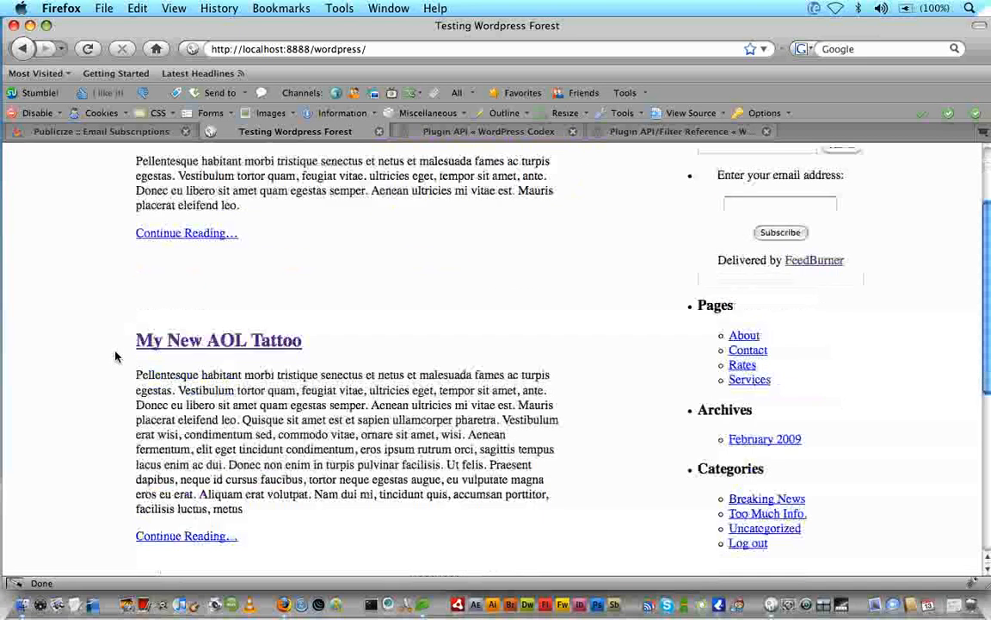
{"action": "left_click", "coordinate": [219, 341]}
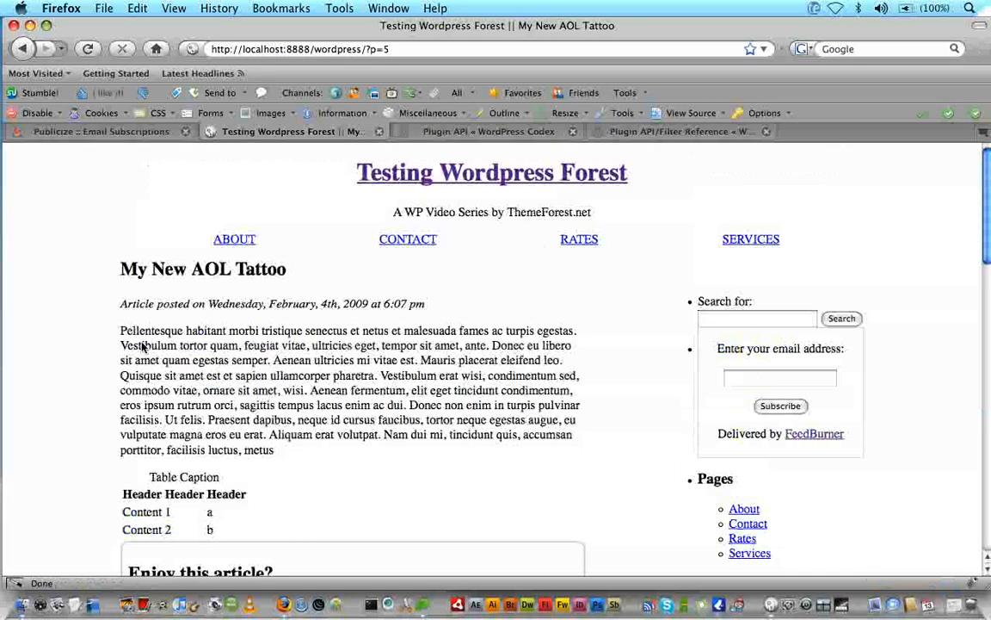
{"action": "scroll", "scroll_direction": "down", "scroll_amount": 3}
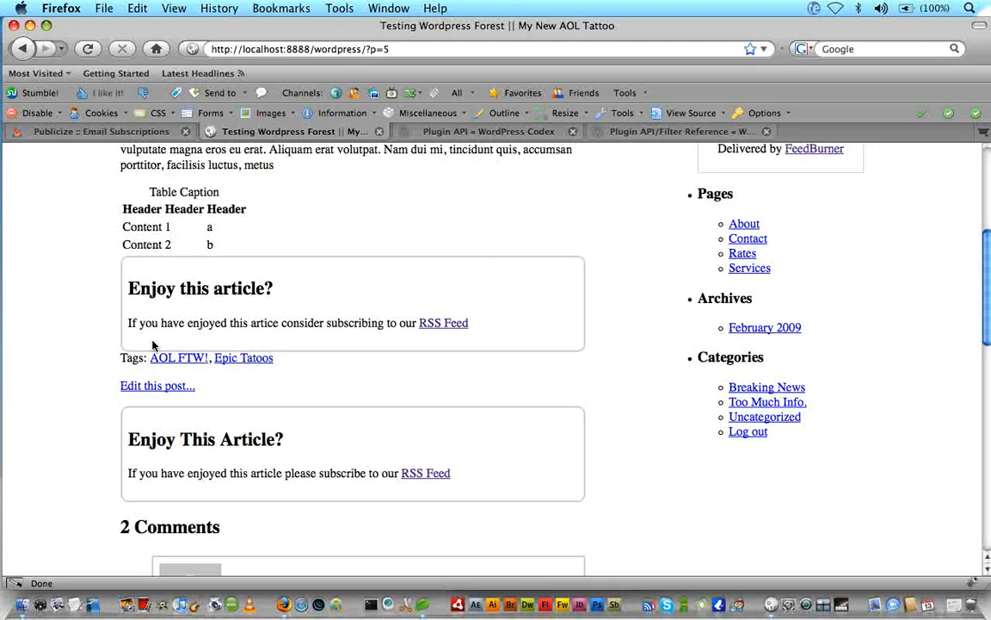
{"action": "mouse_move", "coordinate": [122, 481]}
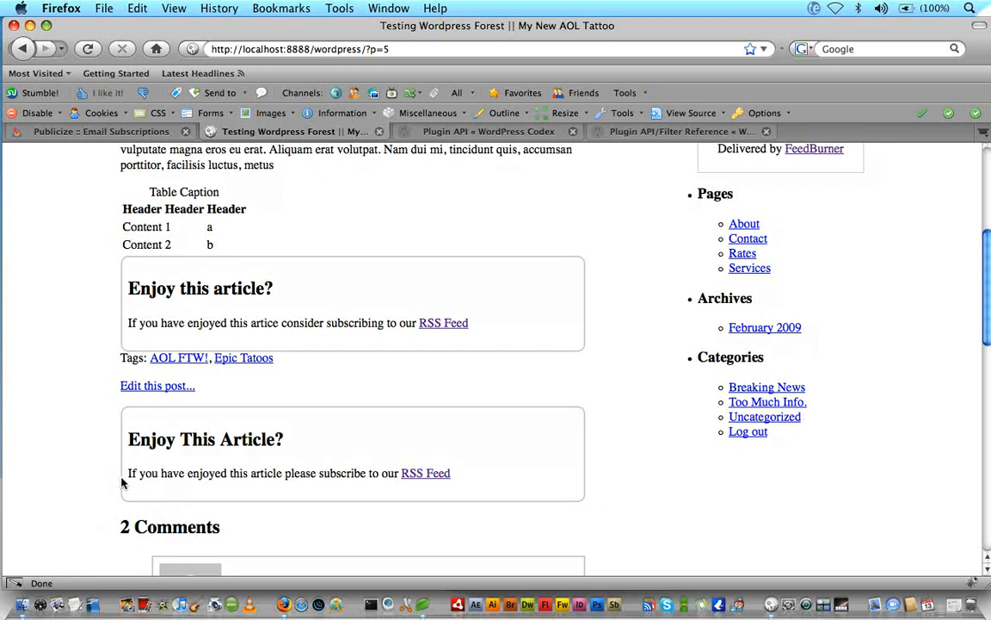
{"action": "scroll", "scroll_direction": "down", "scroll_amount": 3}
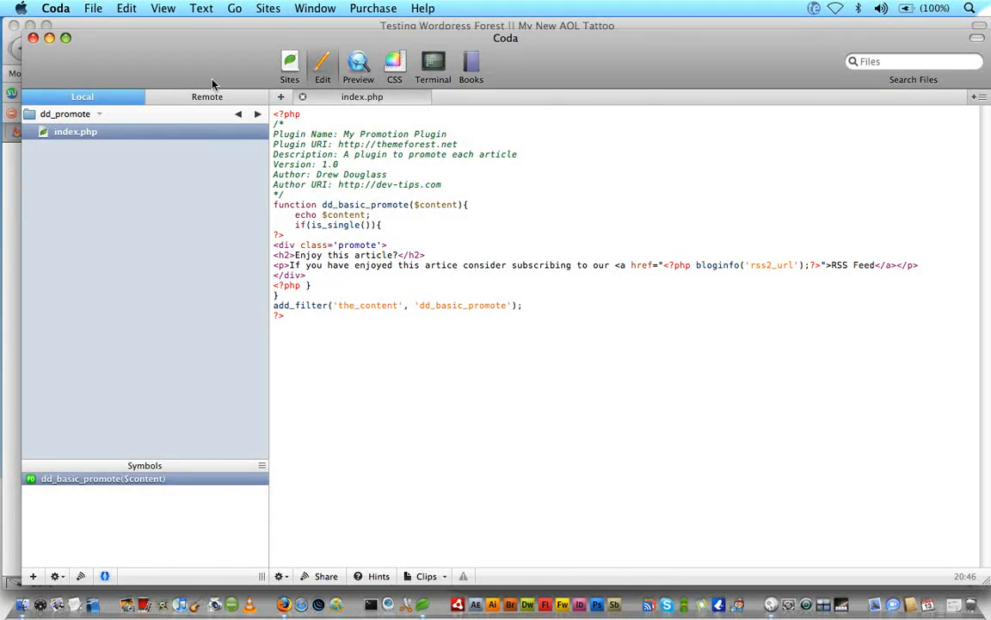
- Delete the hard-coded promote div from the Wordpressforest theme's single.php
{"action": "left_click", "coordinate": [256, 114]}
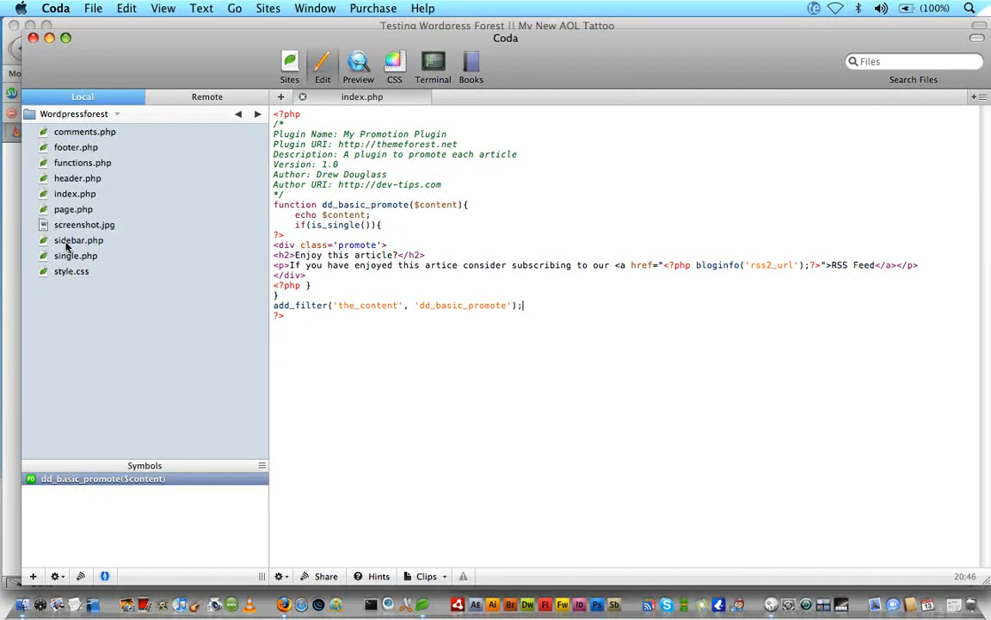
{"action": "left_click", "coordinate": [80, 254]}
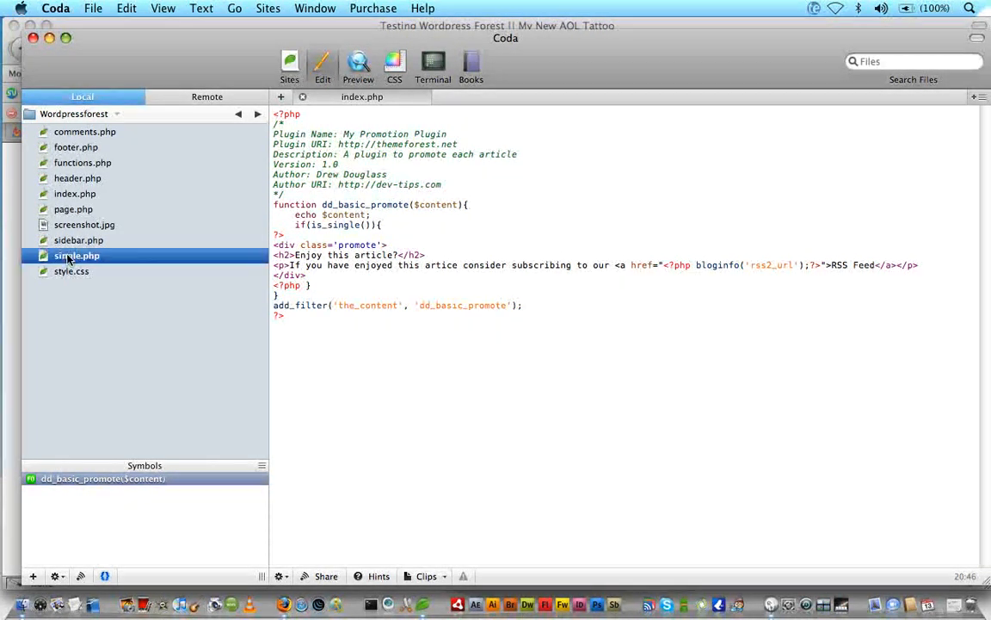
{"action": "double_click", "coordinate": [75, 255]}
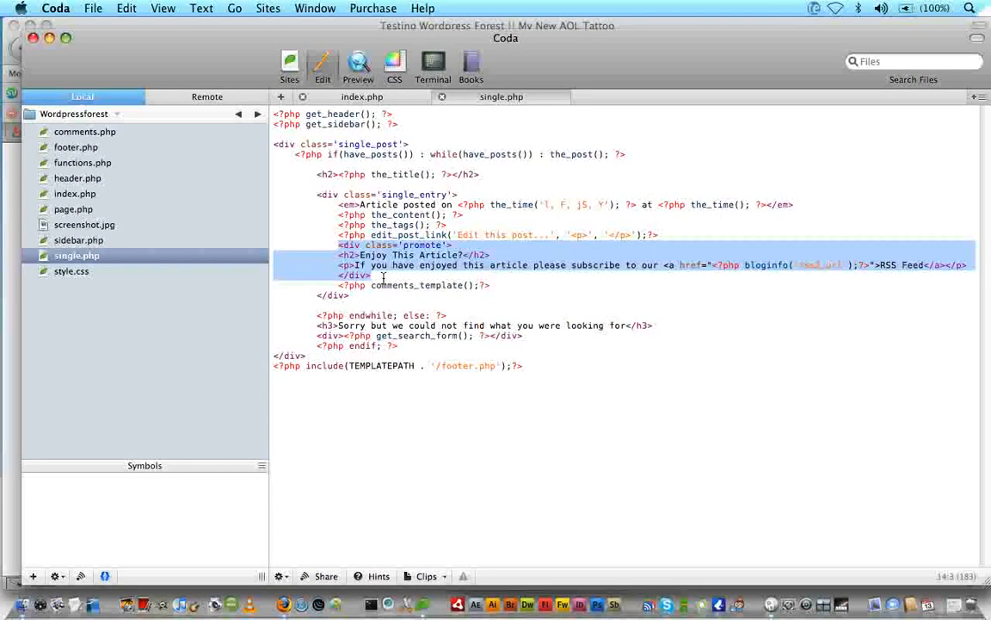
{"action": "key", "text": "Delete"}
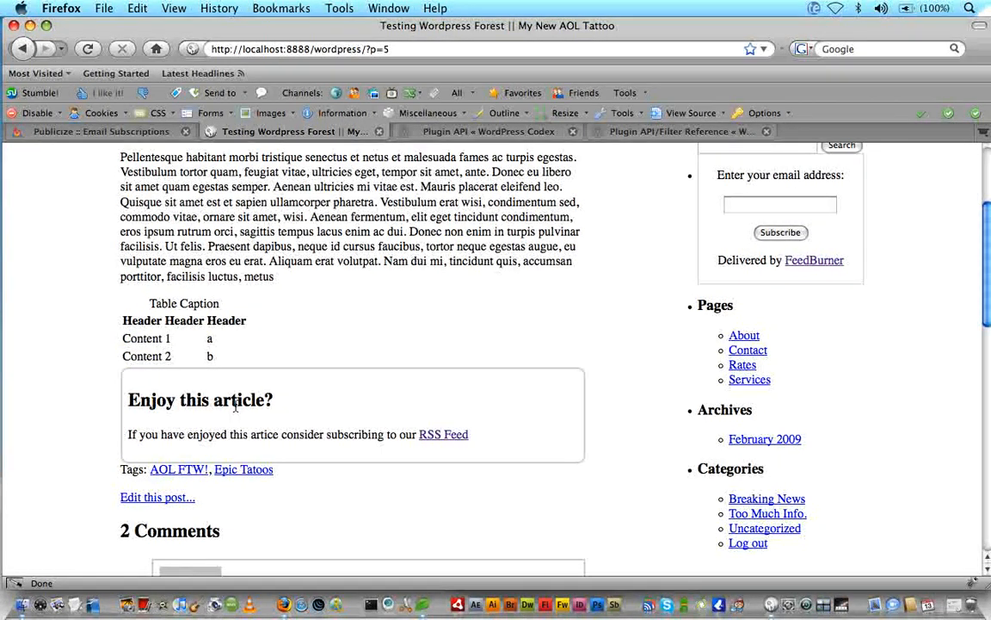
{"action": "mouse_move", "coordinate": [111, 434]}
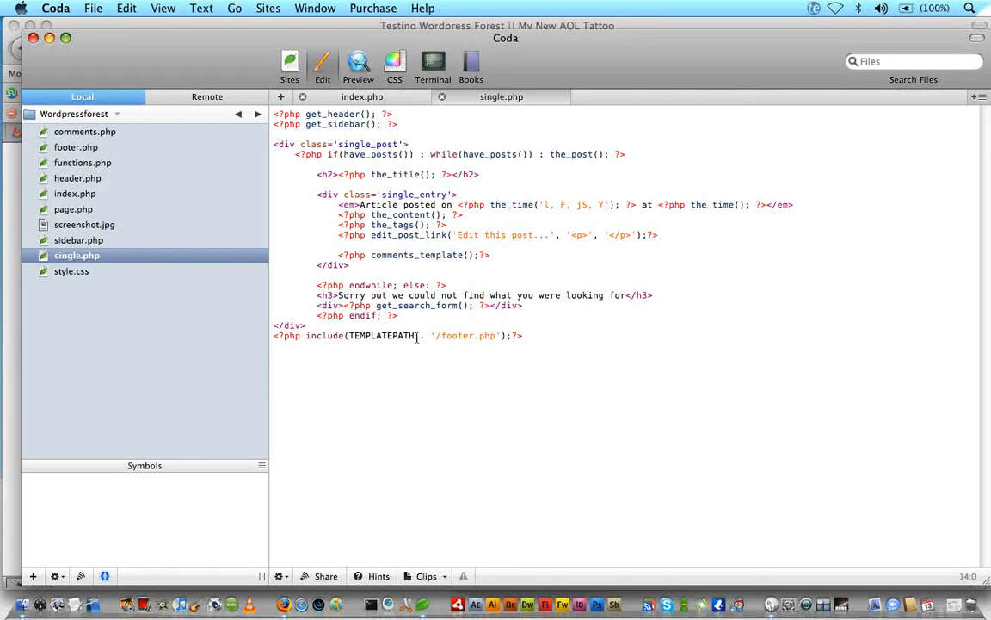
- Browse the plugins folder to the dd_promote index.php and highlight its plugin header
{"action": "left_click", "coordinate": [362, 97]}
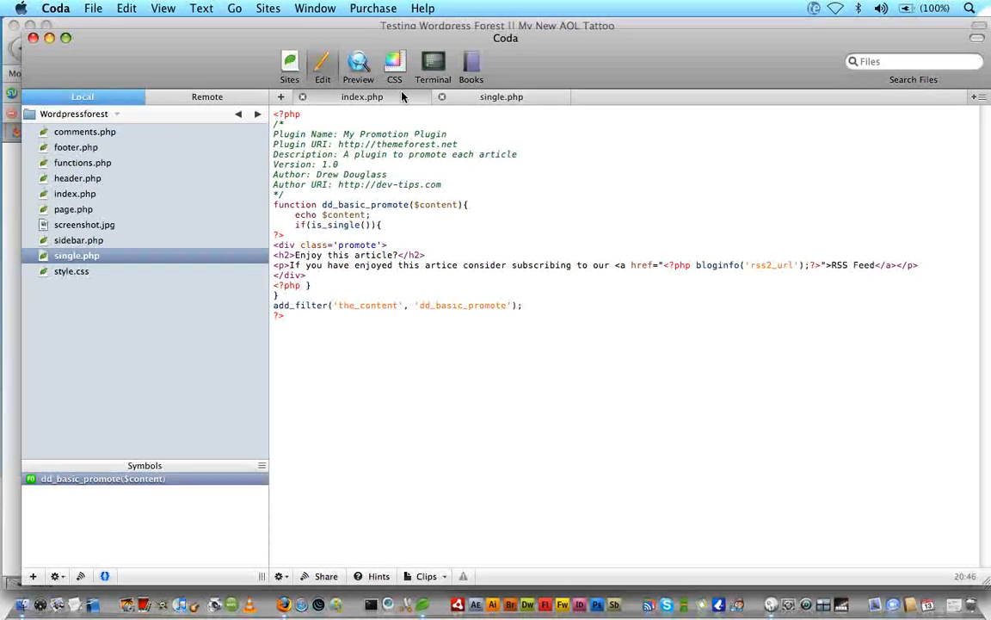
{"action": "left_click", "coordinate": [258, 113]}
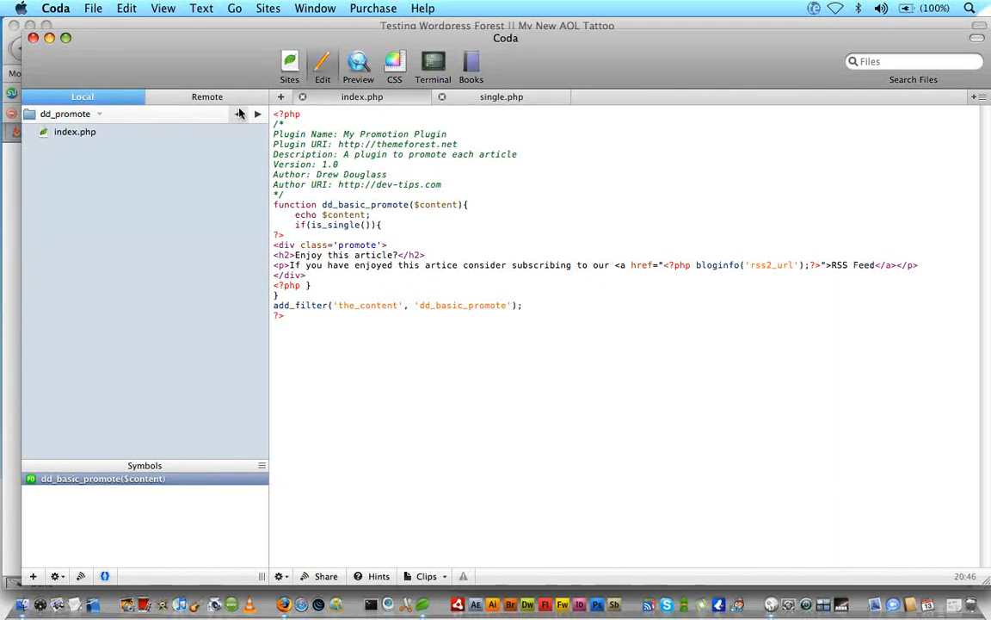
{"action": "left_click", "coordinate": [237, 113]}
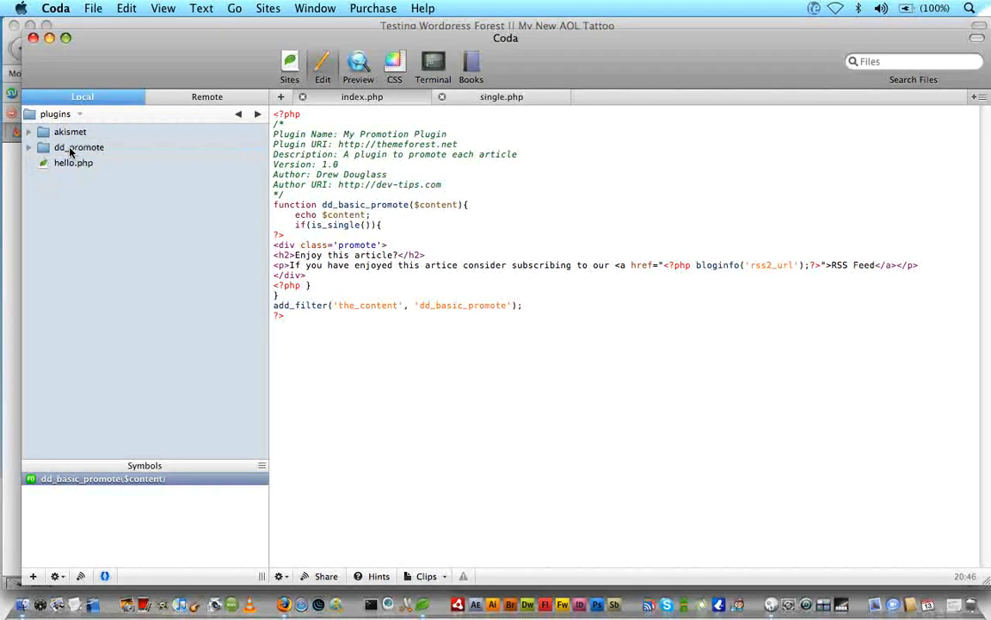
{"action": "left_click", "coordinate": [79, 147]}
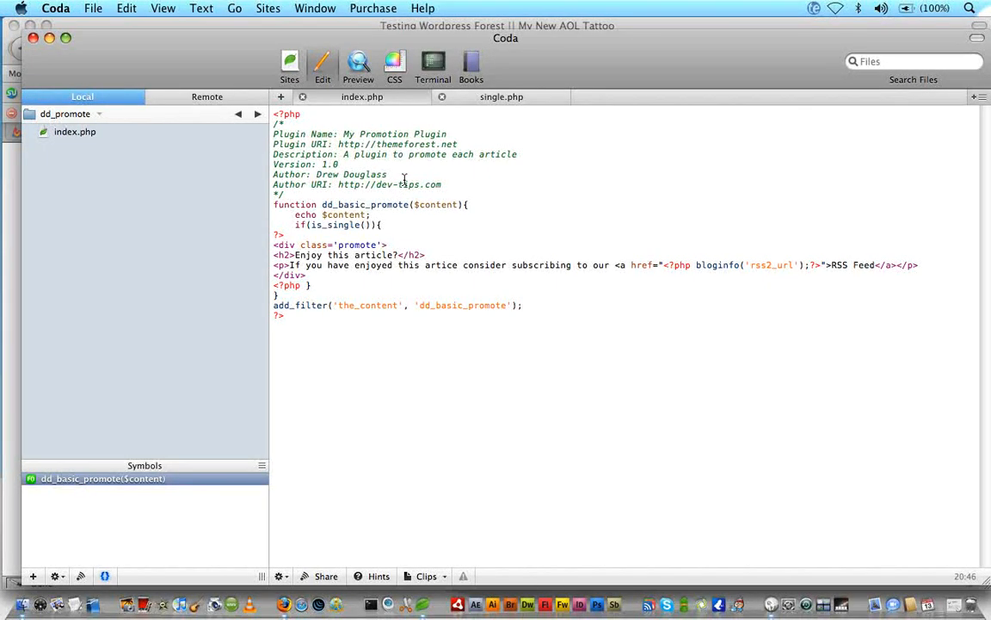
{"action": "mouse_move", "coordinate": [237, 203]}
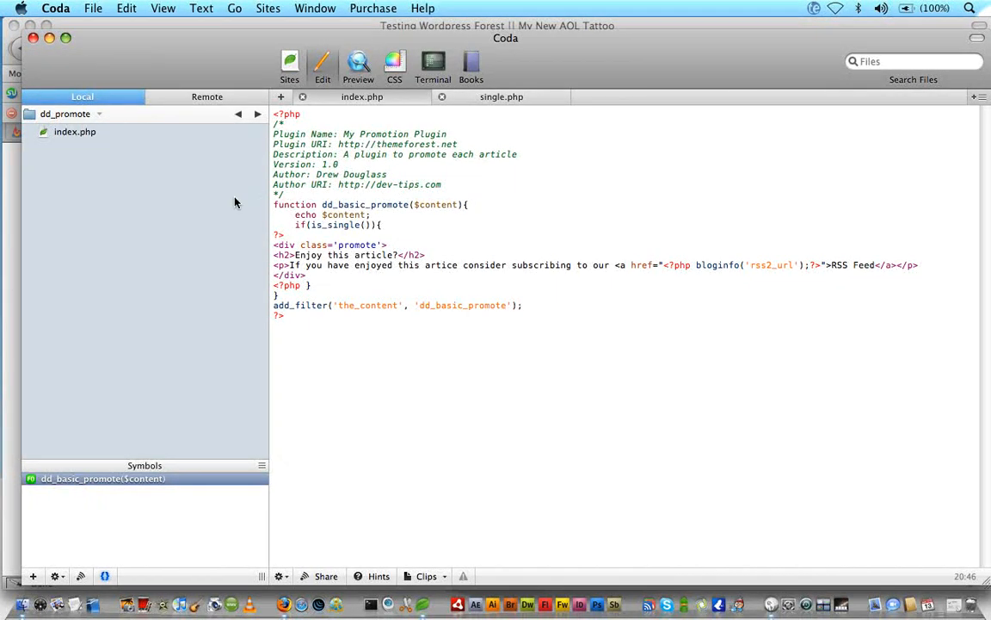
{"action": "mouse_move", "coordinate": [386, 203]}
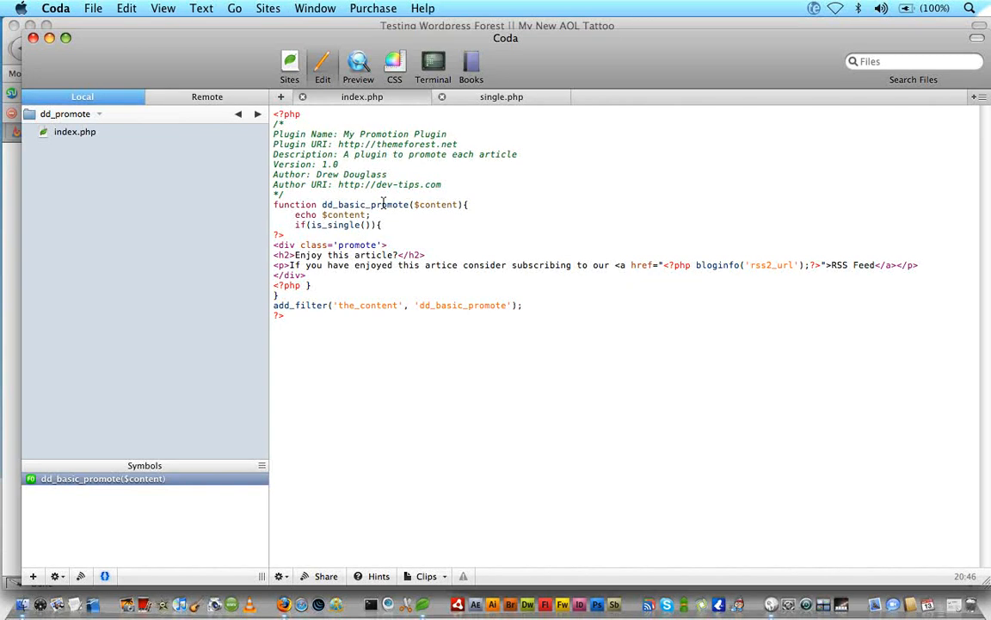
{"action": "left_click_drag", "start_coordinate": [274, 144], "coordinate": [441, 184]}
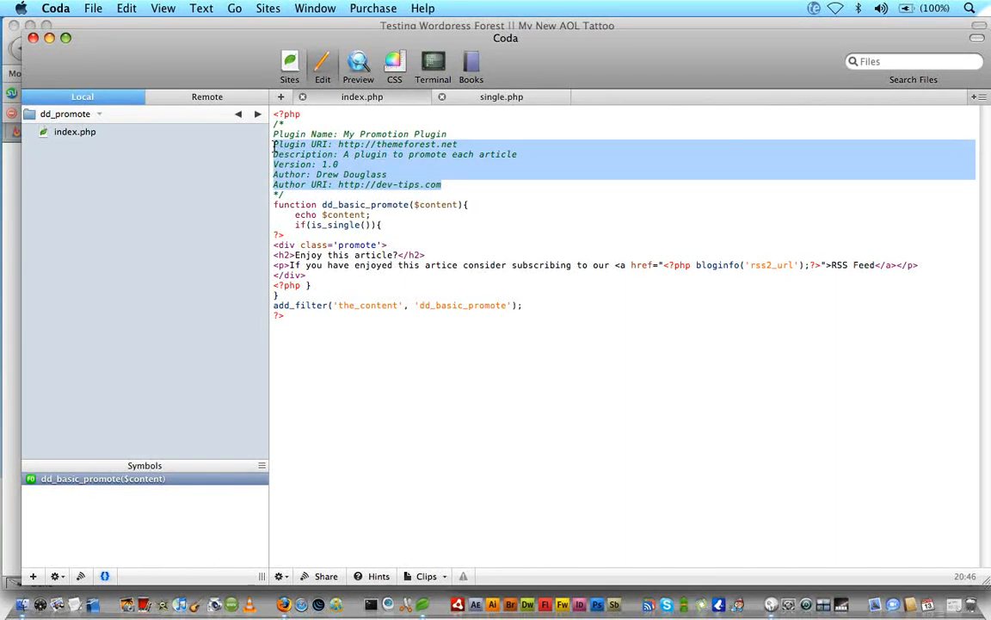
{"action": "left_click", "coordinate": [306, 135]}
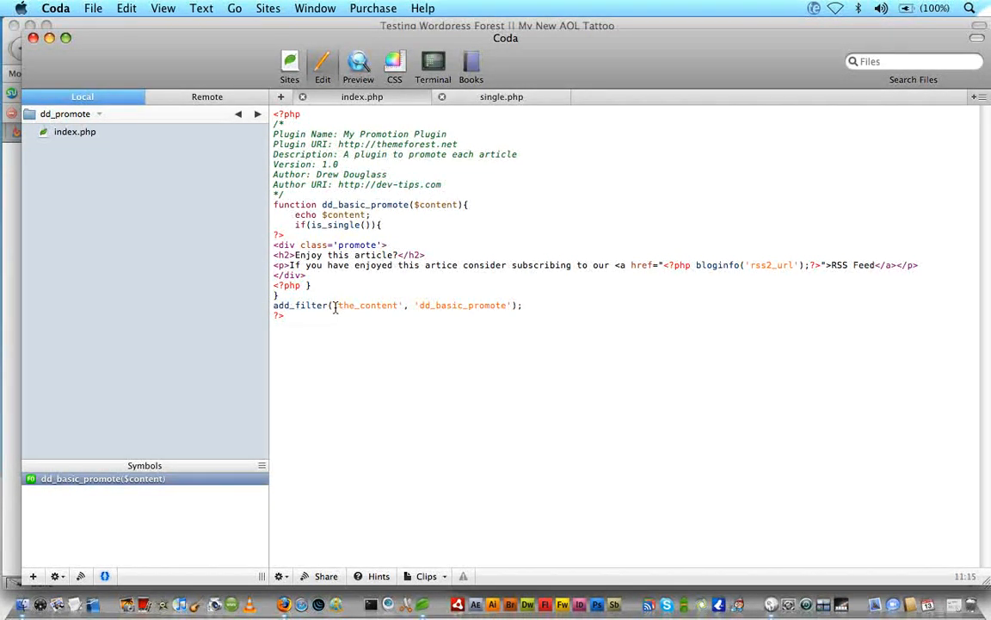
{"action": "mouse_move", "coordinate": [423, 312]}
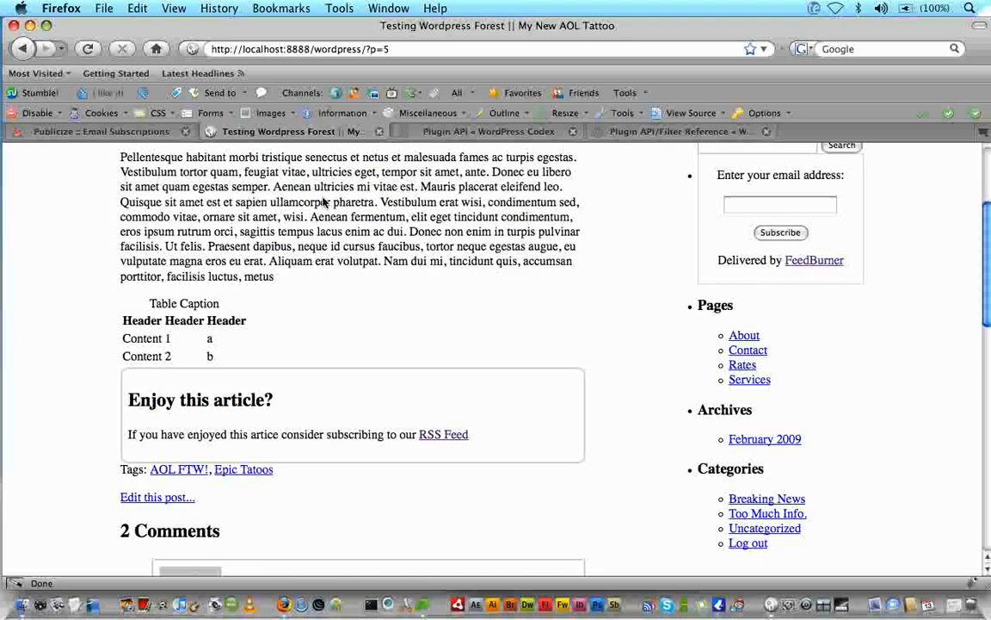
- Return to the Testing Wordpress Forest home page in Firefox
{"action": "scroll", "scroll_direction": "up", "scroll_amount": 3}
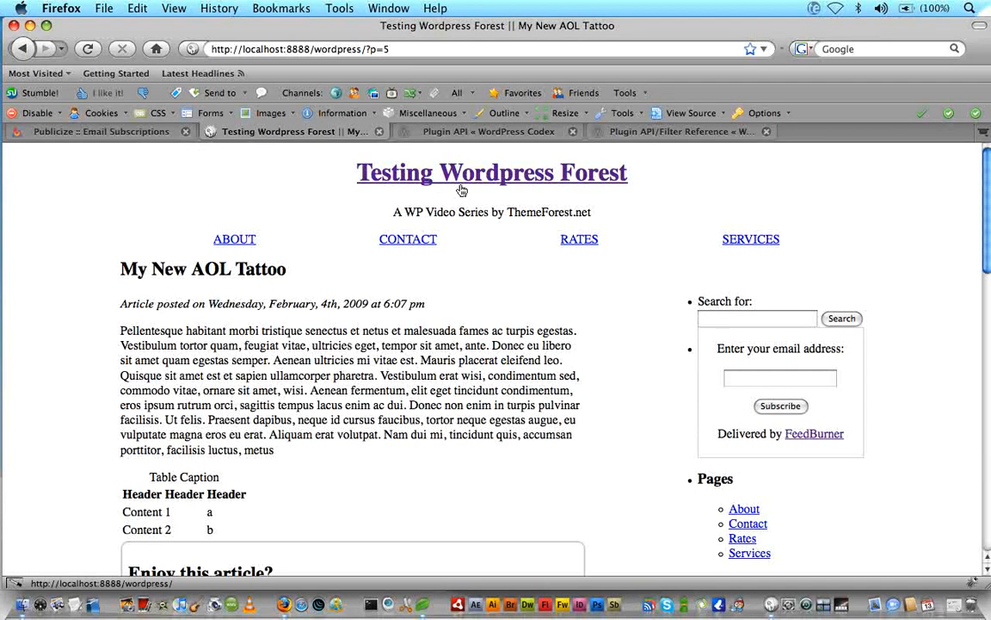
{"action": "left_click", "coordinate": [492, 172]}
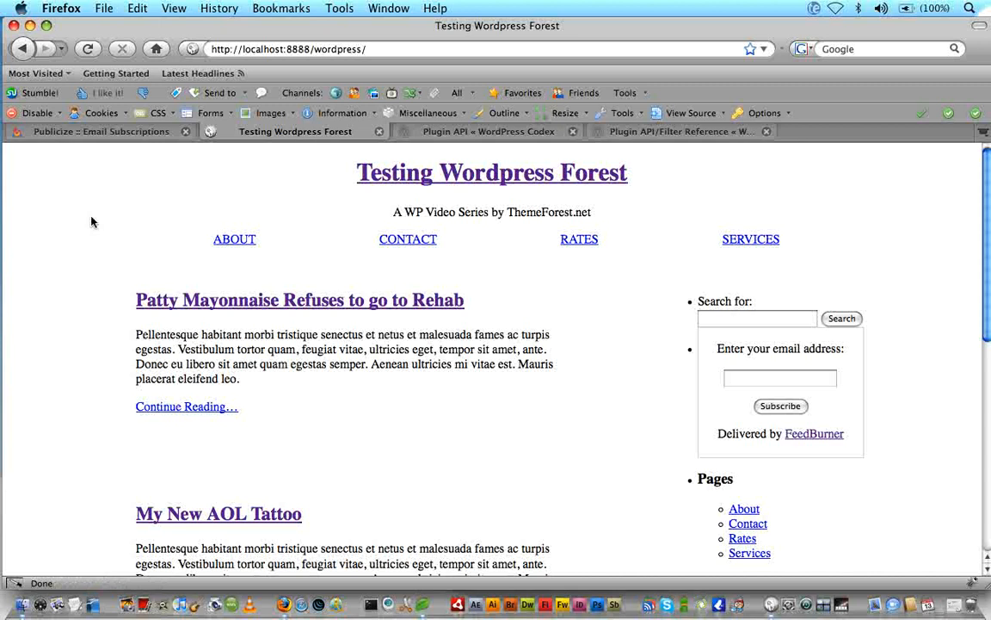